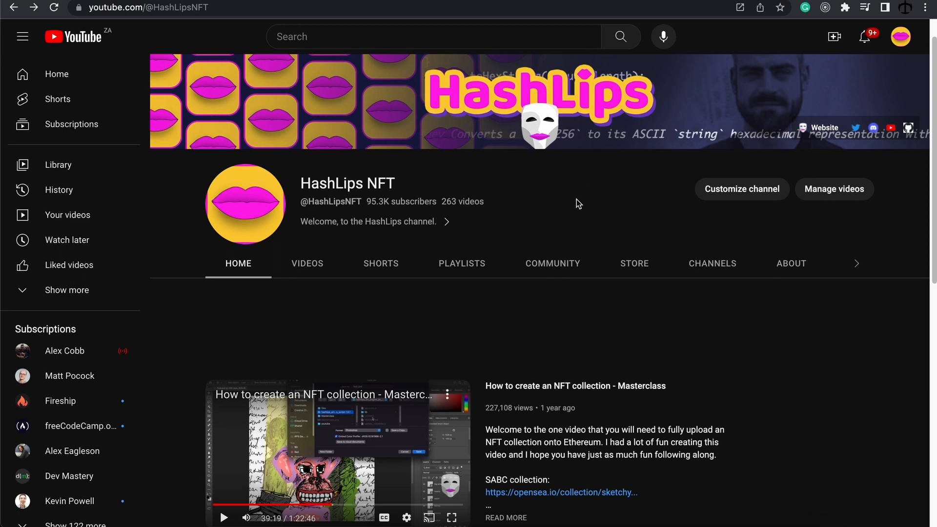
Step: Show the HashLips NFT channel's playlists, including NFT Art Engine 2.0
left_click(462, 263)
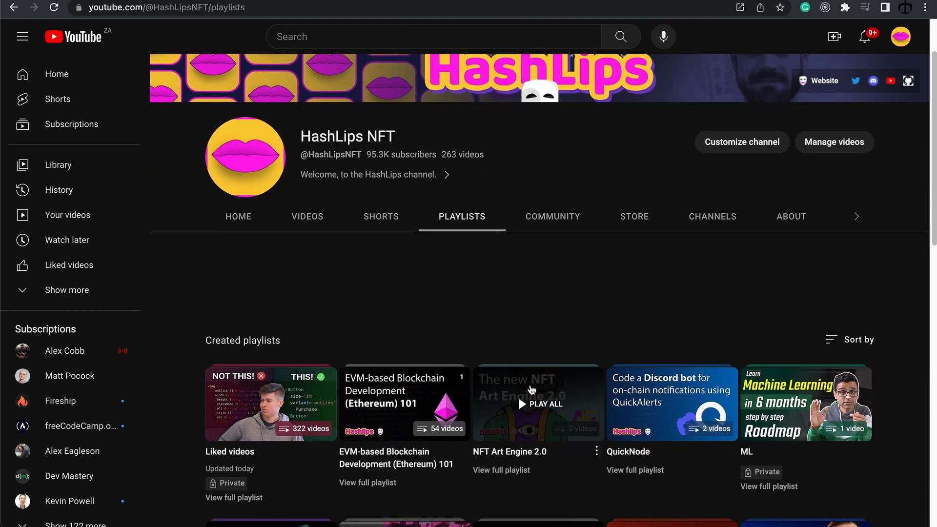
mouse_move(528, 422)
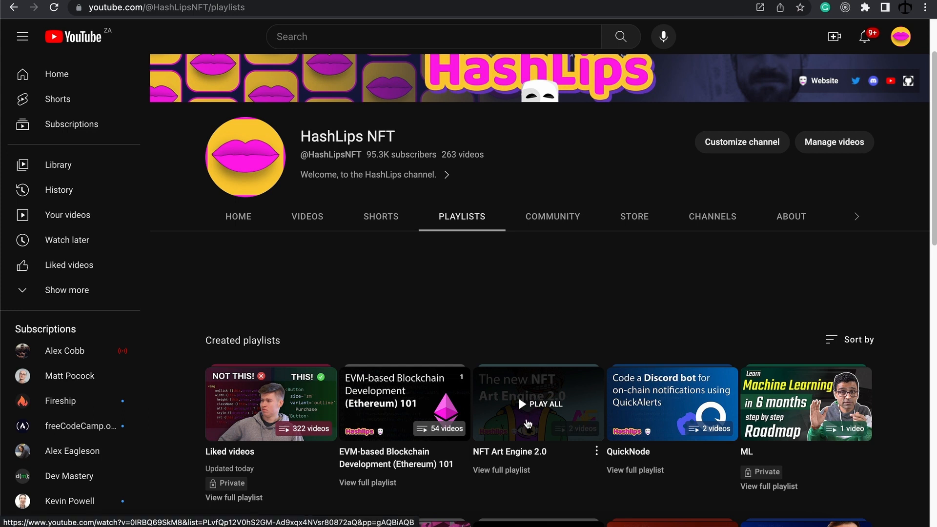
mouse_move(543, 416)
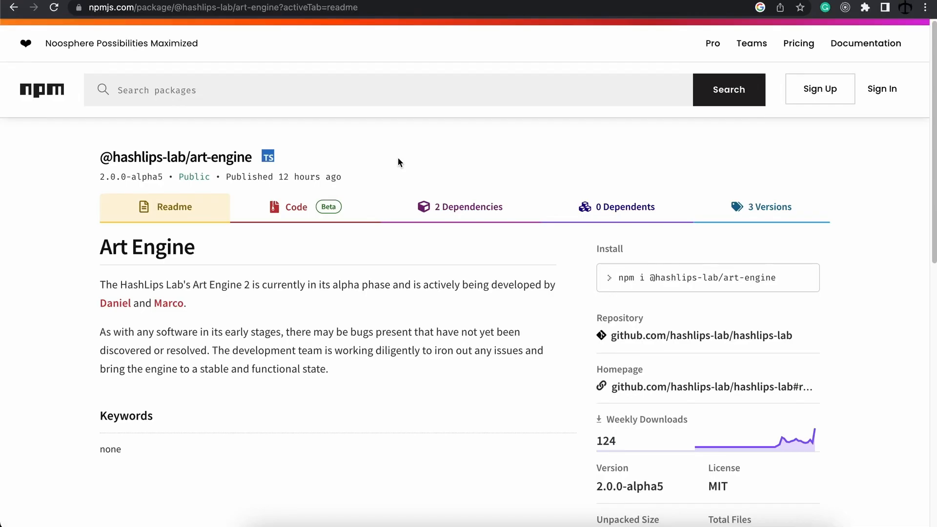
mouse_move(475, 323)
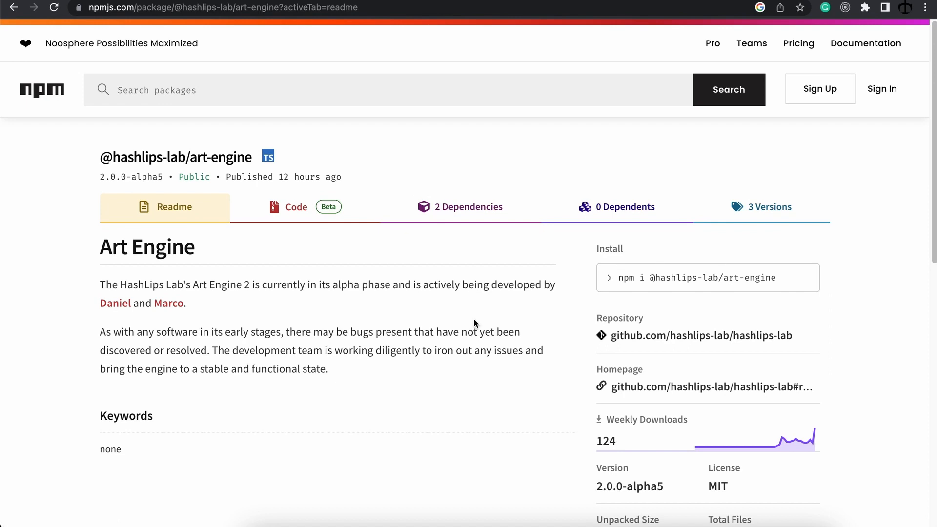
double_click(646, 486)
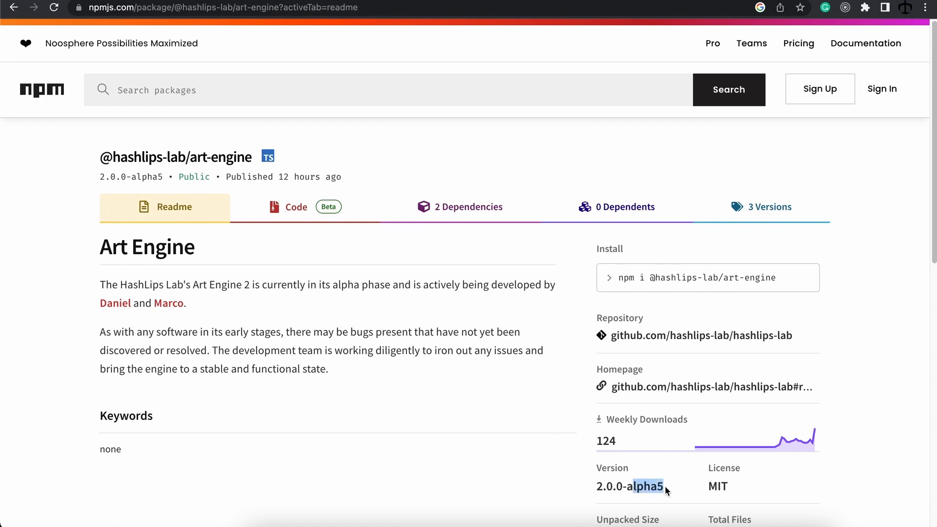
left_click(769, 206)
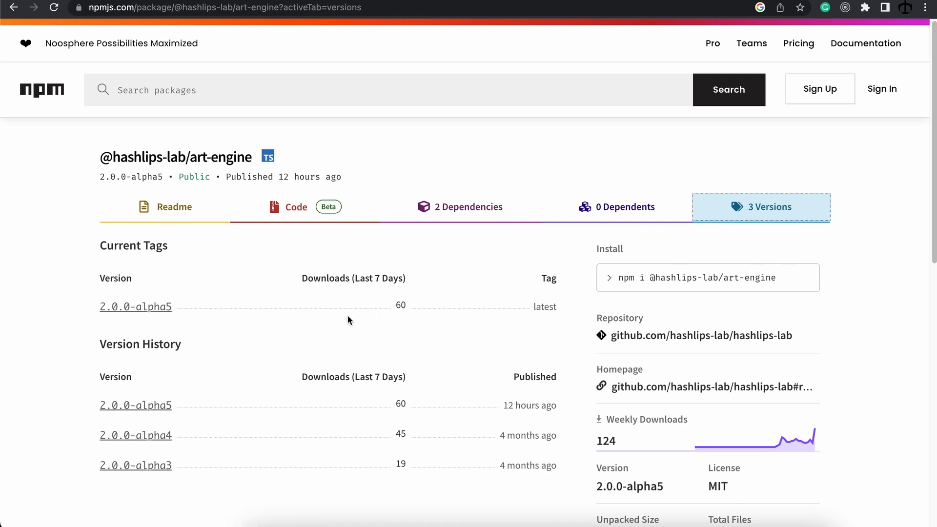
mouse_move(225, 249)
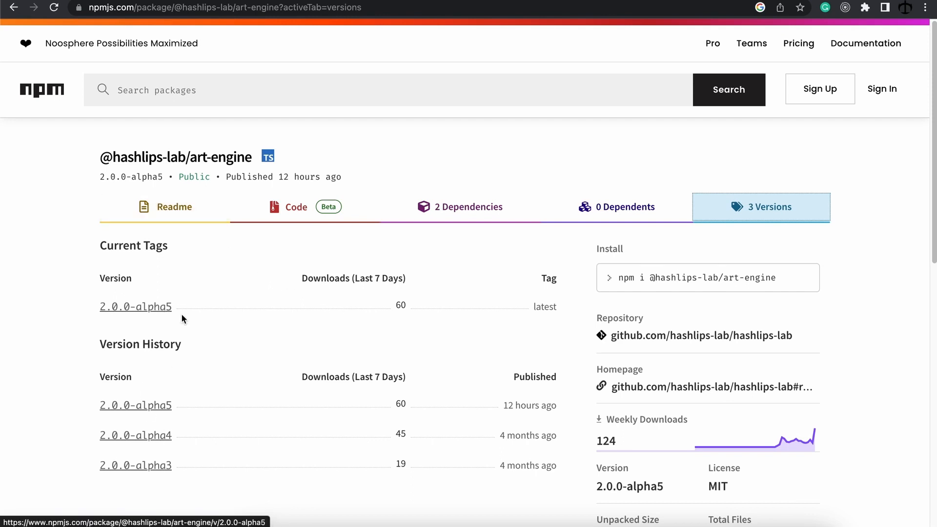
Step: Review the YT-2 tag of the art-engine-template repository and return to its main page
left_click(694, 335)
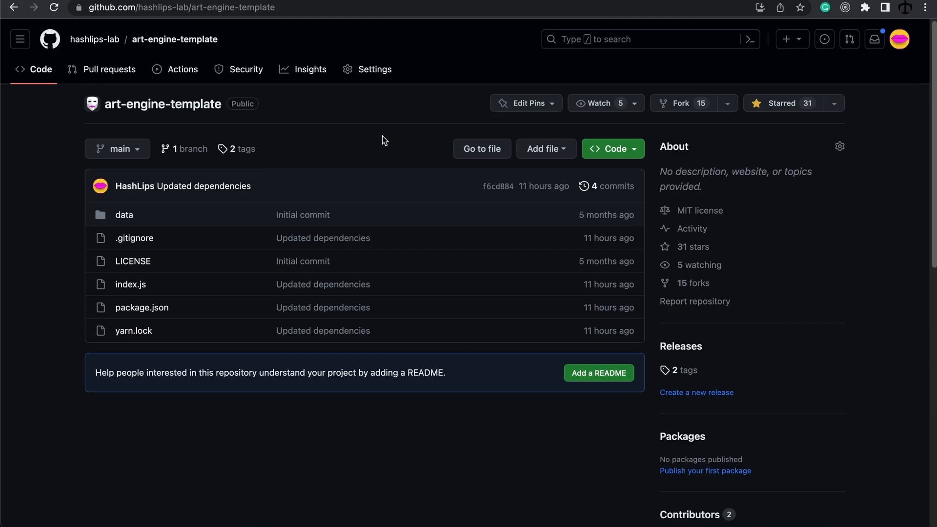
mouse_move(59, 204)
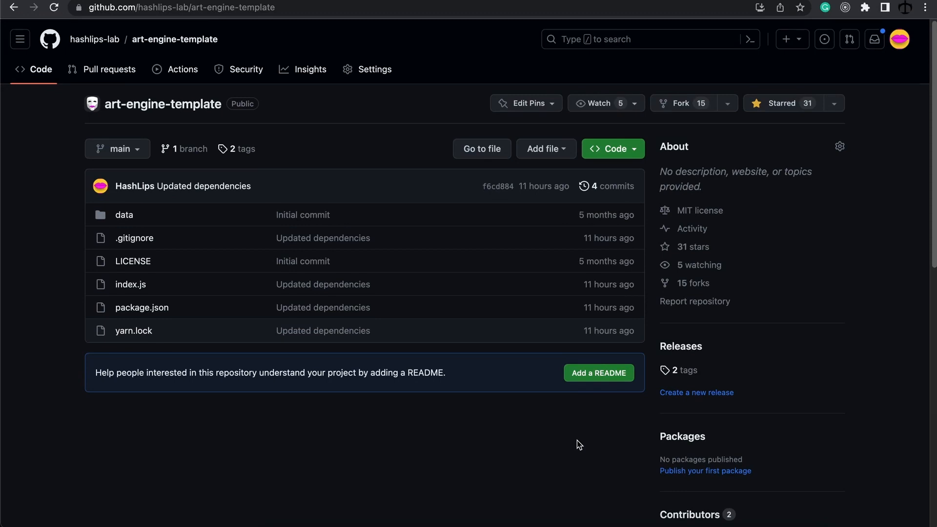
mouse_move(711, 403)
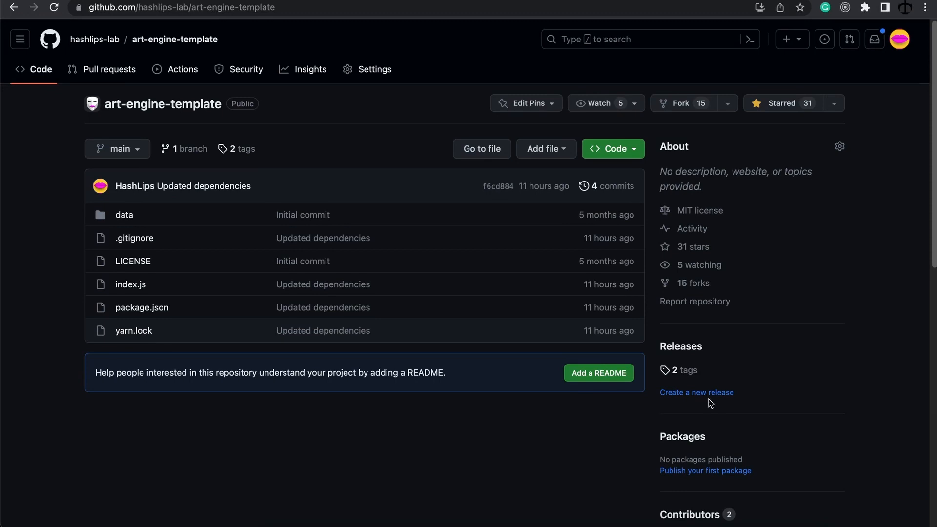
mouse_move(683, 370)
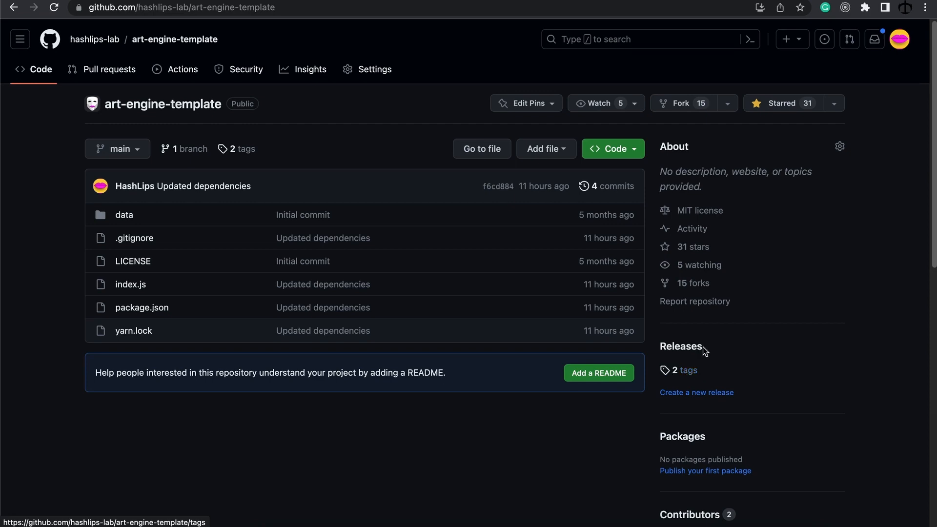
left_click(684, 370)
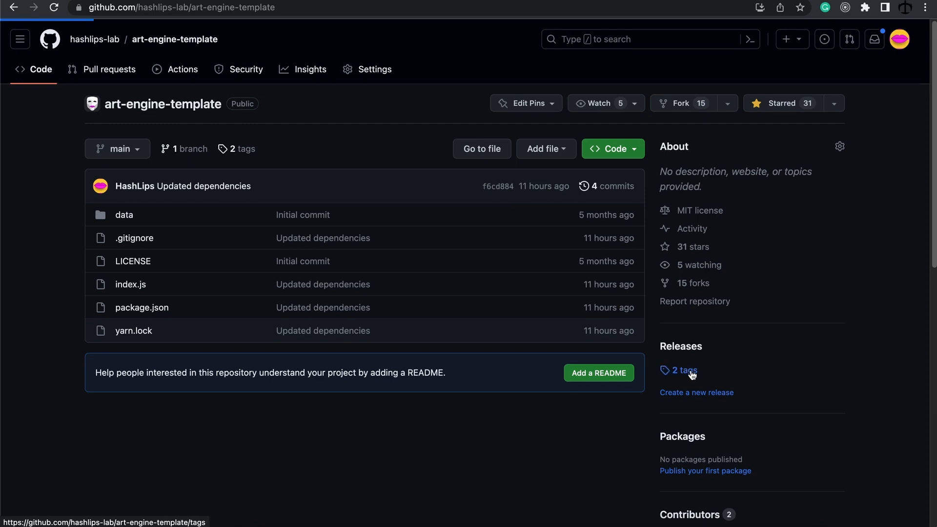
left_click(679, 371)
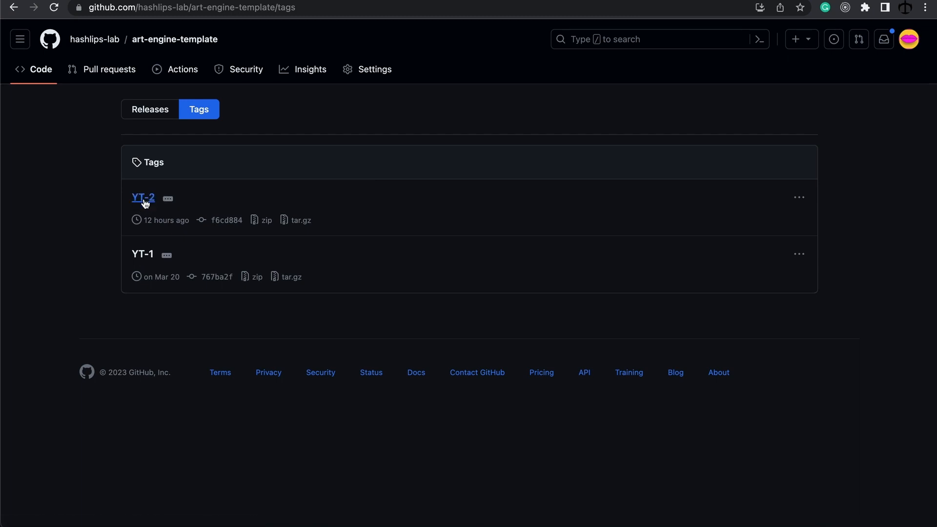
left_click(142, 198)
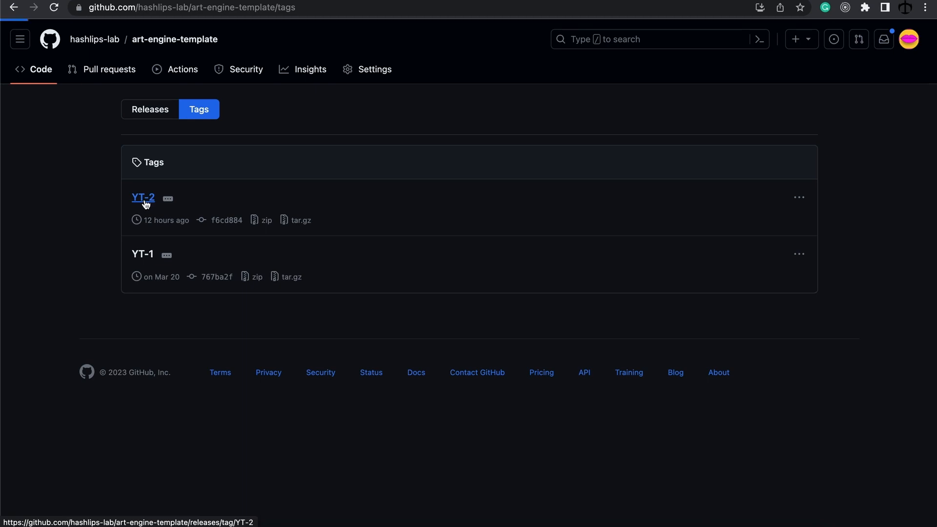
left_click(143, 198)
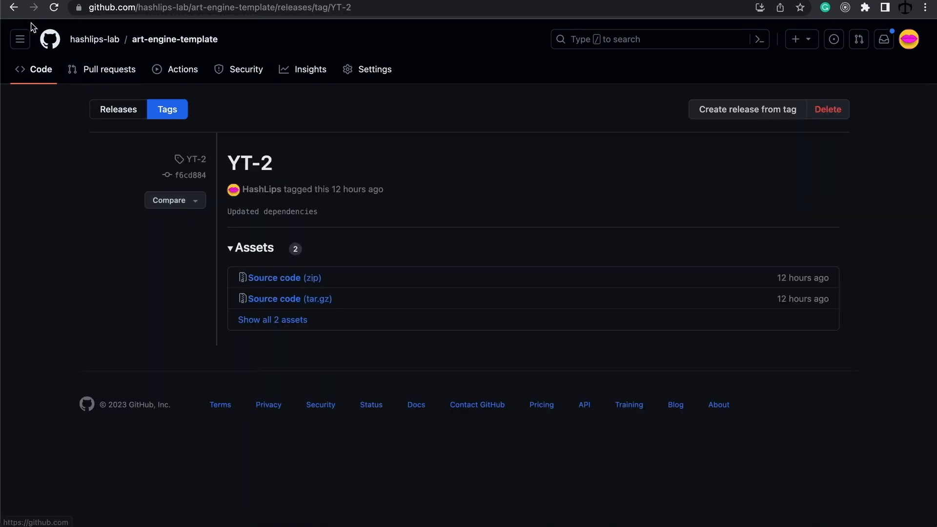
left_click(175, 39)
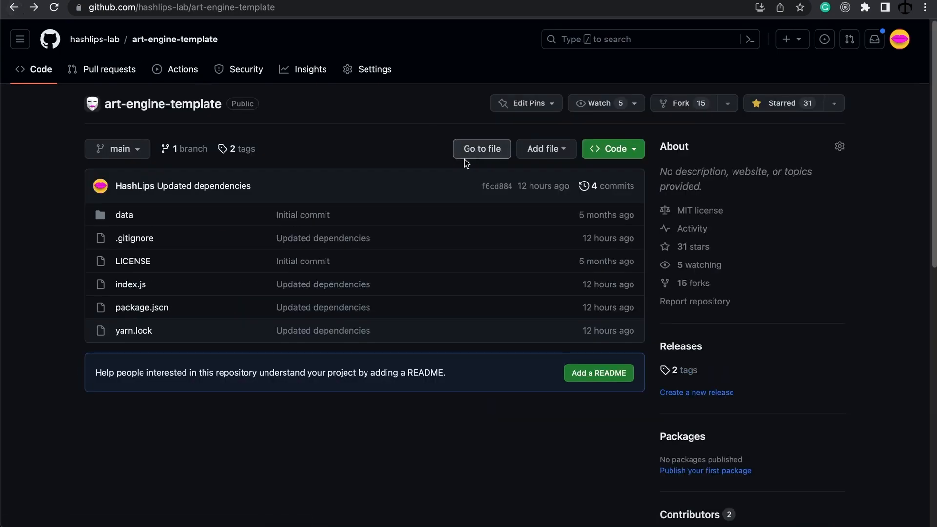
mouse_move(439, 160)
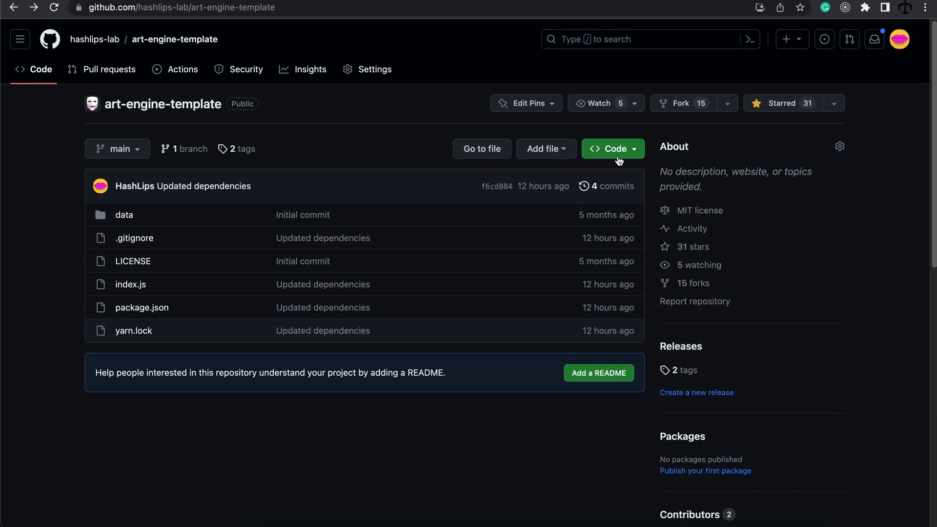
Step: Copy the repository's HTTPS clone address from the Code menu
left_click(613, 148)
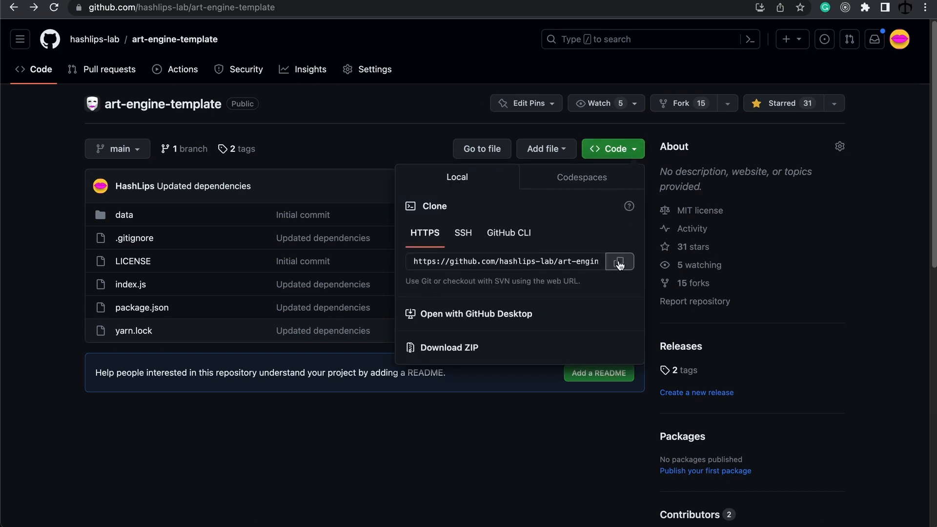
left_click(317, 154)
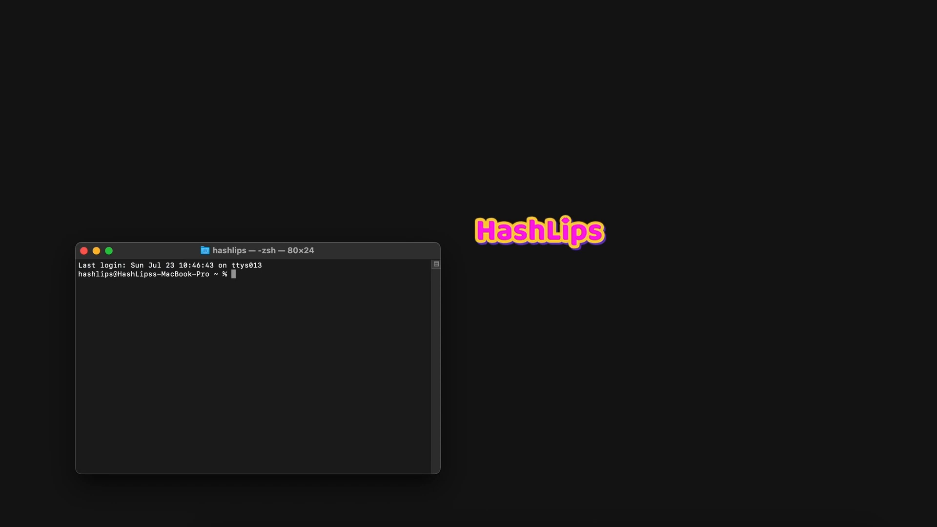
Step: Clone the YT-2 branch of art-engine-template onto the Desktop with git clone -b YT-2
type("cd Desktop")
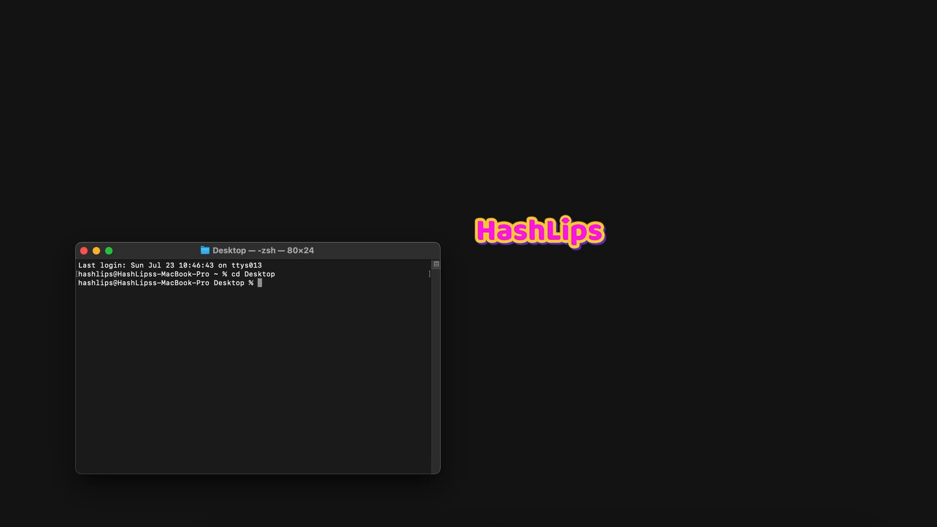
type("ls")
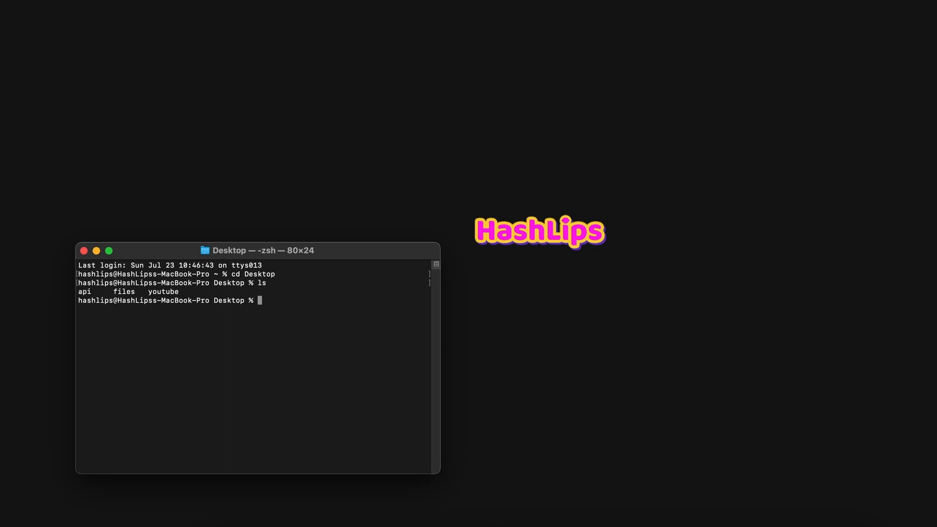
type("git clone -b")
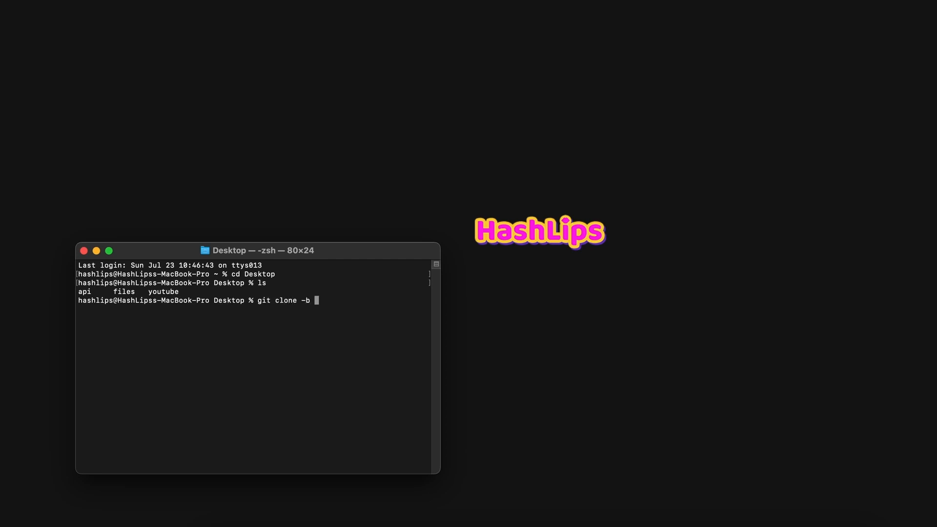
type("Y")
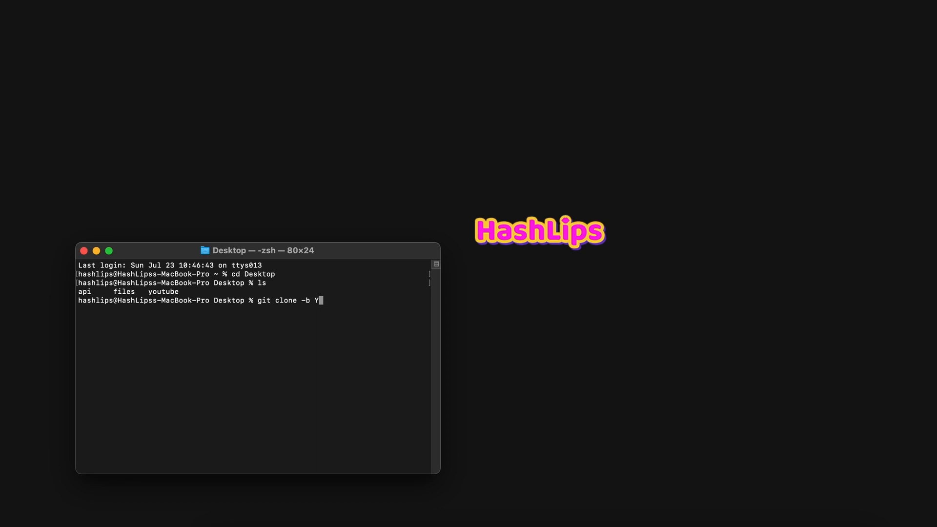
type("T")
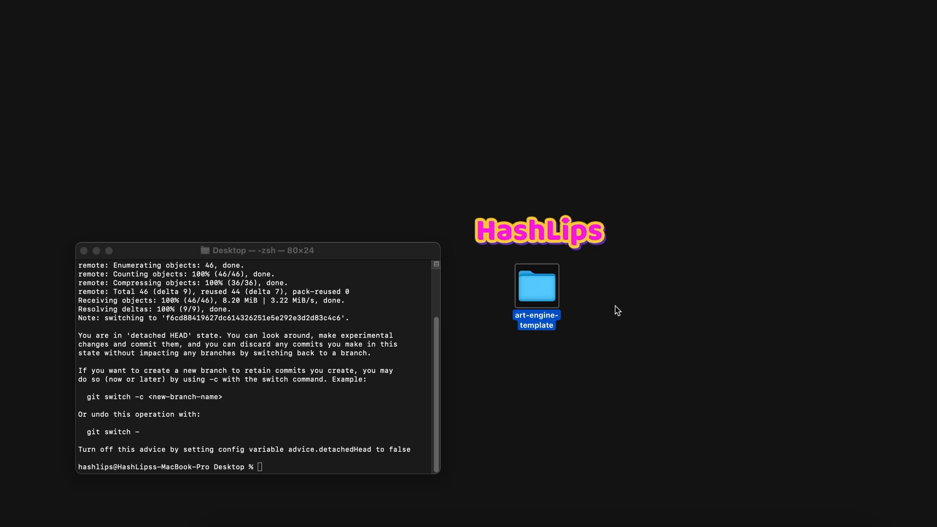
Step: Check the cloned art-engine-template folder's files in Finder and close the window
double_click(536, 286)
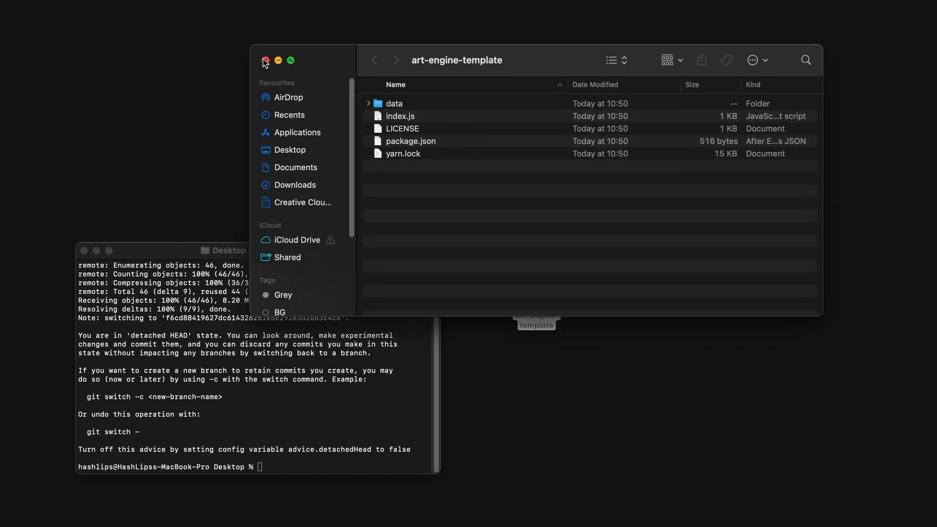
left_click(264, 60)
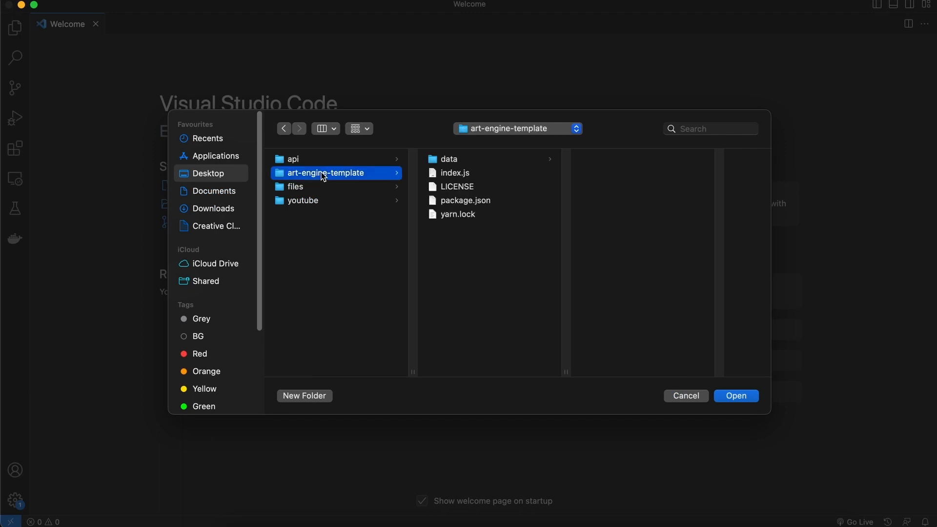
Step: Open the art-engine-template folder in VS Code and expand its data layers folder
left_click(736, 396)
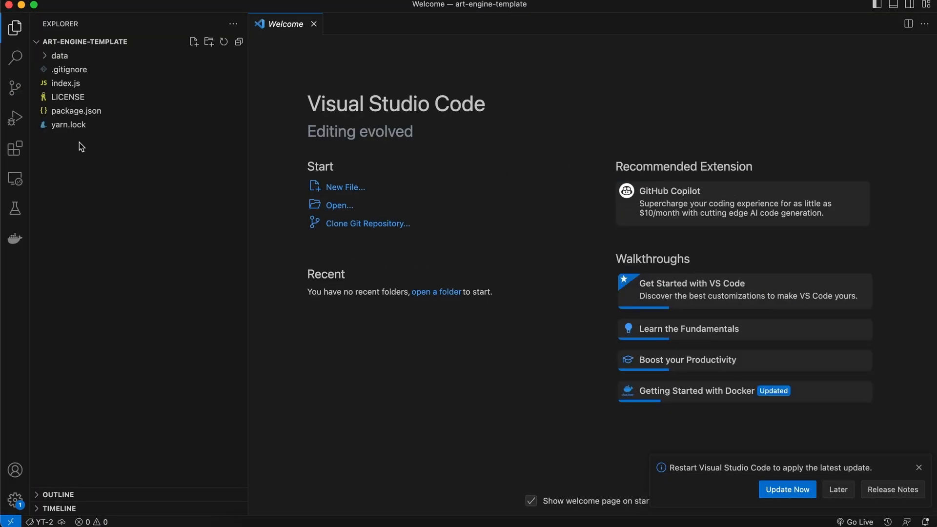
left_click(59, 56)
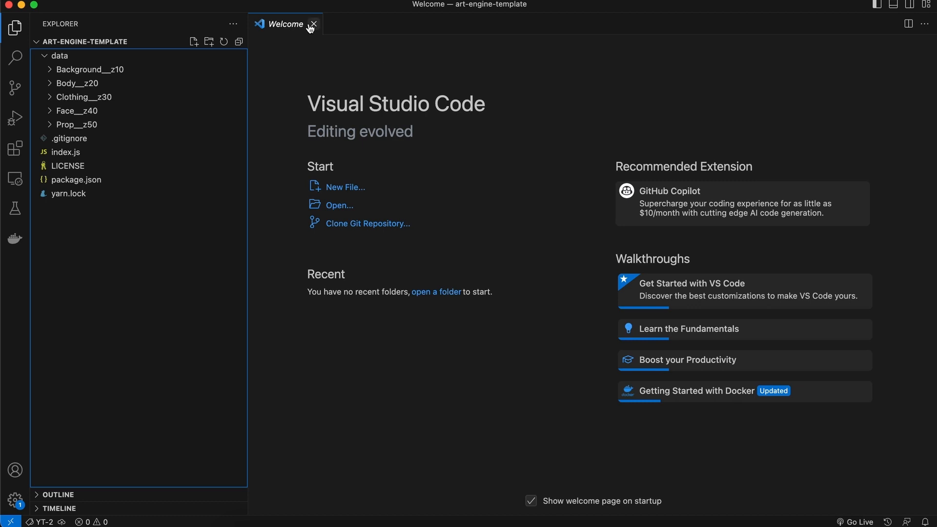
left_click(313, 23)
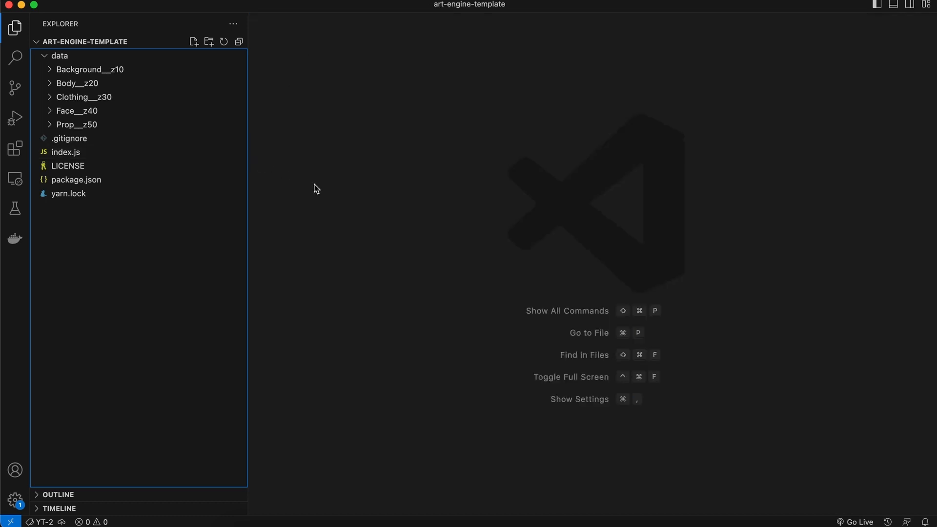
mouse_move(289, 166)
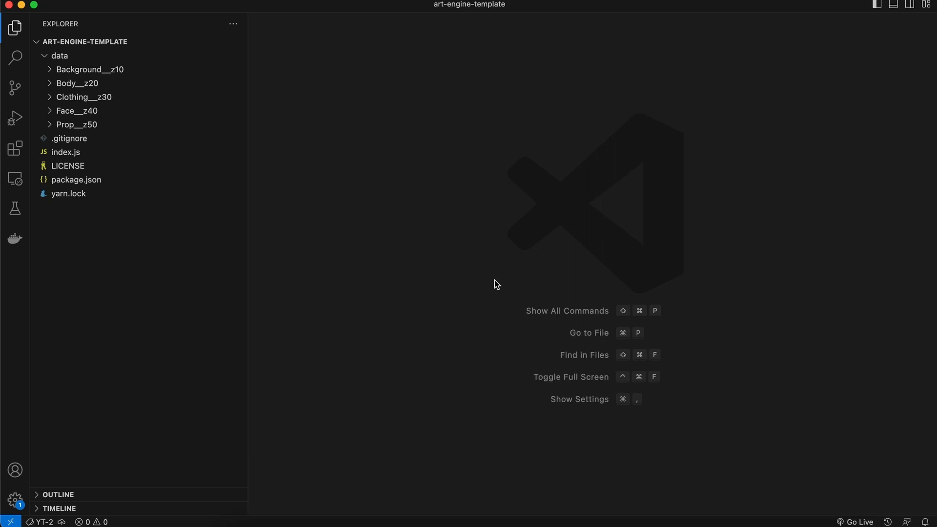
mouse_move(335, 466)
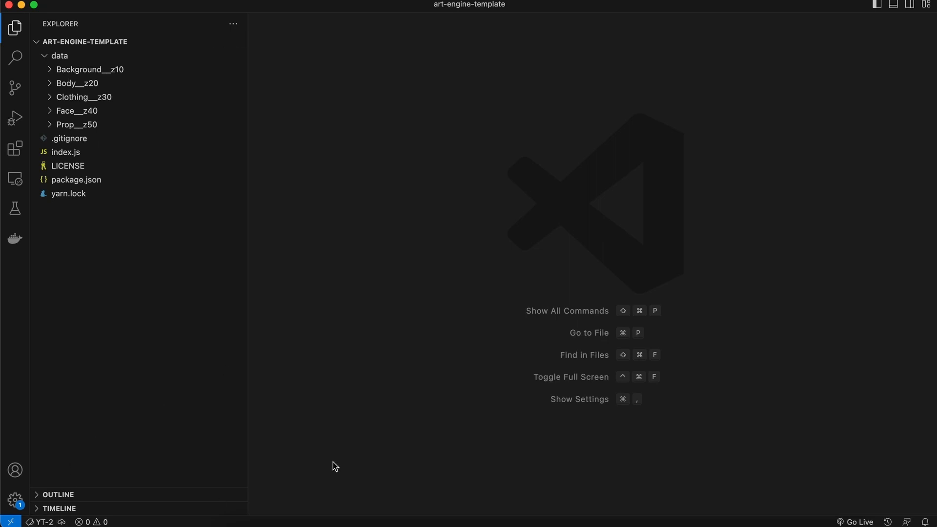
mouse_move(494, 398)
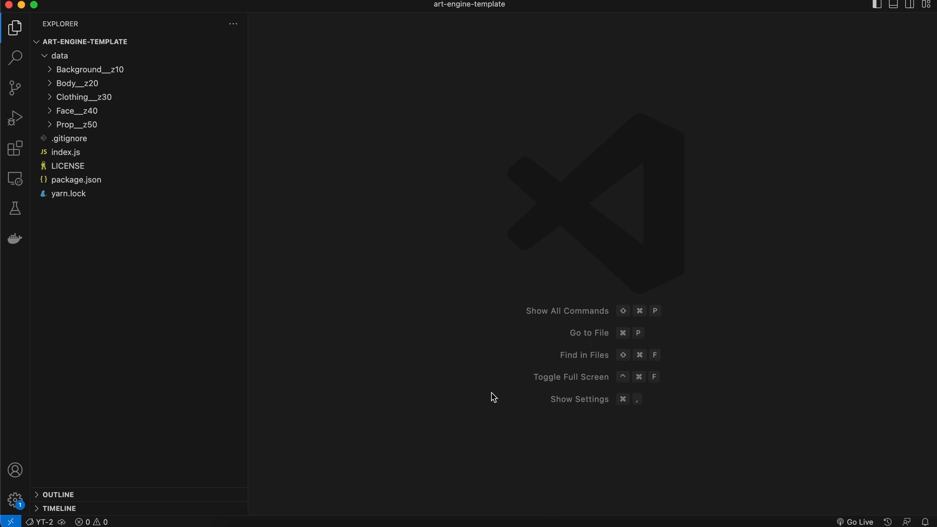
mouse_move(455, 268)
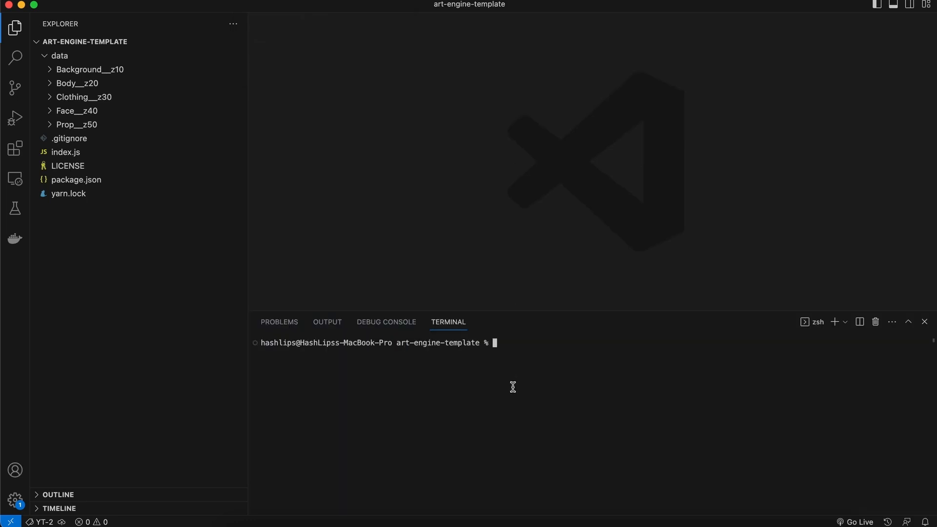
Step: Install the project's dependencies with yarn so node_modules appears
type("yarn")
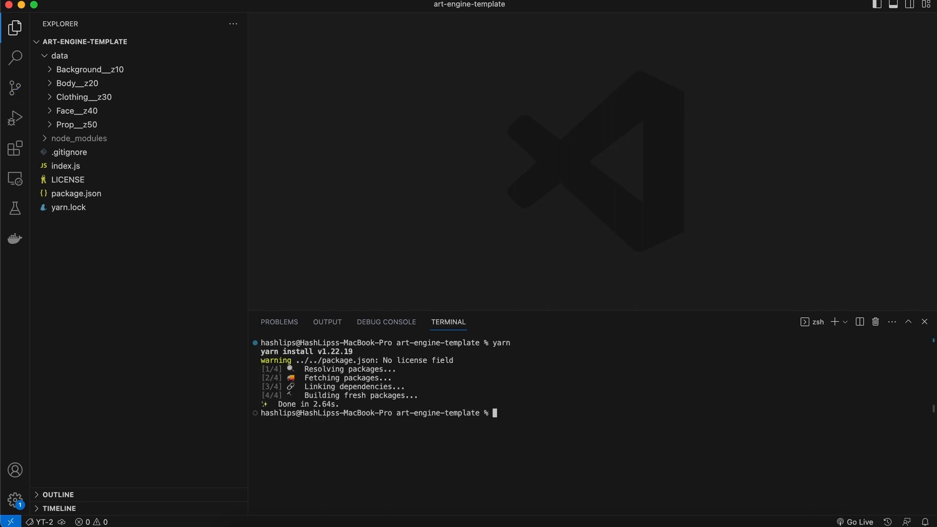
mouse_move(518, 398)
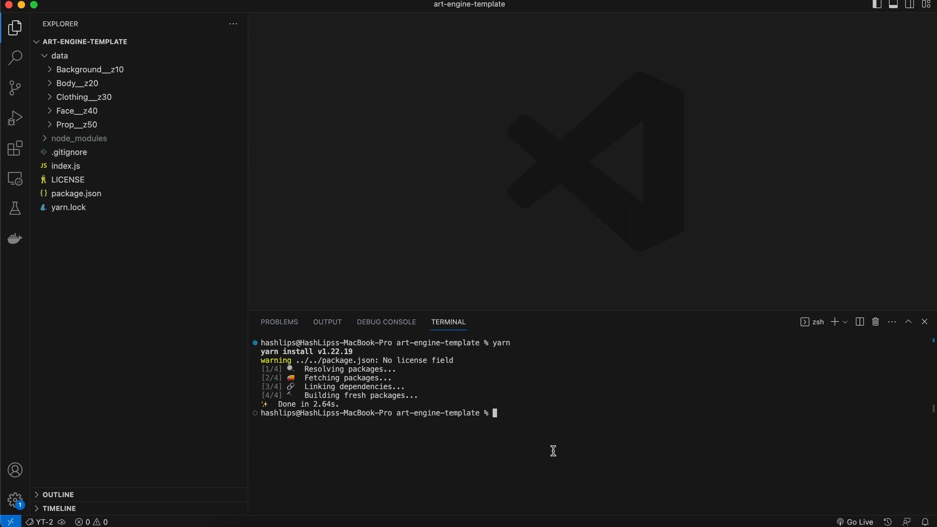
left_click_drag(579, 321, 580, 334)
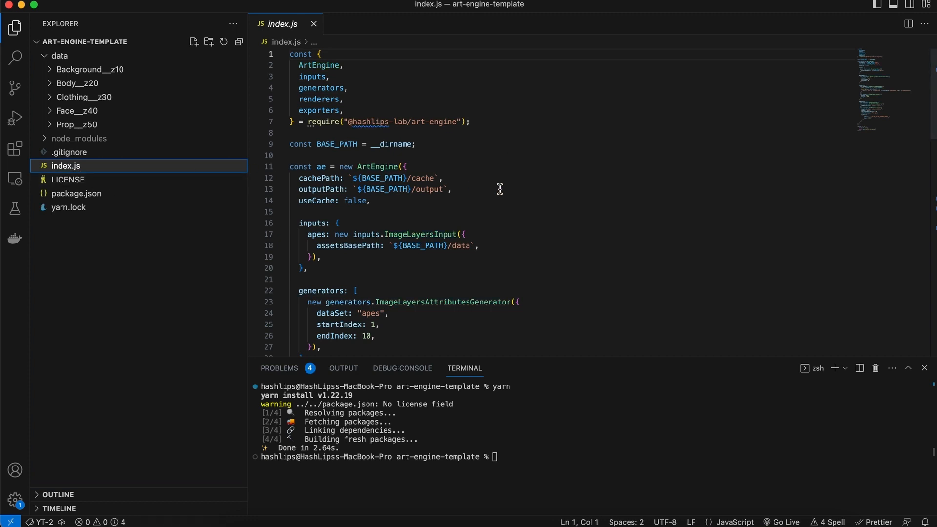
Step: Scroll through index.js to the metadata exporters configuration and the run call
left_click_drag(645, 361, 645, 395)
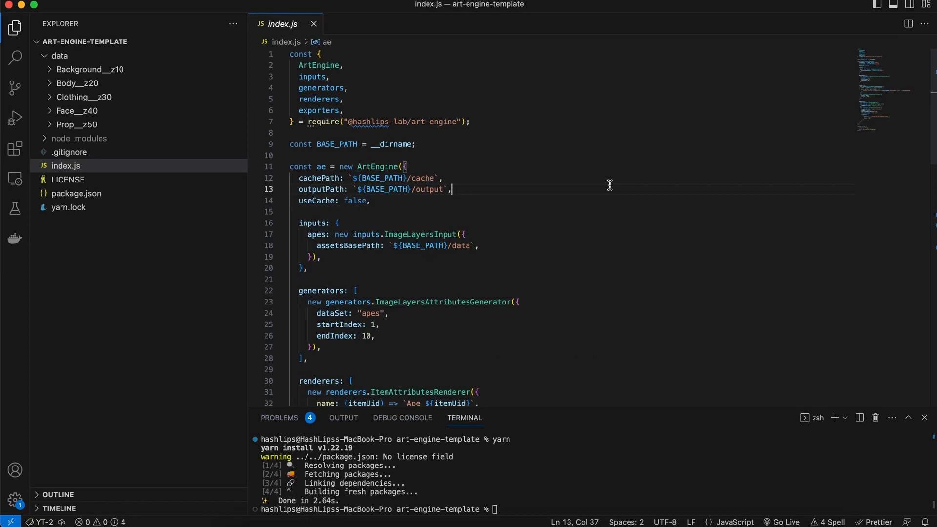
mouse_move(587, 176)
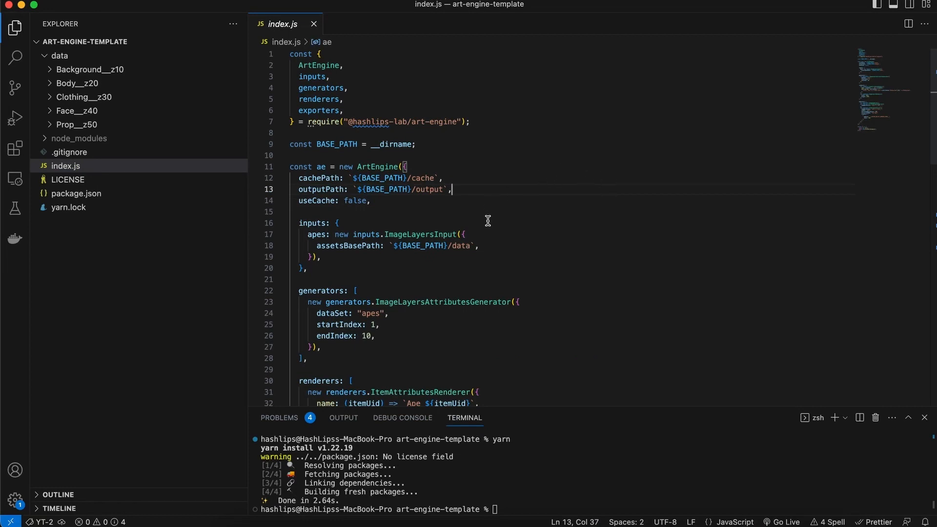
mouse_move(486, 210)
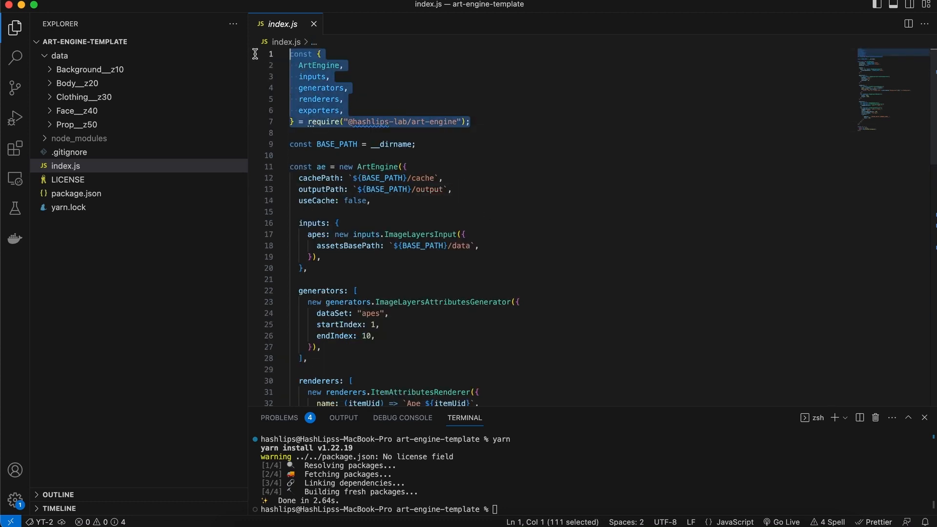
scroll("down", 3)
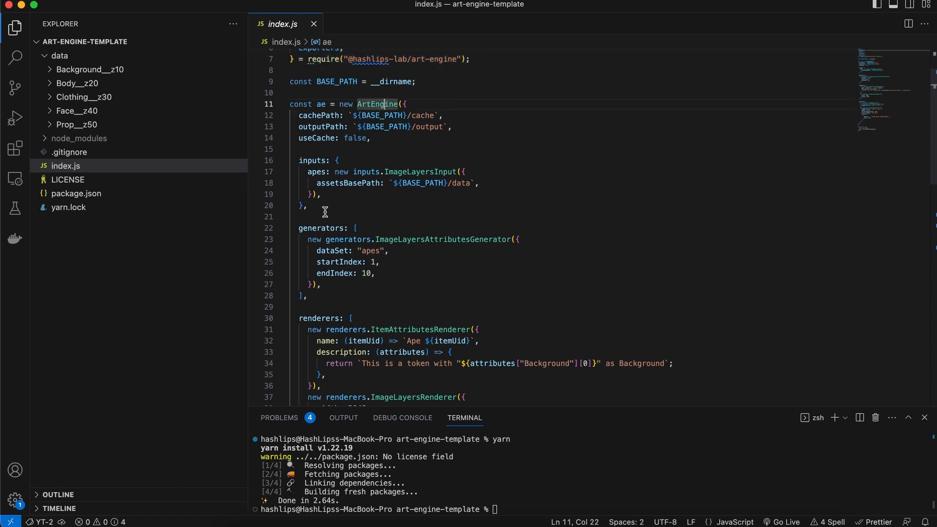
left_click_drag(301, 239, 321, 284)
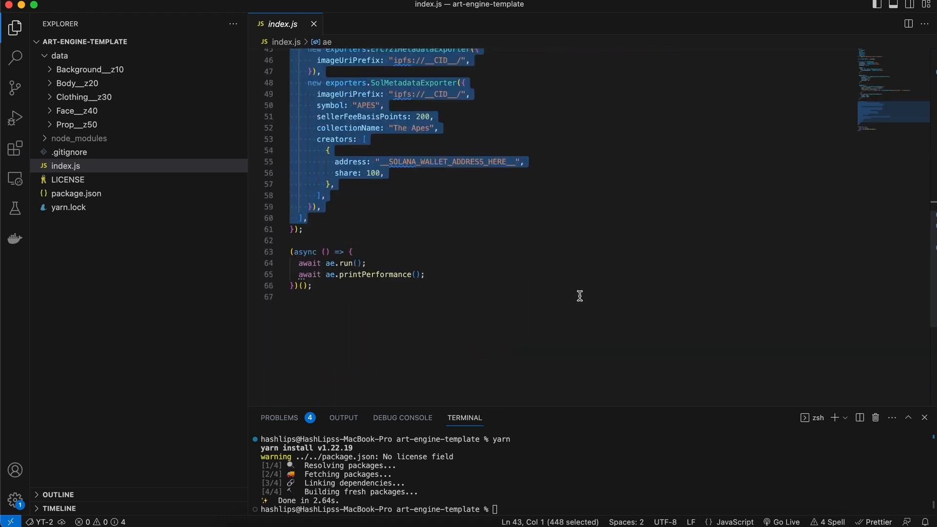
left_click(328, 263)
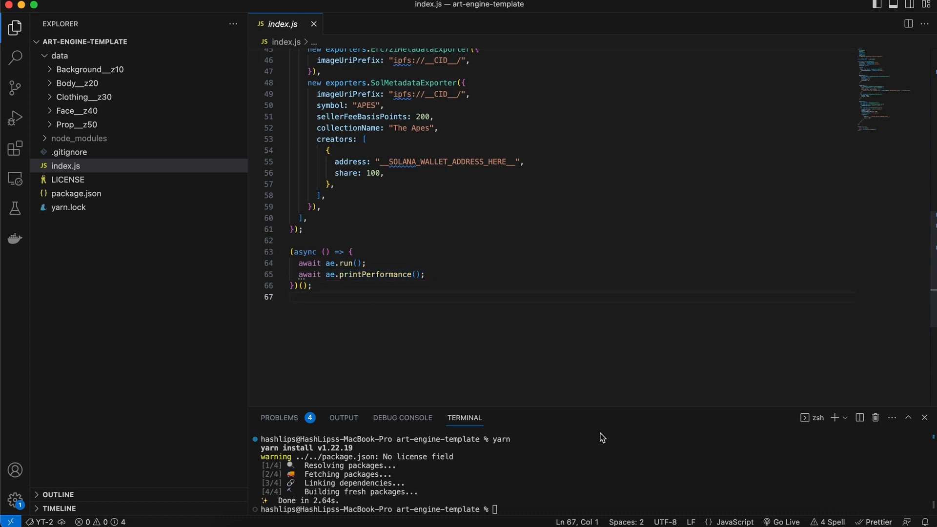
mouse_move(613, 428)
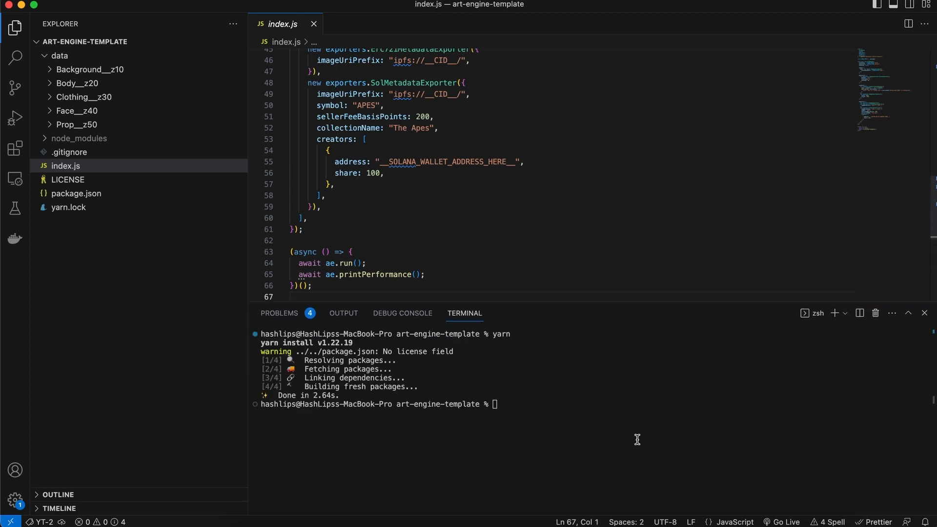
Step: Run yarn start and inspect the generated erc721 metadata and ape images in the output folder
type("s")
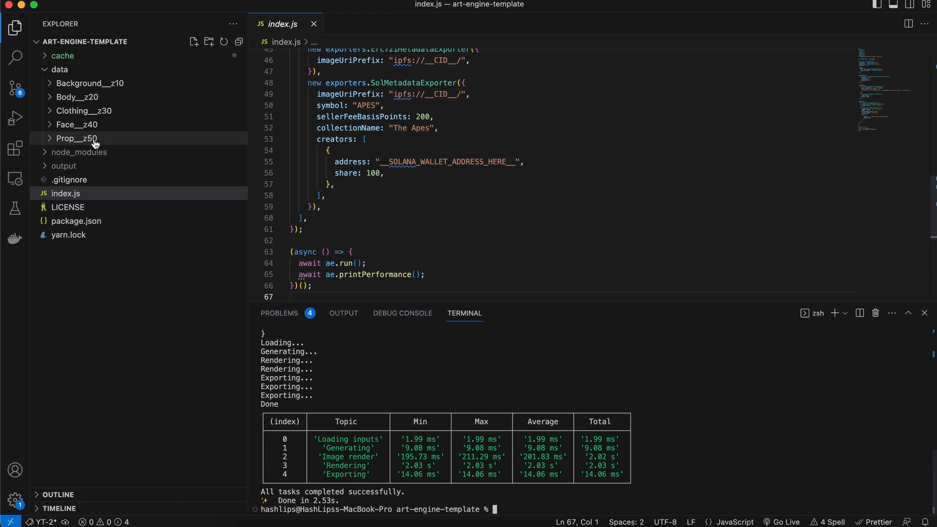
left_click(64, 166)
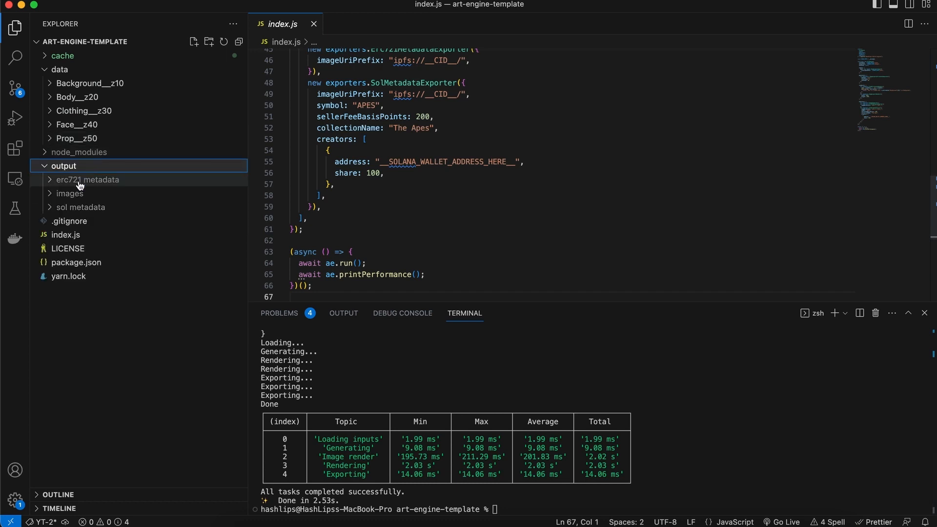
left_click(88, 180)
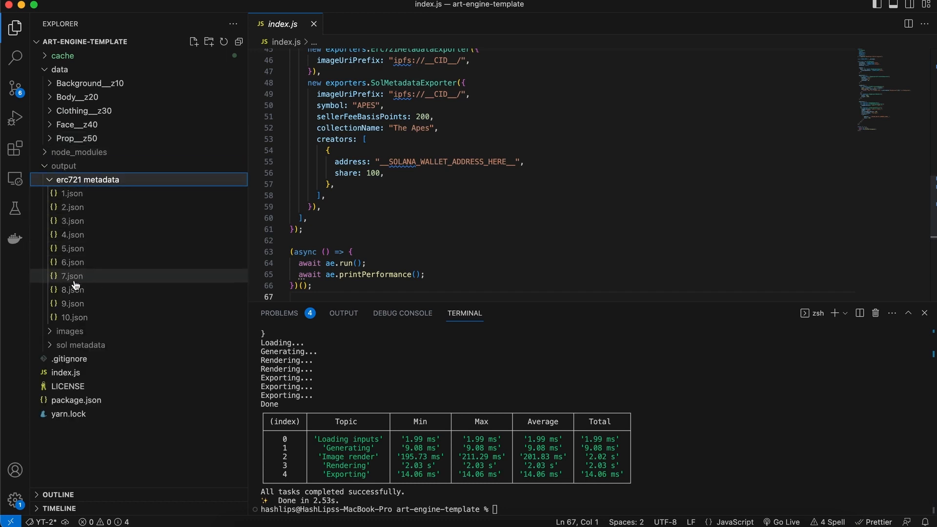
left_click(87, 180)
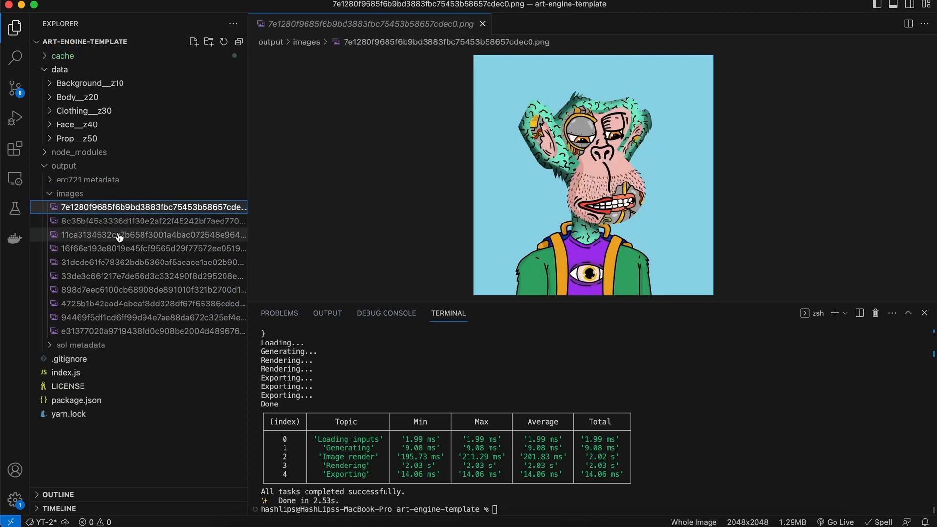
left_click(151, 275)
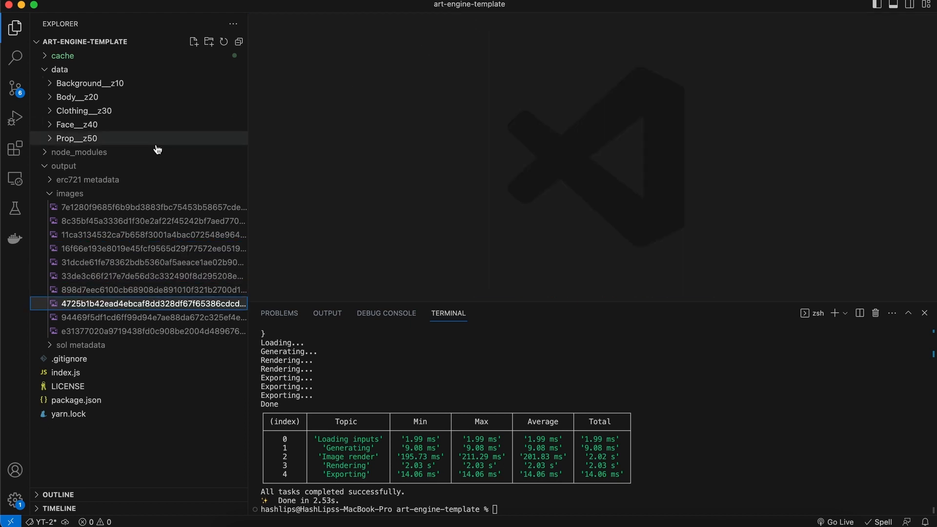
Step: Collapse the output folder and enlarge the terminal to review the 2.53s performance summary
left_click(64, 166)
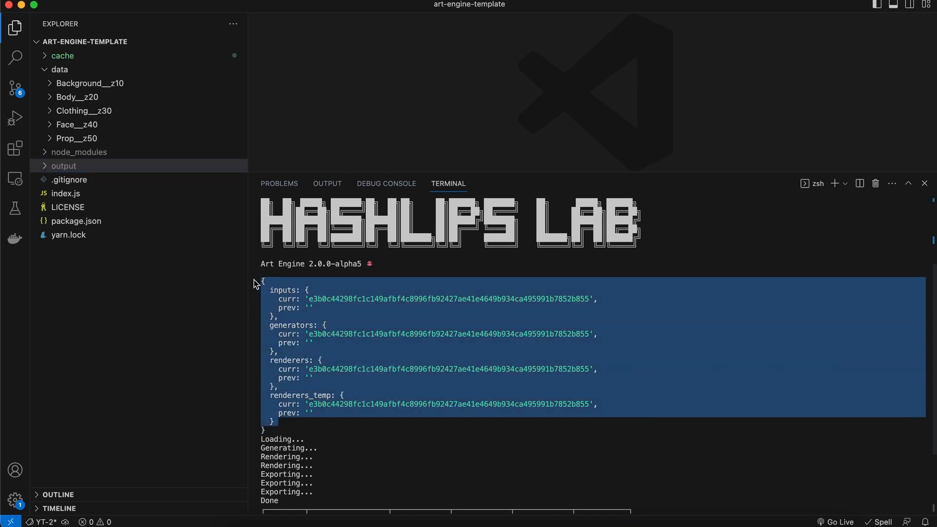
mouse_move(462, 399)
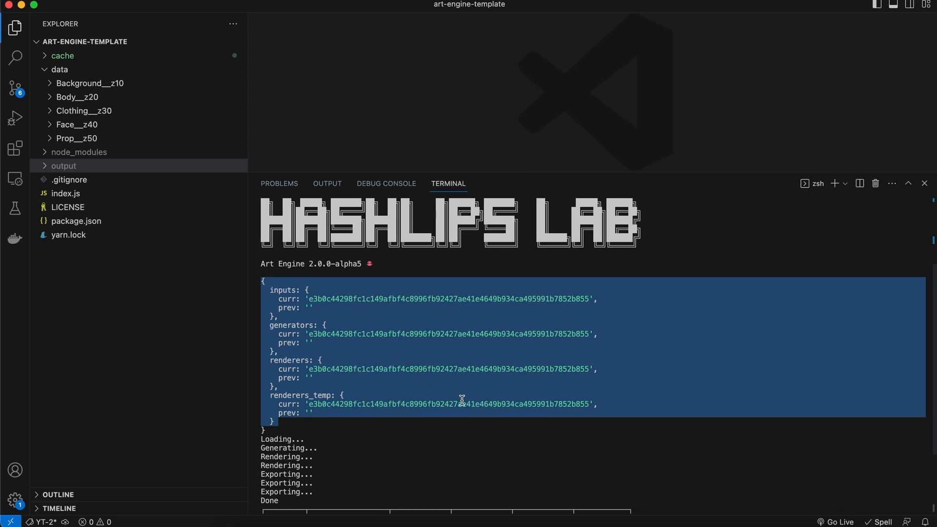
mouse_move(482, 414)
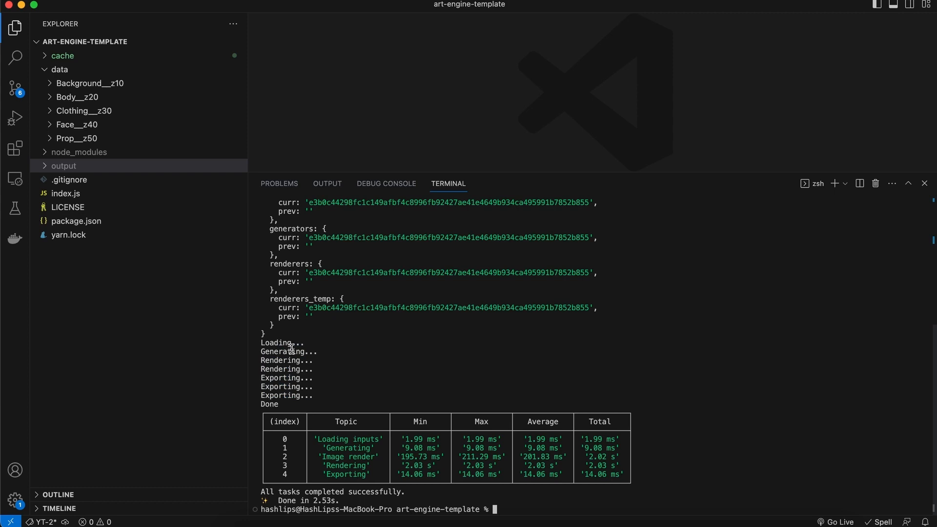
mouse_move(294, 377)
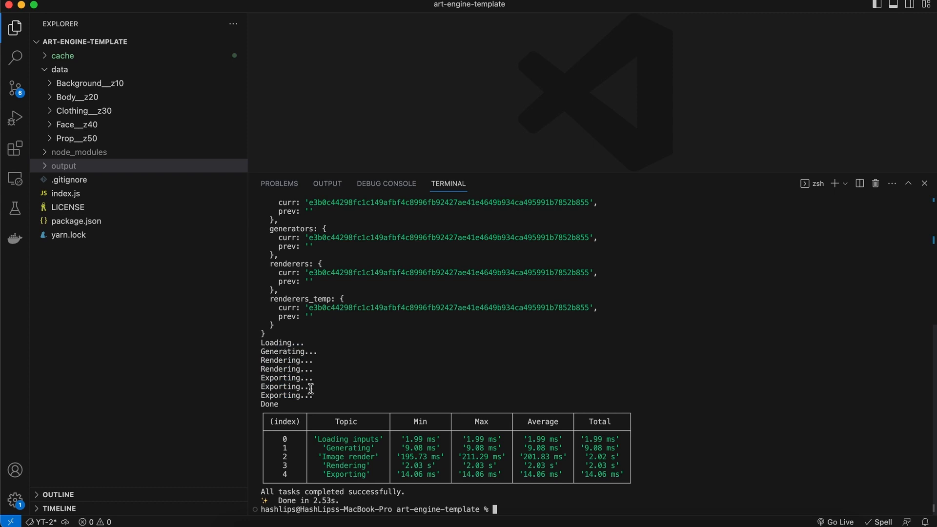
mouse_move(396, 394)
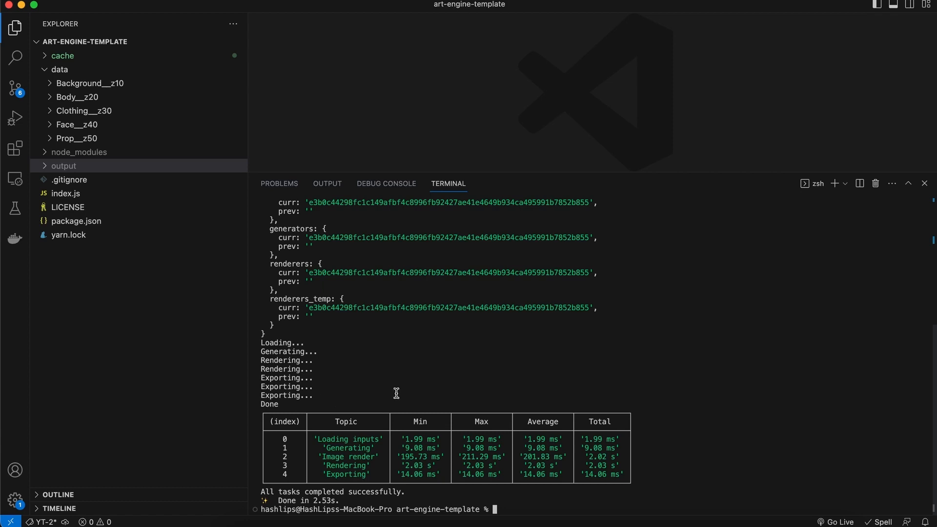
mouse_move(635, 480)
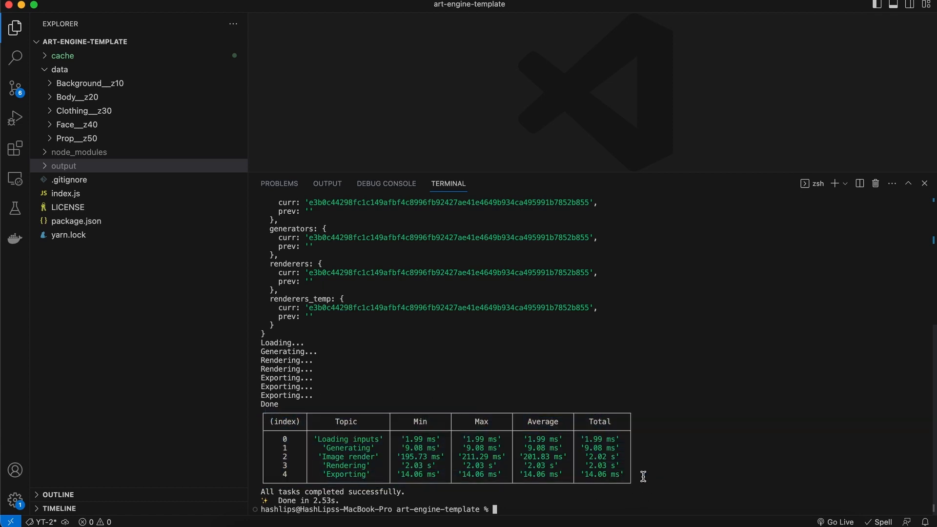
mouse_move(664, 448)
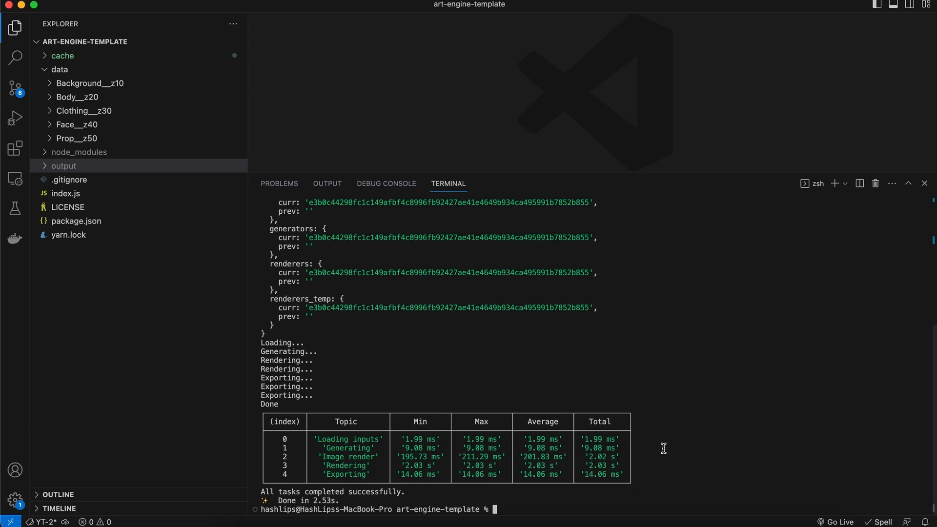
left_click_drag(619, 178, 619, 279)
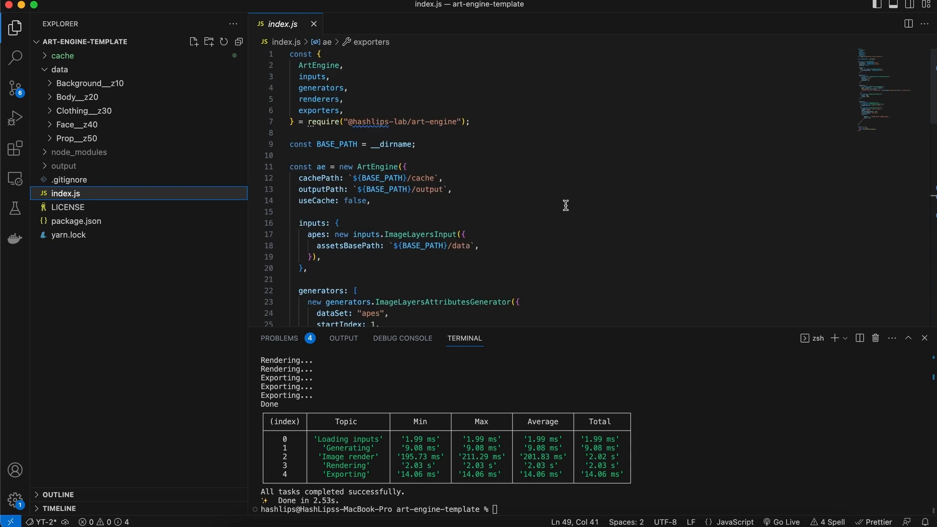
mouse_move(563, 207)
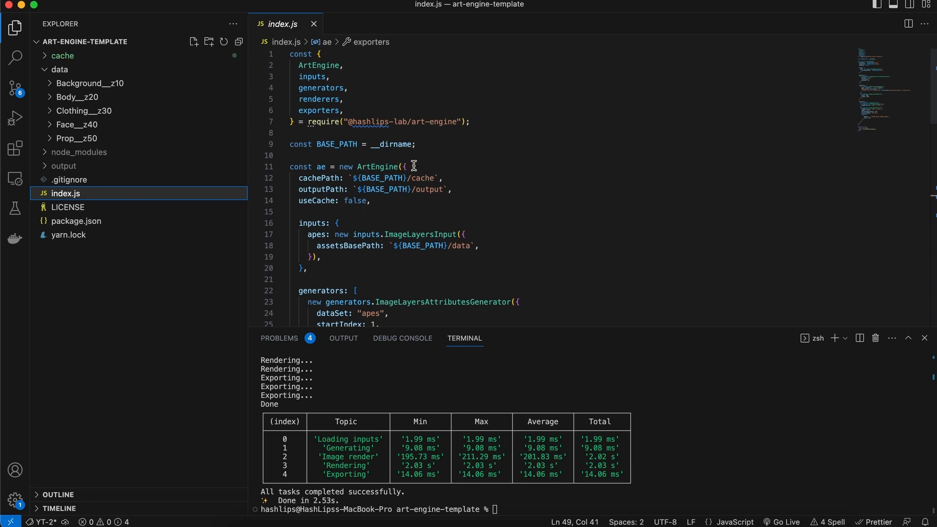
Step: Change the useCache setting in index.js from false to true
left_click(323, 200)
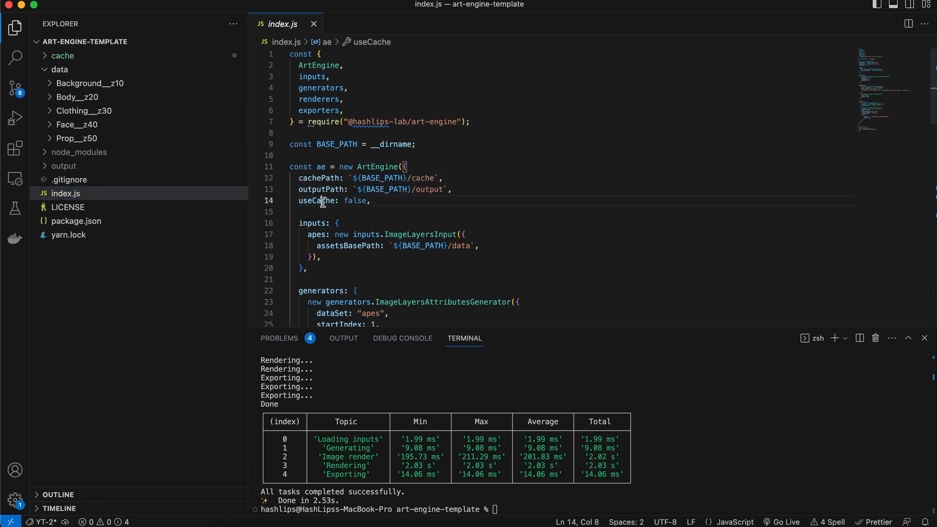
double_click(316, 200)
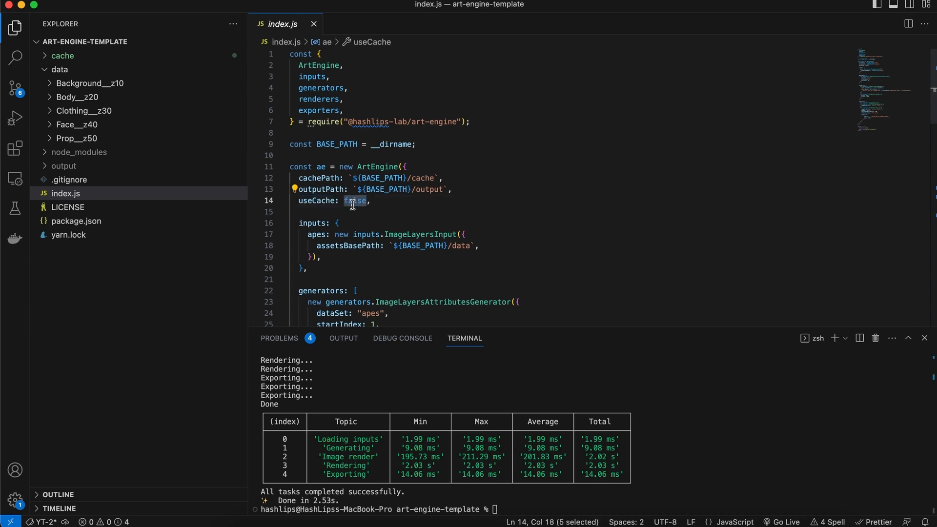
type("tru")
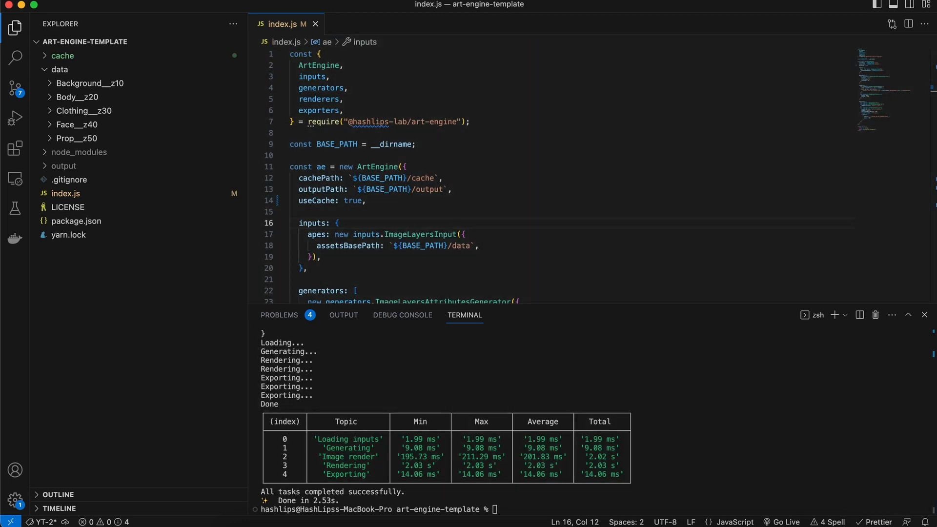
mouse_move(675, 335)
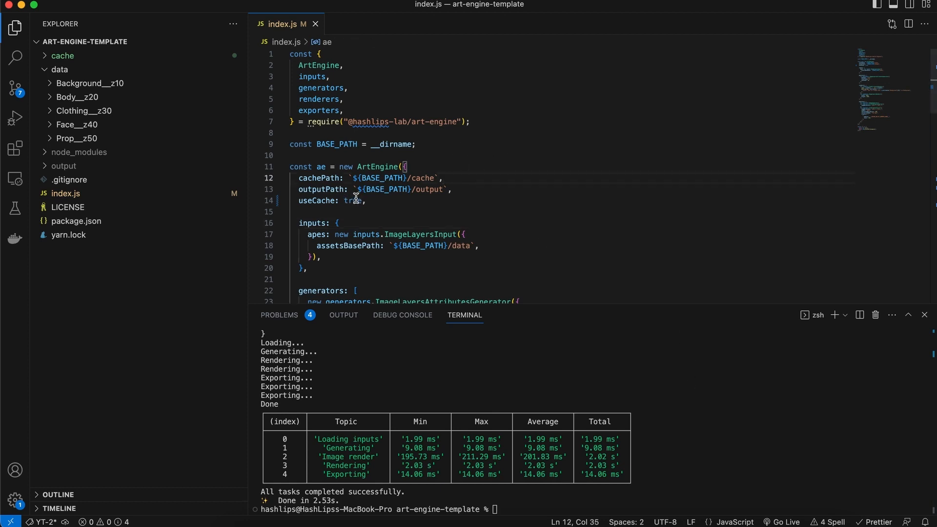
mouse_move(715, 398)
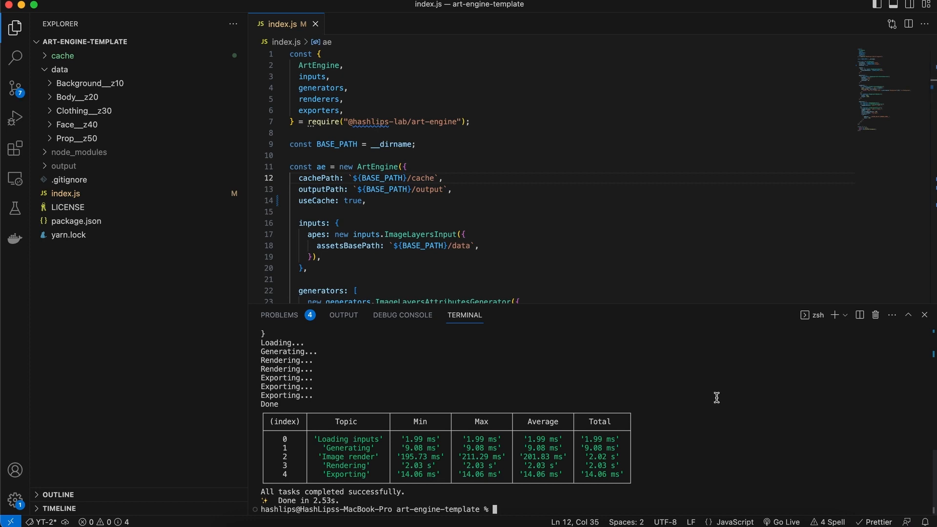
Step: Rerun with yarn start so every stage loads from cache, finishing in 0.62 s
type("yarn start")
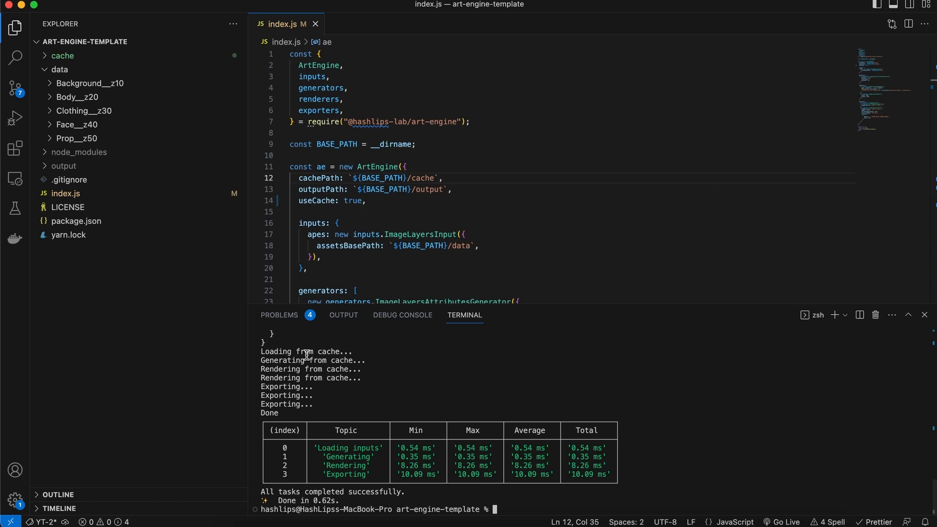
mouse_move(295, 352)
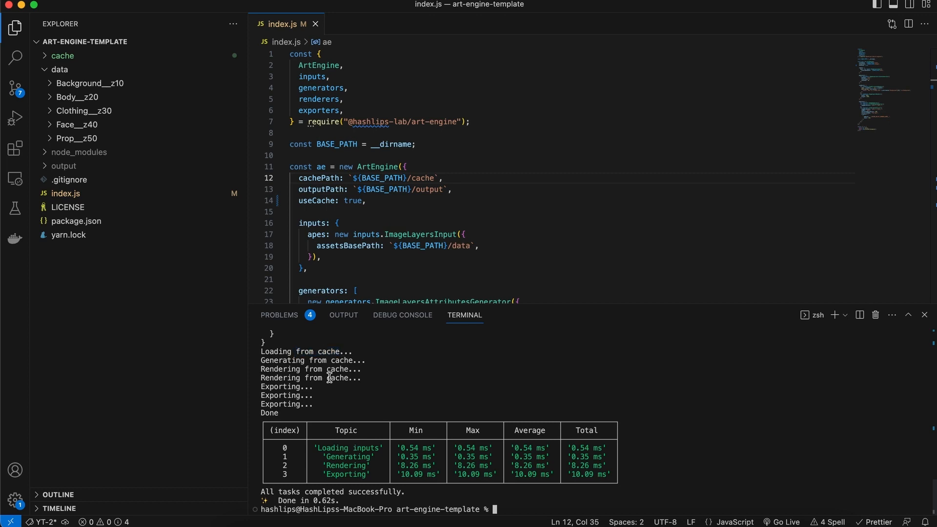
mouse_move(412, 247)
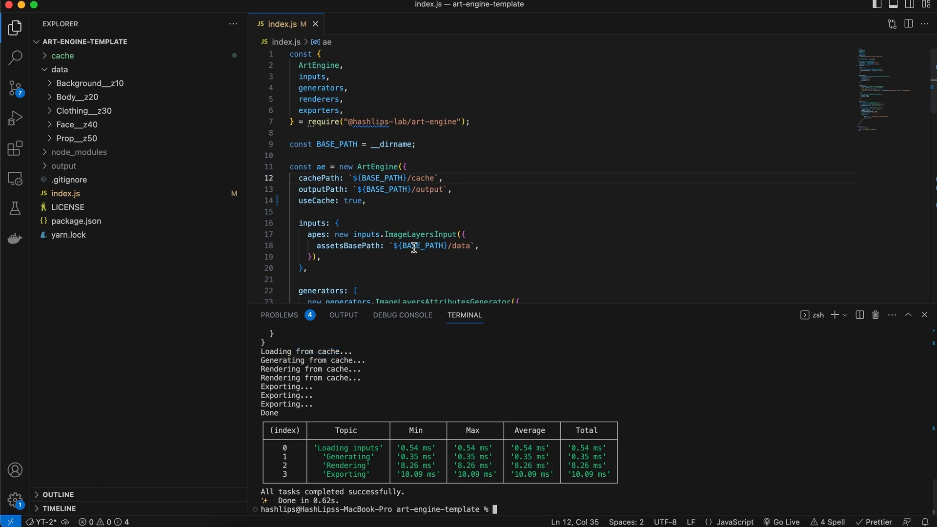
scroll("down", 3)
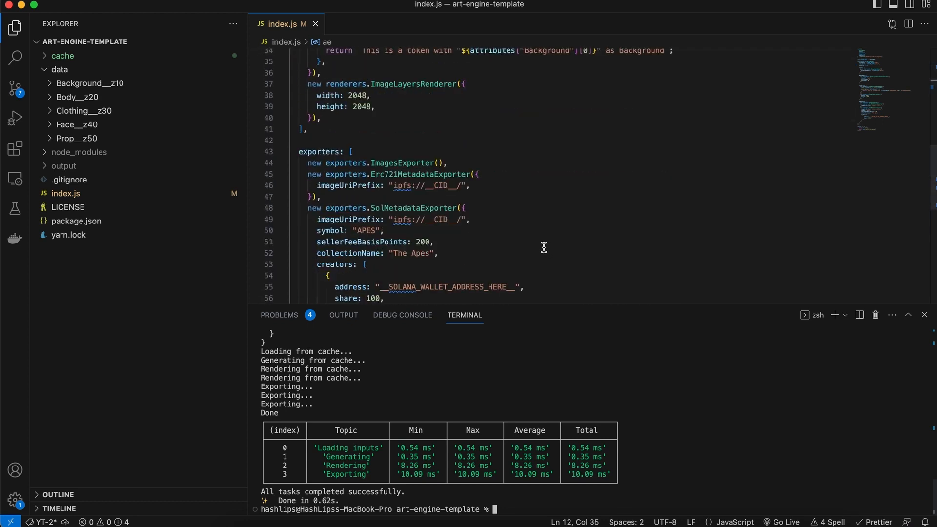
scroll("down", 3)
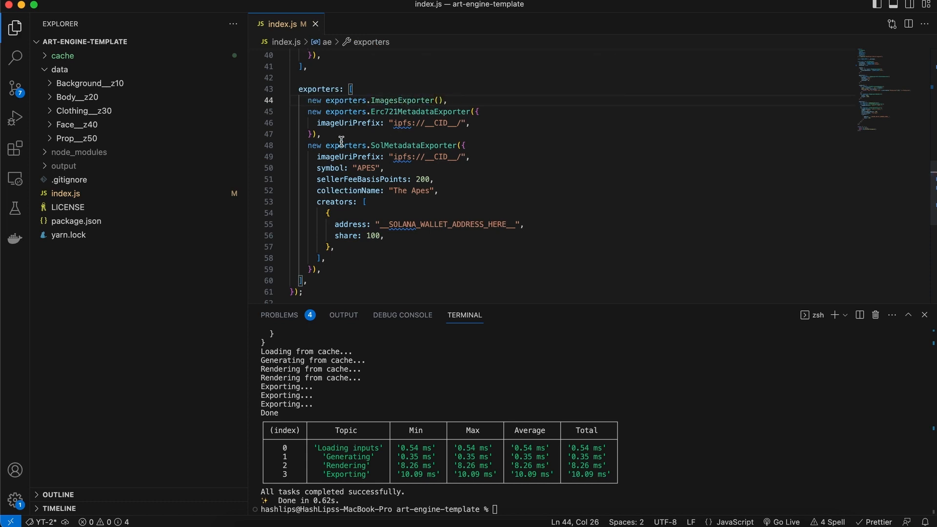
mouse_move(411, 218)
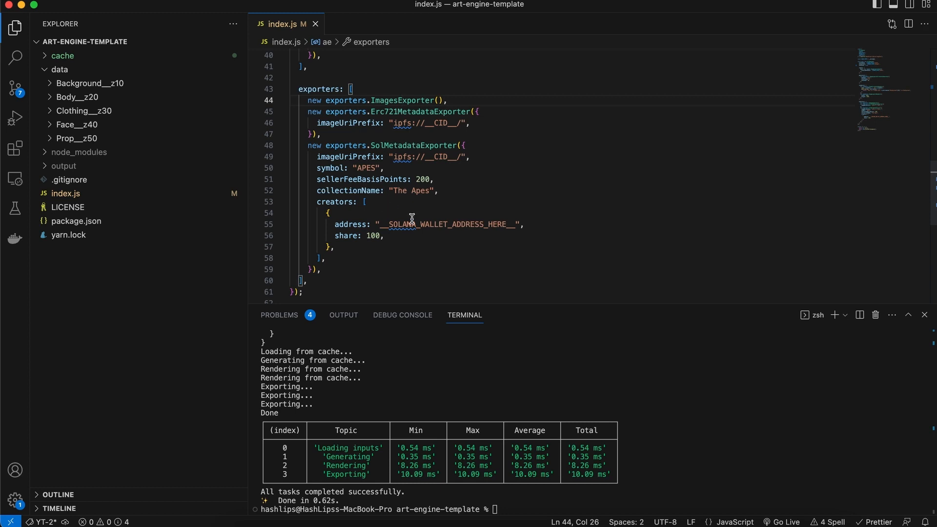
mouse_move(475, 222)
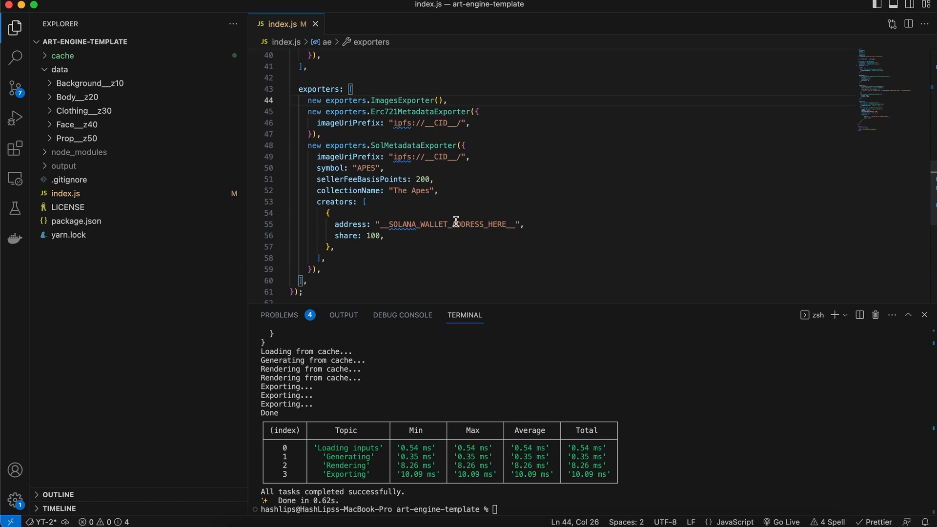
mouse_move(64, 166)
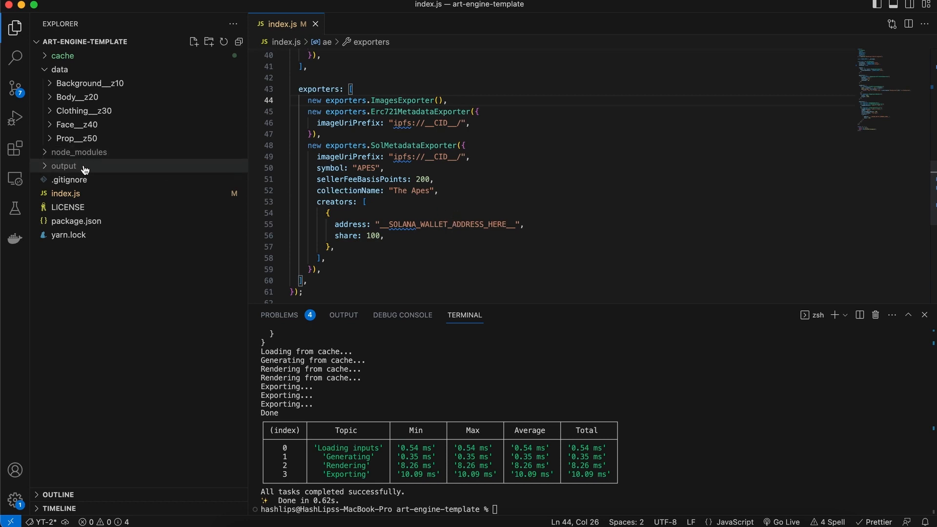
left_click(63, 166)
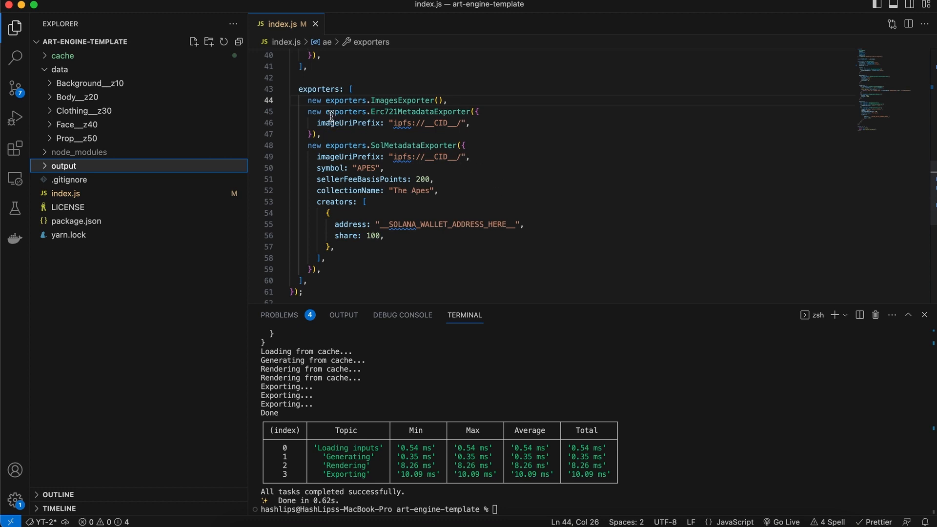
mouse_move(355, 178)
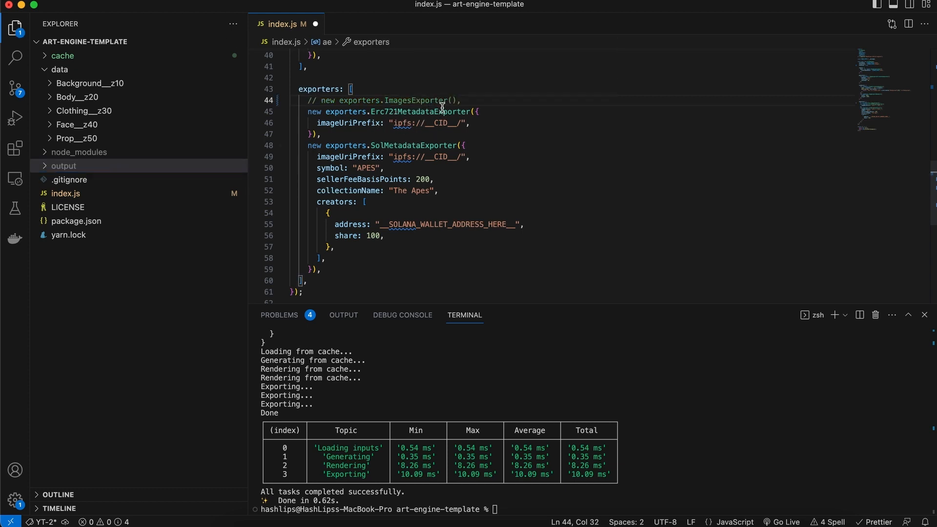
mouse_move(442, 126)
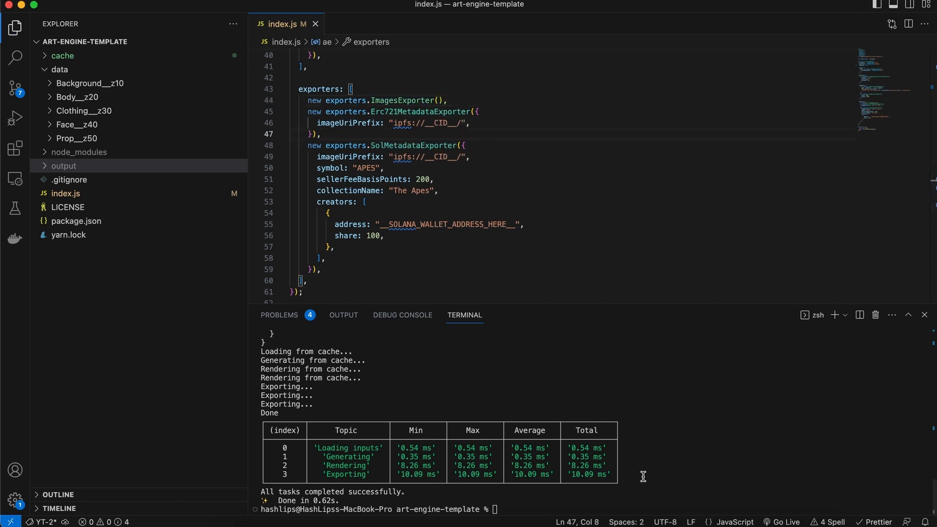
mouse_move(250, 339)
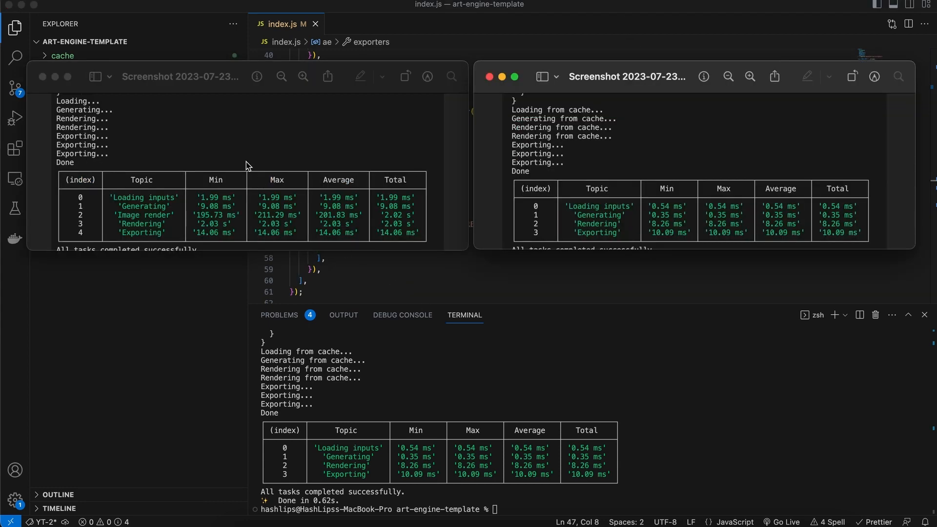
mouse_move(250, 232)
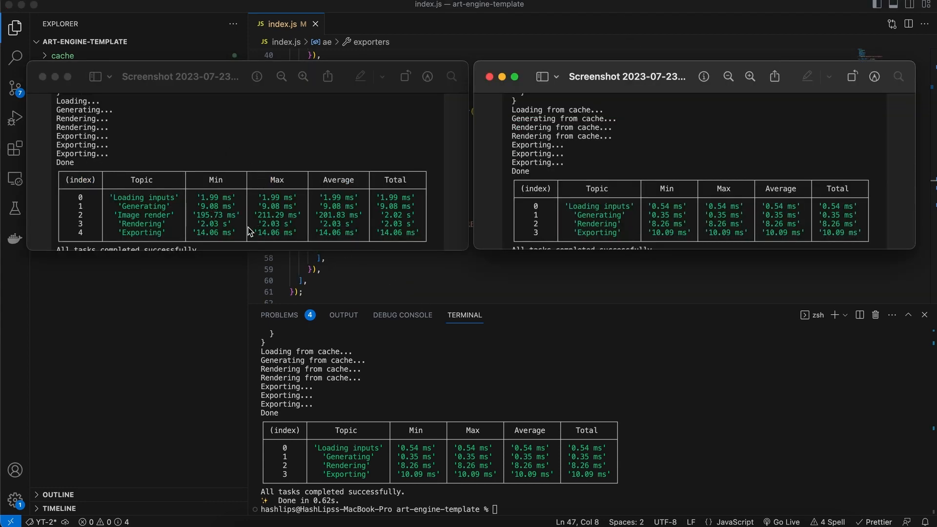
mouse_move(225, 231)
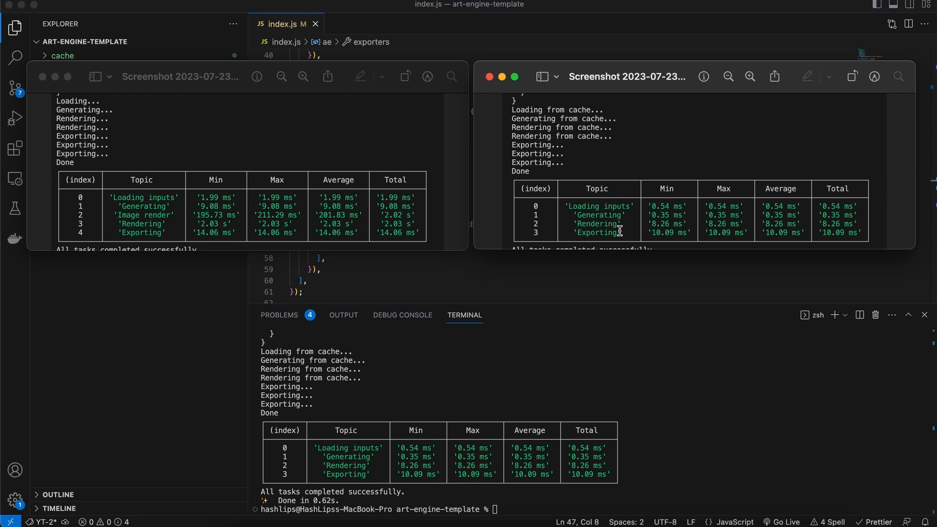
mouse_move(222, 225)
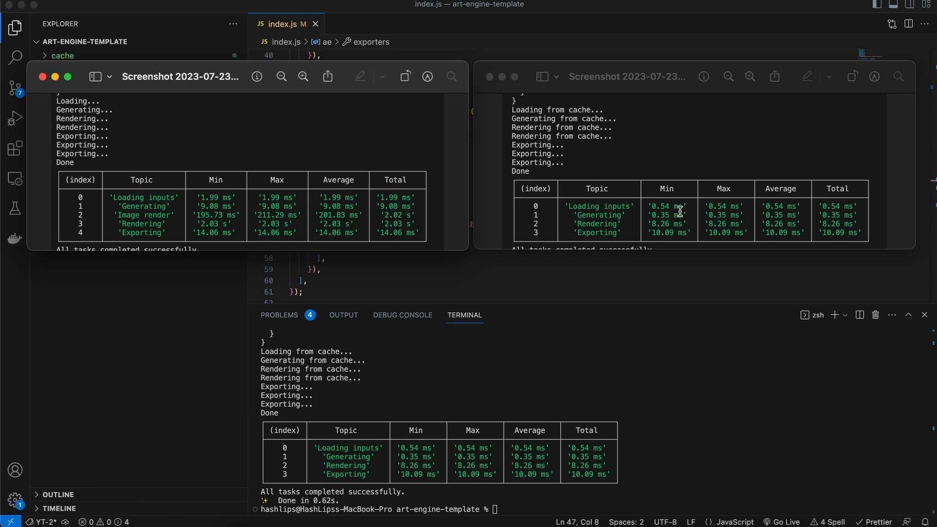
mouse_move(673, 196)
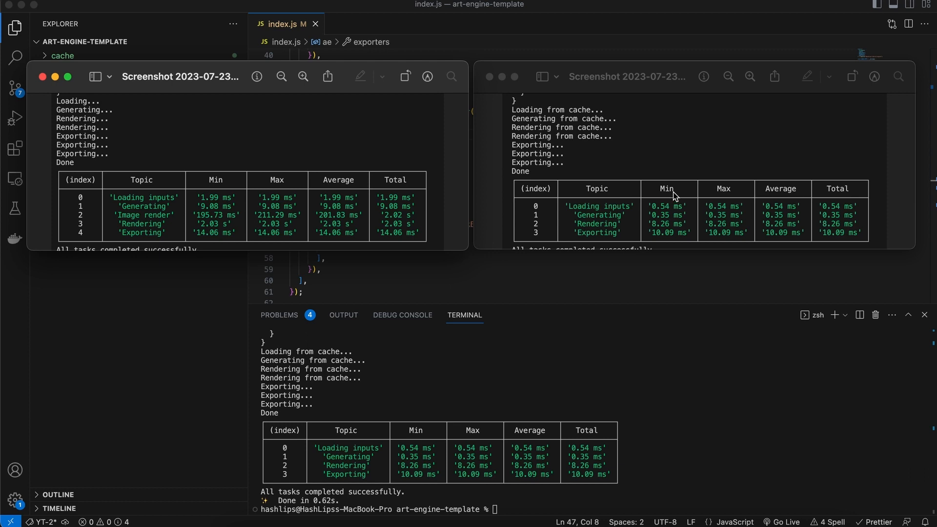
mouse_move(611, 175)
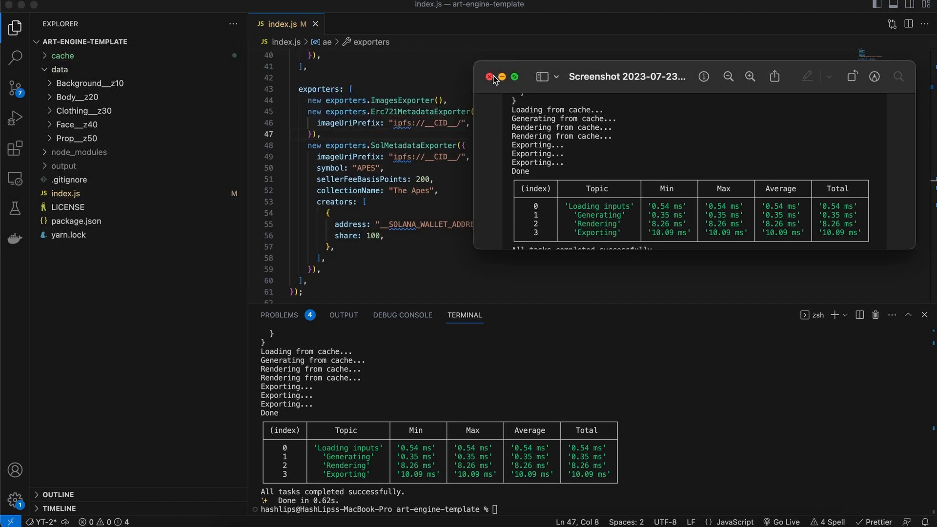
Step: Close the cached-run screenshot to read the identical current and previous cache hashes
left_click(489, 76)
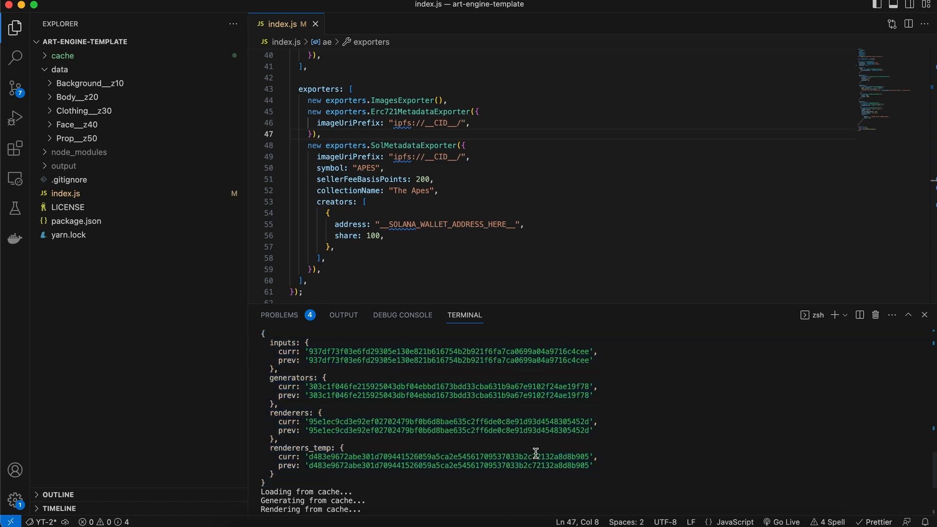
mouse_move(562, 439)
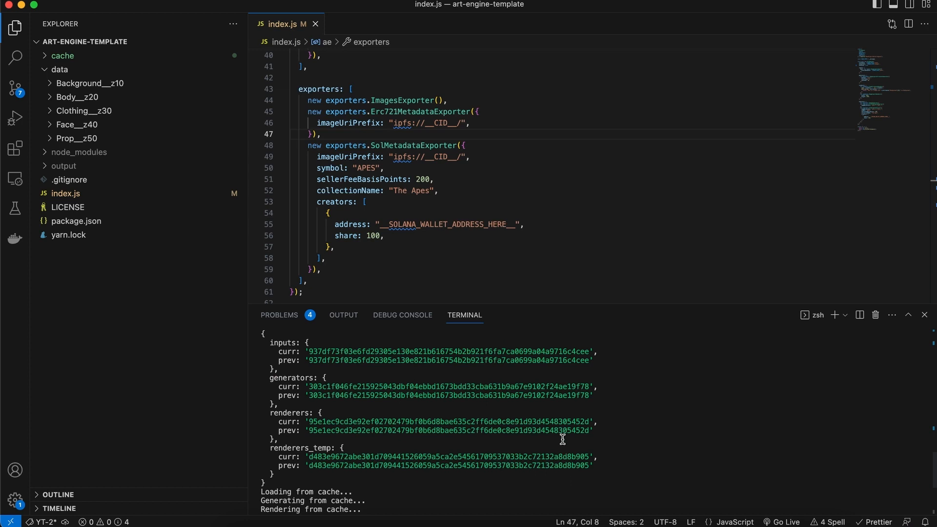
mouse_move(510, 386)
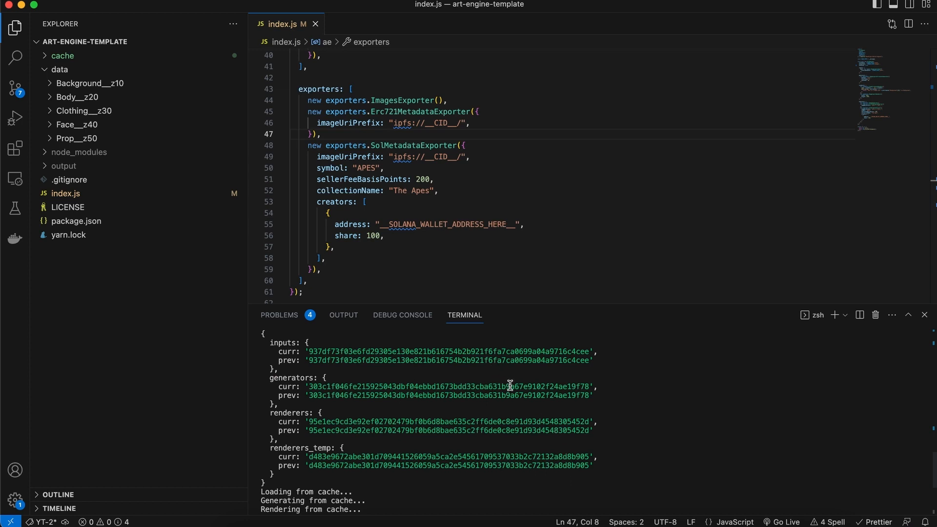
mouse_move(525, 392)
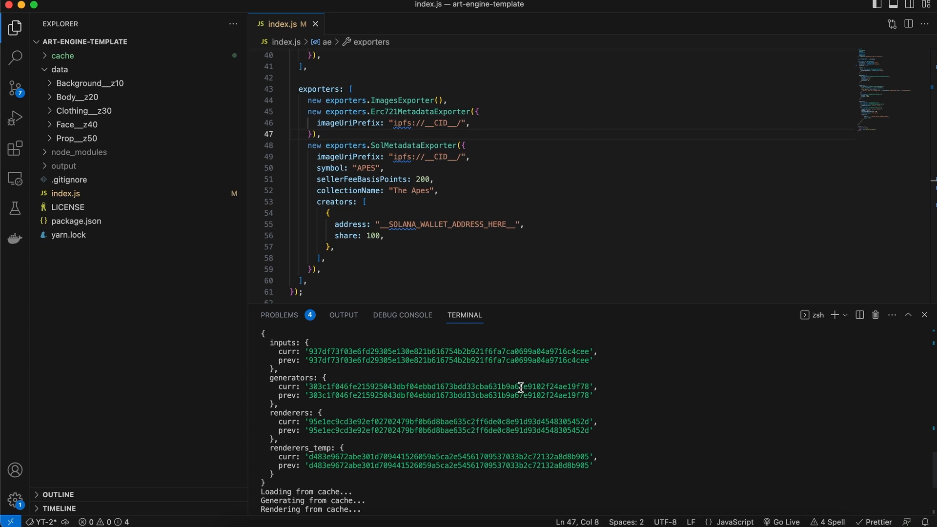
mouse_move(528, 389)
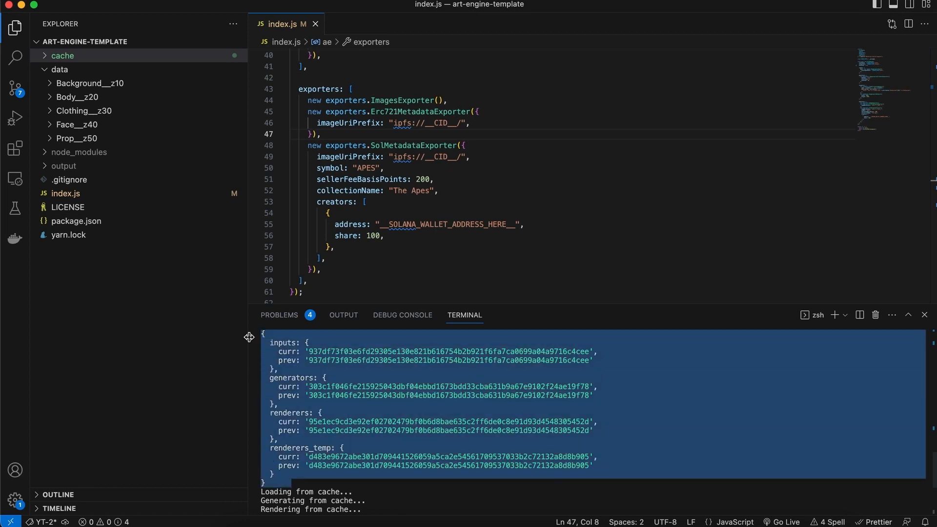
Step: Expand the cache folder in the Explorer and open its _config.json
left_click(63, 54)
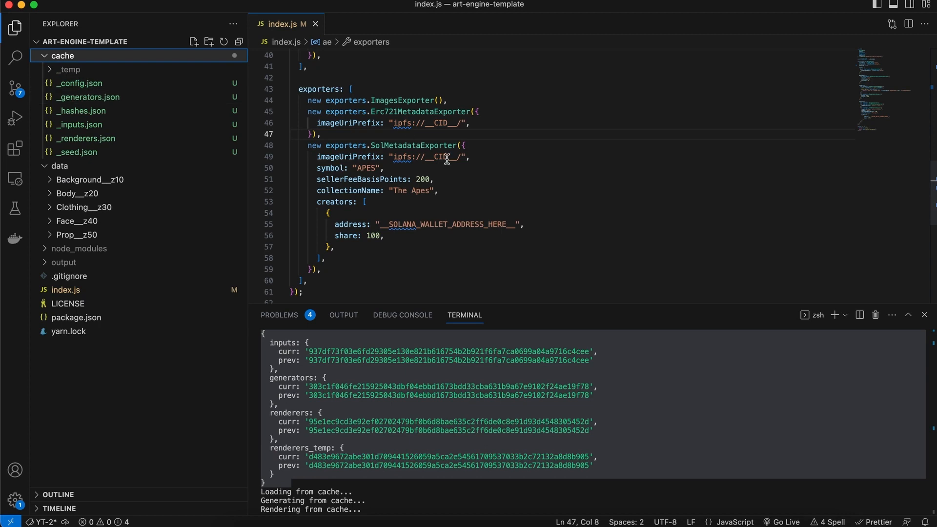
mouse_move(76, 152)
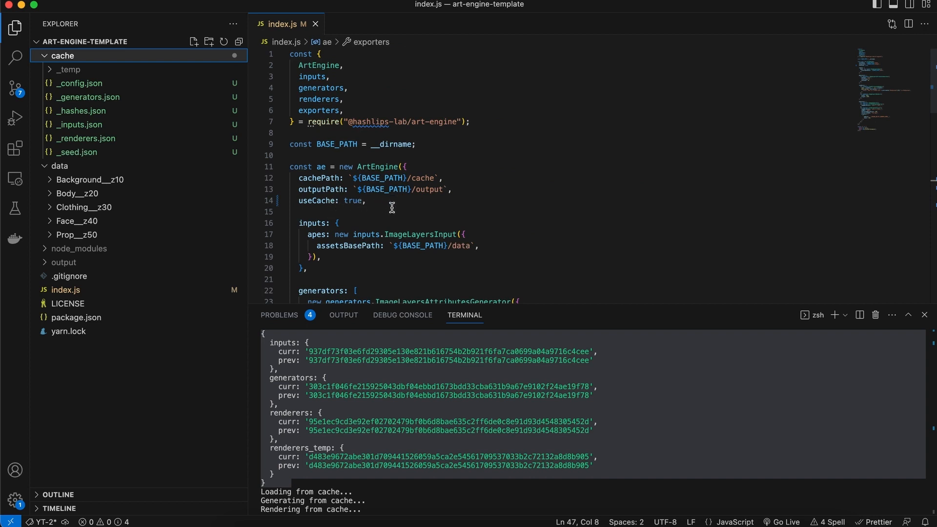
mouse_move(422, 250)
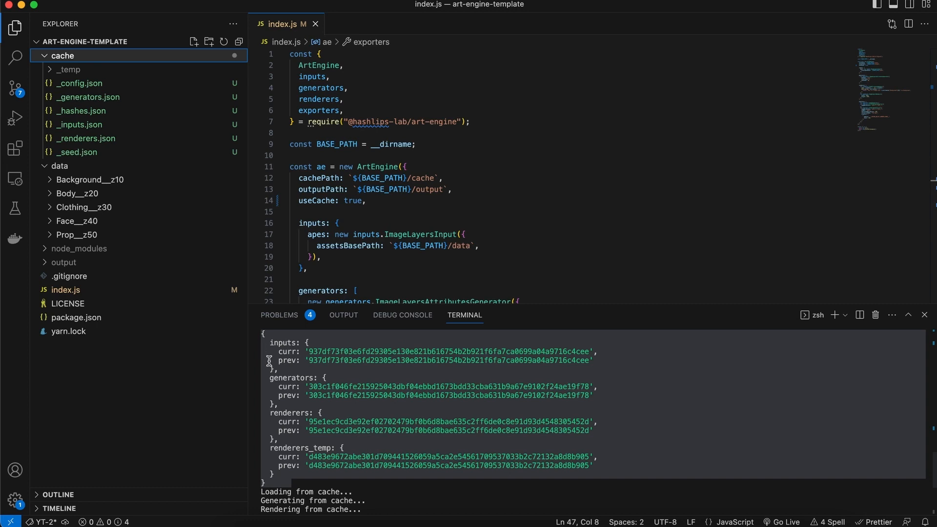
left_click(79, 83)
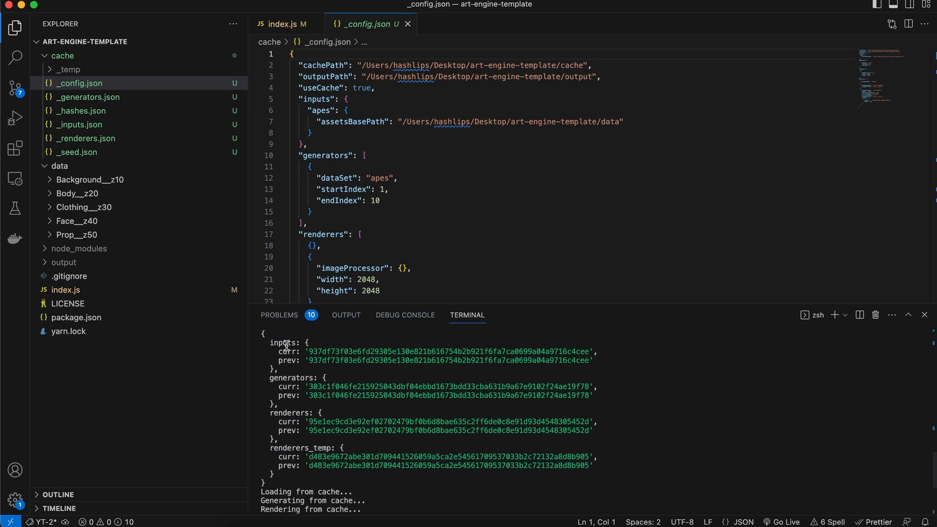
Step: Open the cached _inputs.json and scroll through its stored input data
left_click(79, 124)
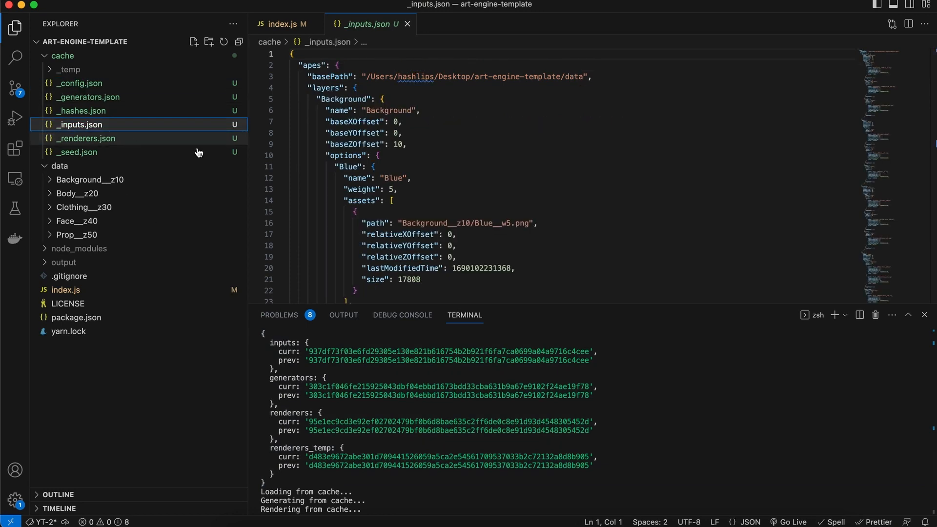
scroll("down", 3)
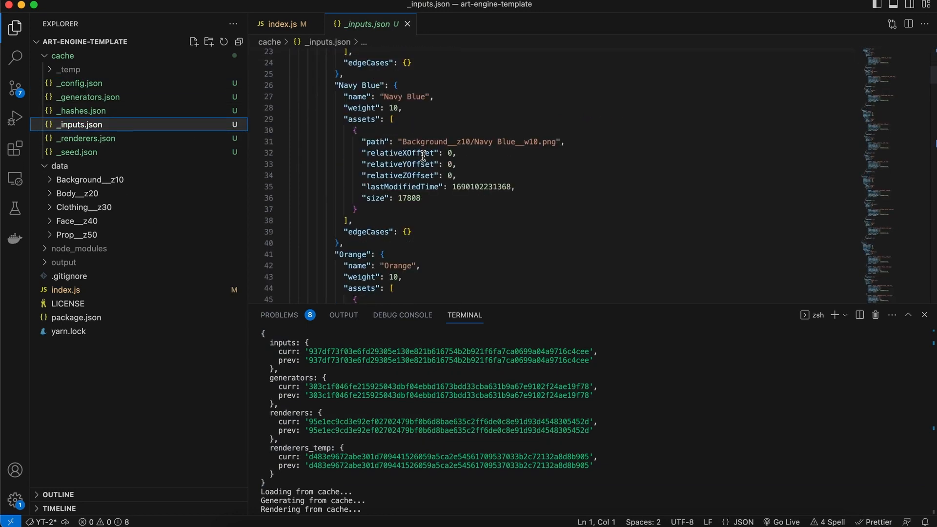
scroll("down", 3)
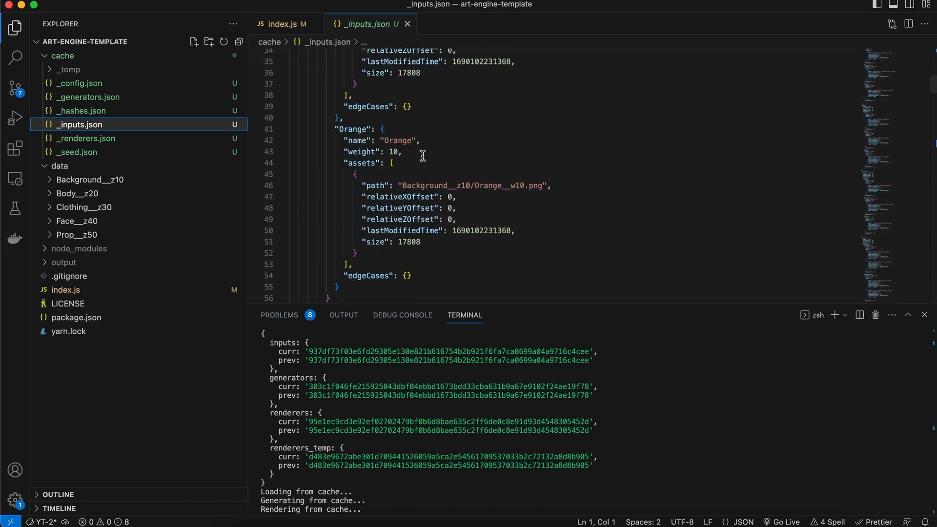
scroll("down", 3)
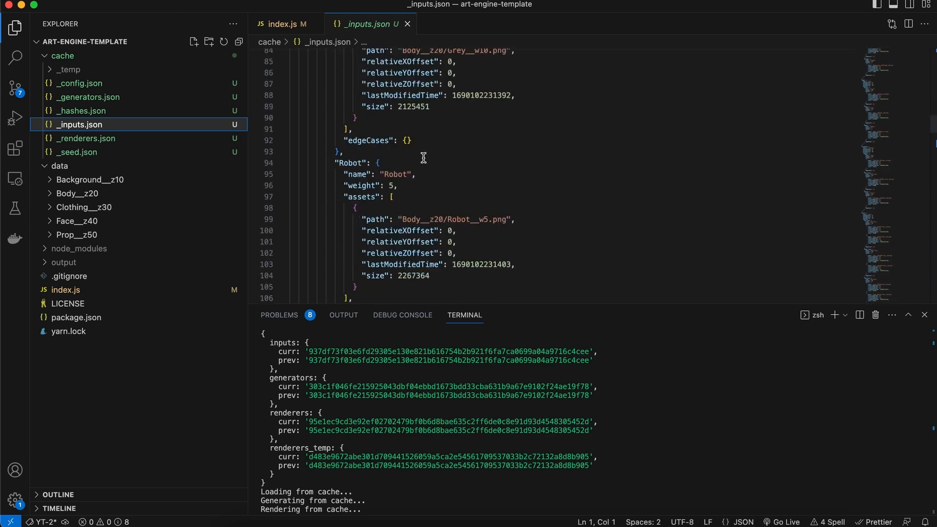
scroll("down", 3)
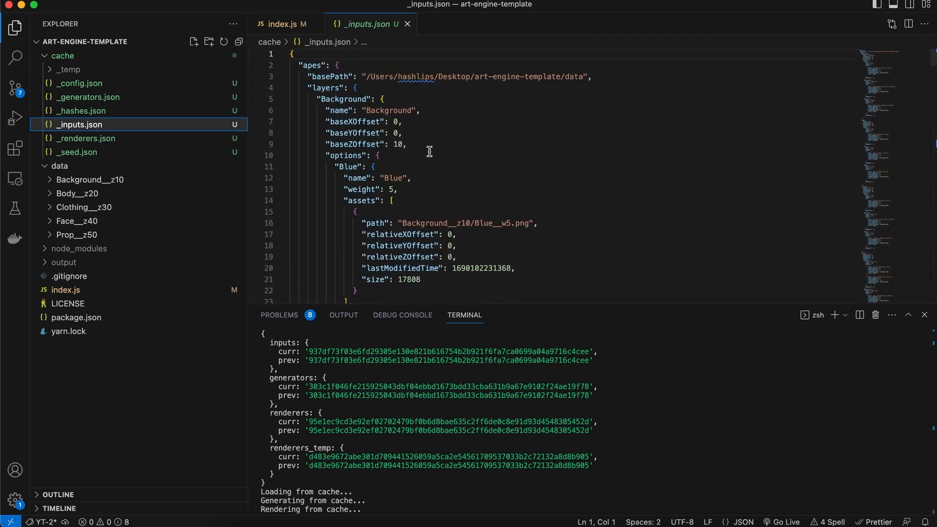
Step: Review _generators.json and _renderers.json, peeking at the ten cached images in _temp
left_click(86, 97)
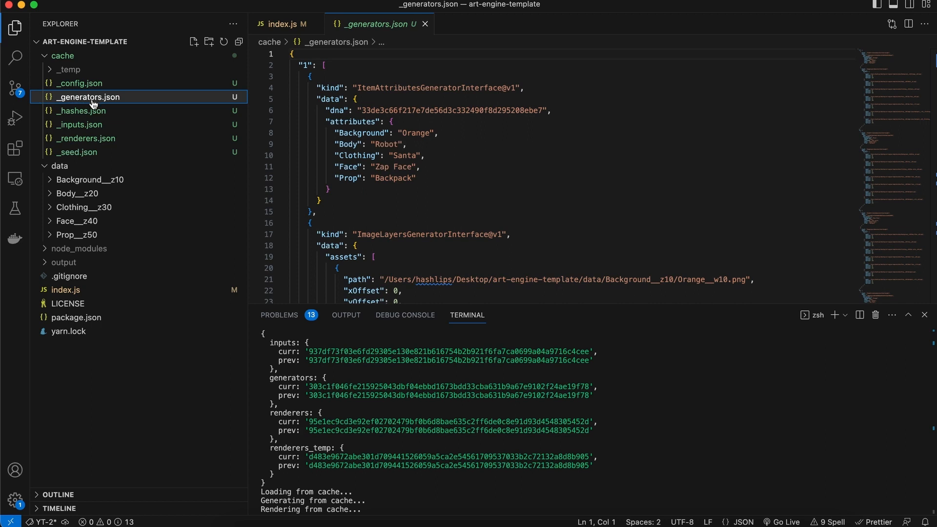
left_click(84, 137)
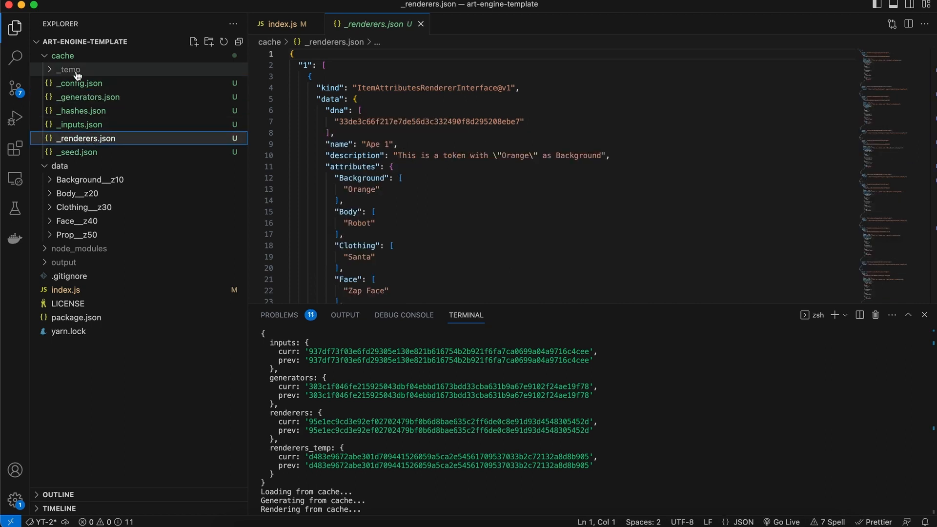
left_click(67, 69)
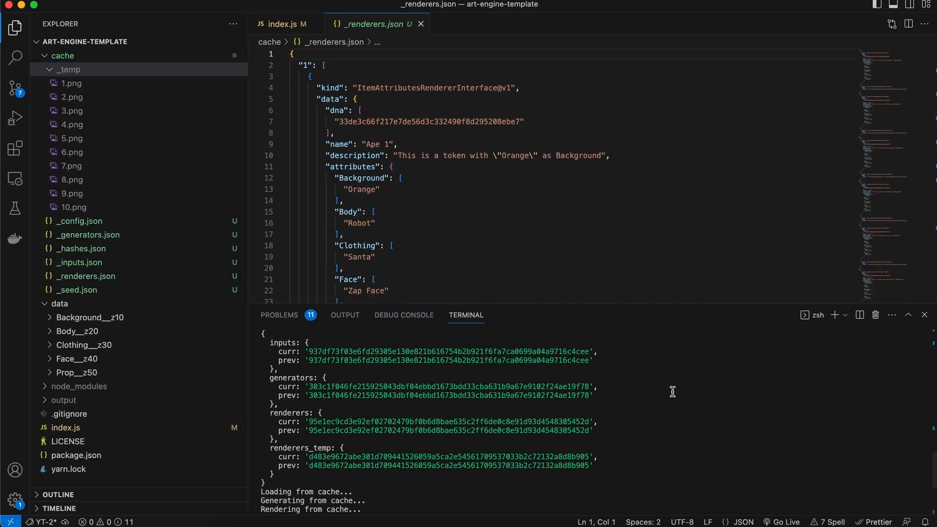
left_click(68, 69)
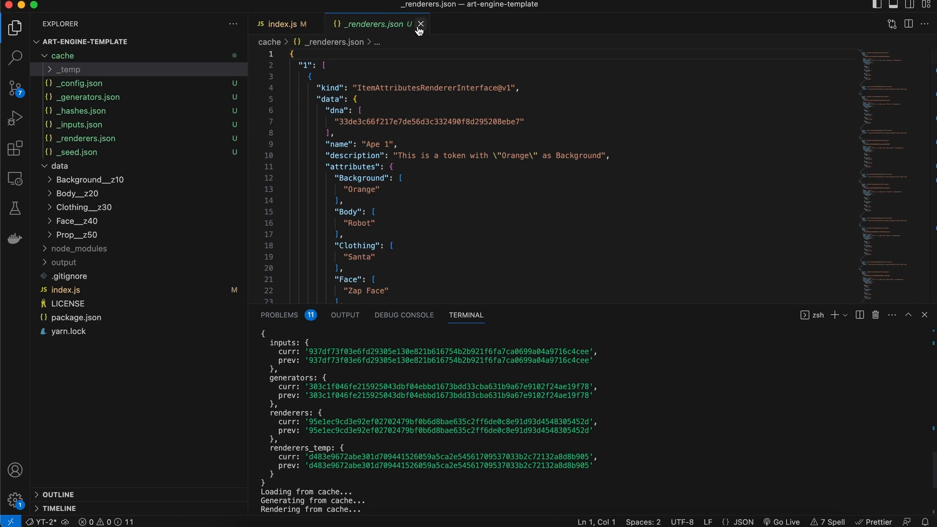
Step: Close _renderers.json and rerun the project from cache, finishing in 0.75 s
left_click(421, 24)
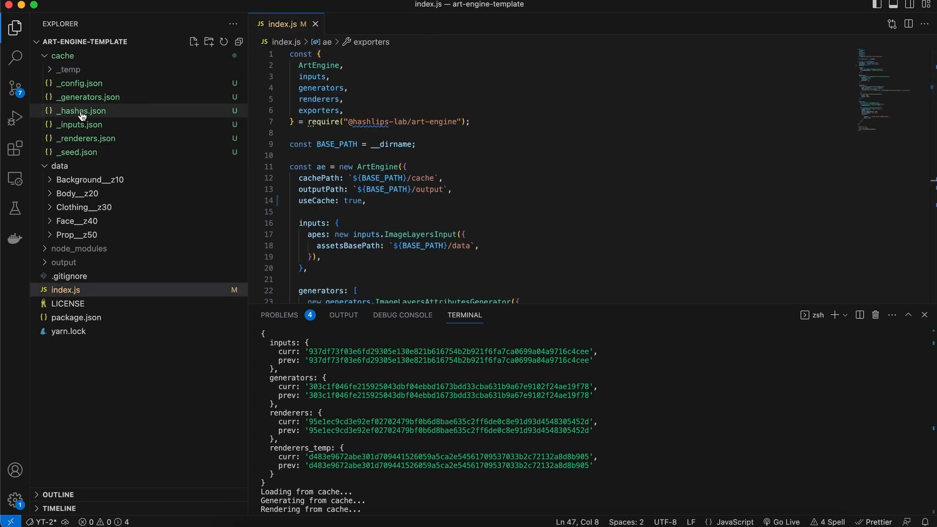
right_click(87, 97)
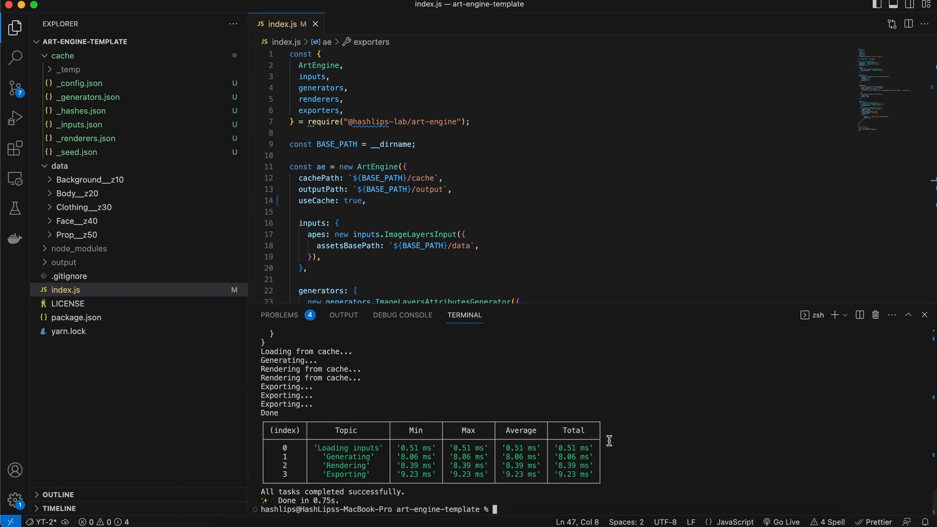
mouse_move(614, 416)
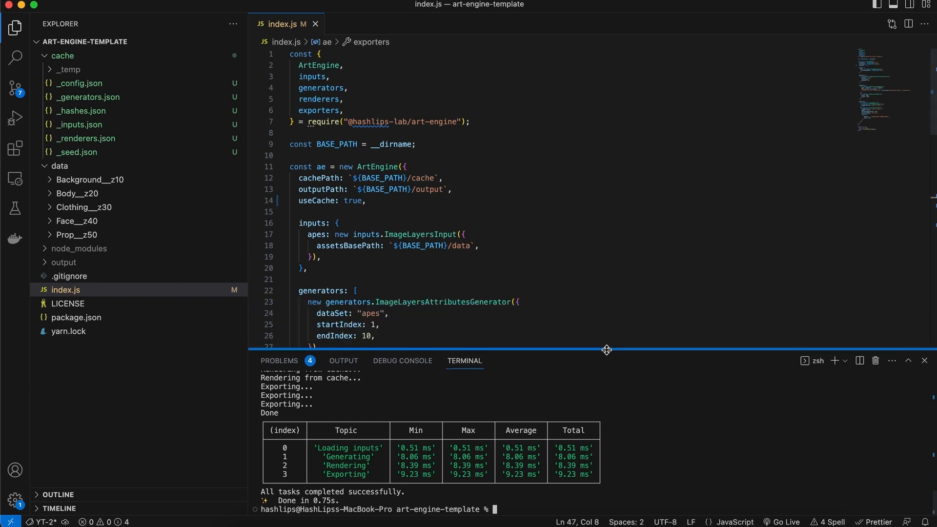
scroll("down", 3)
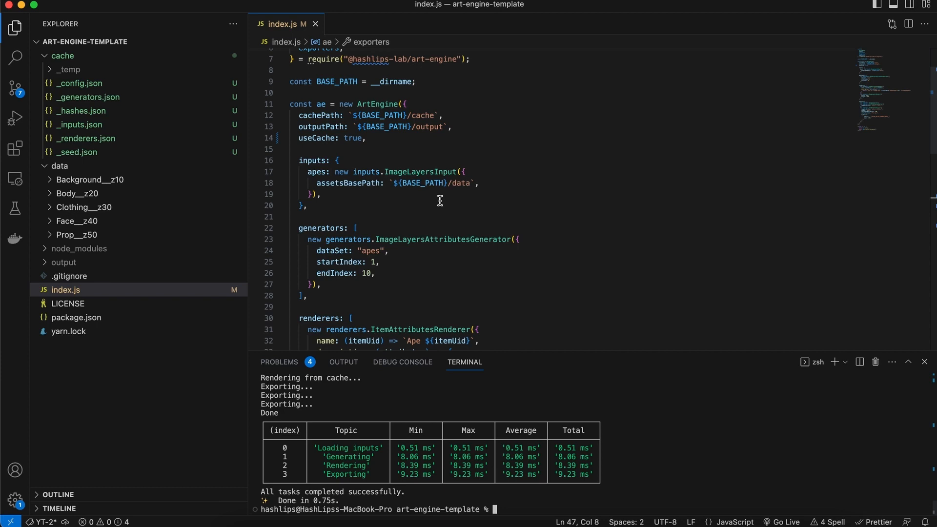
mouse_move(656, 431)
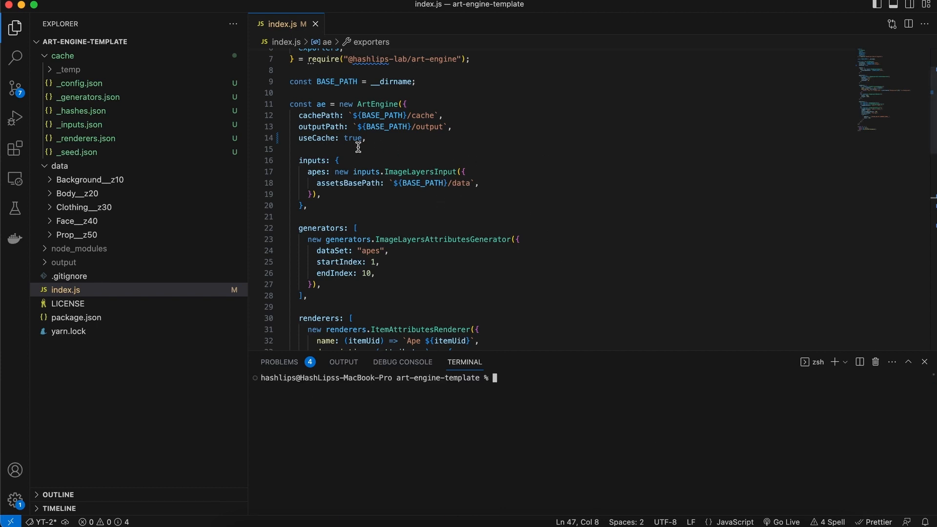
mouse_move(333, 193)
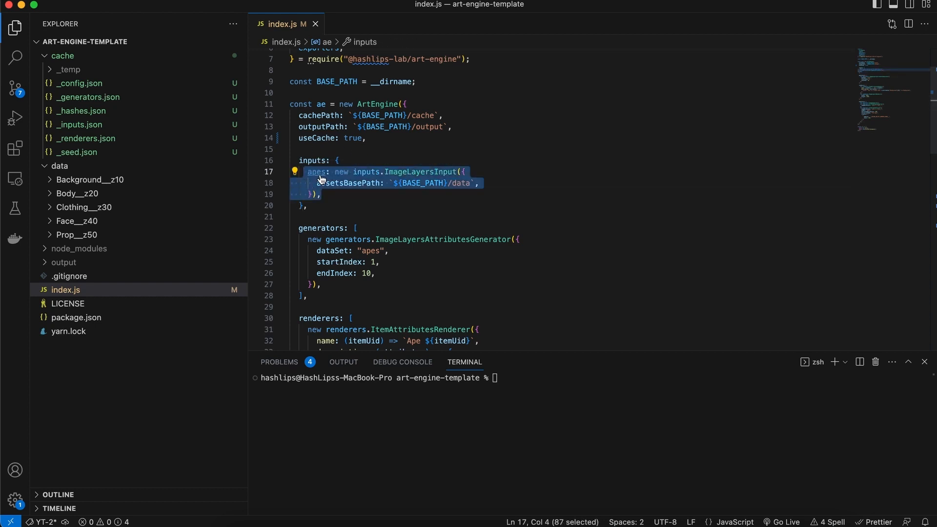
Step: Duplicate the apes input as 'dogs' with the same data path, save, and run yarn start
key("cmd+v")
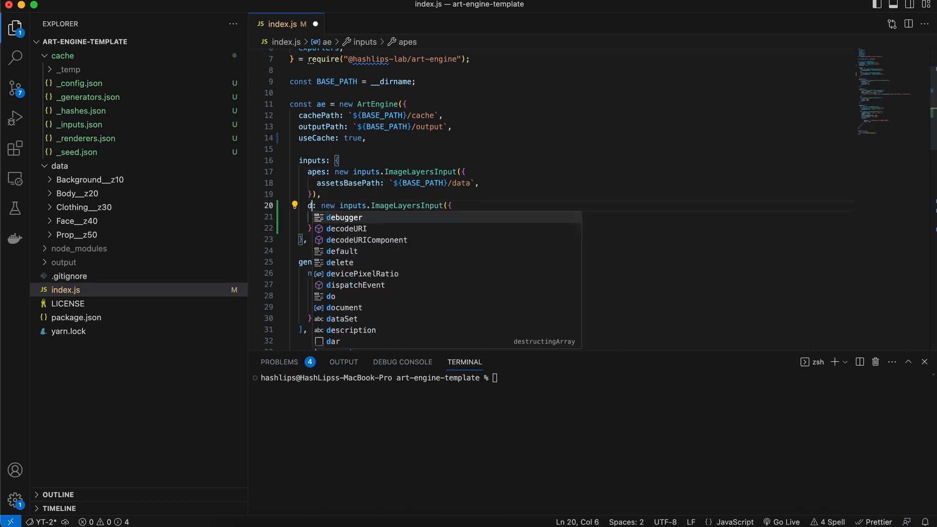
type("ogs")
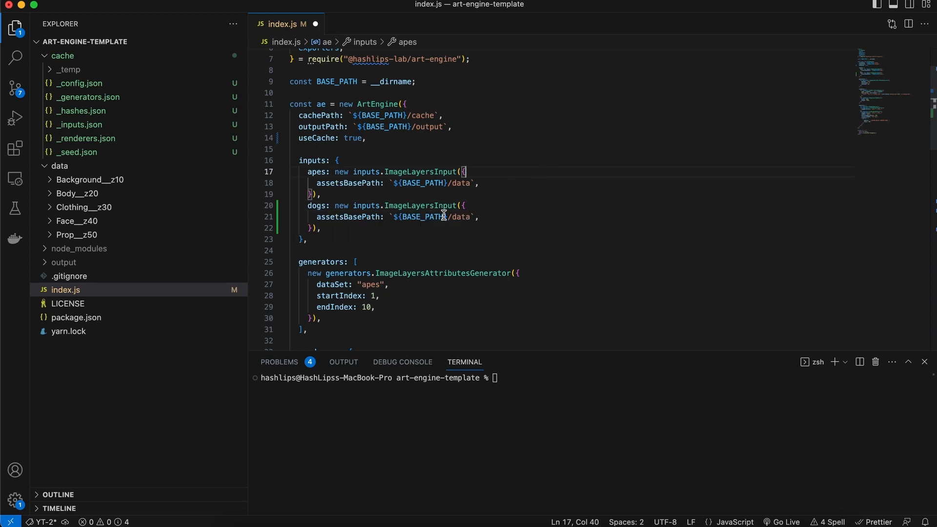
mouse_move(429, 216)
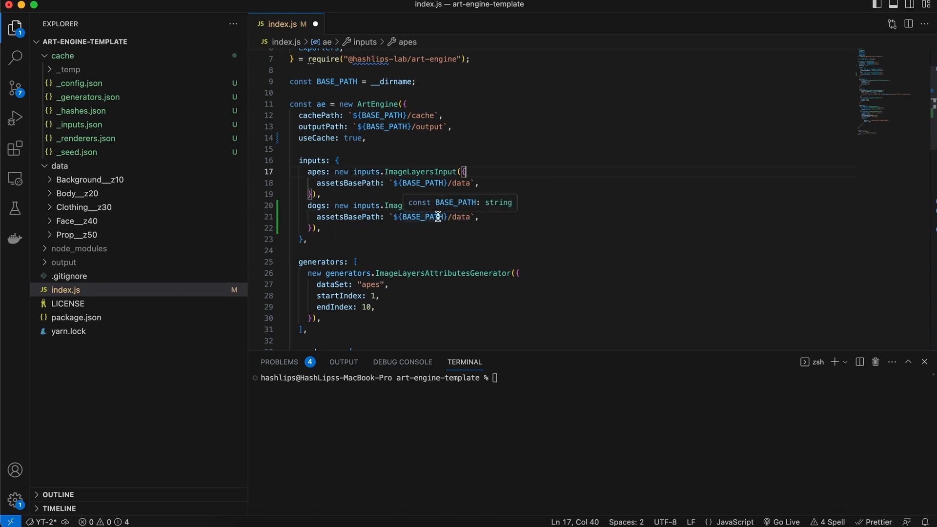
left_click(479, 216)
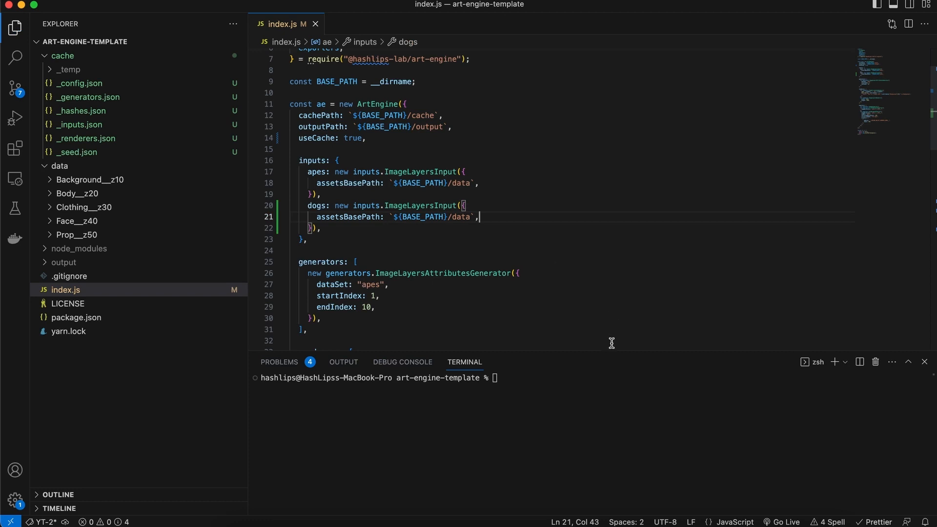
type("yarn start")
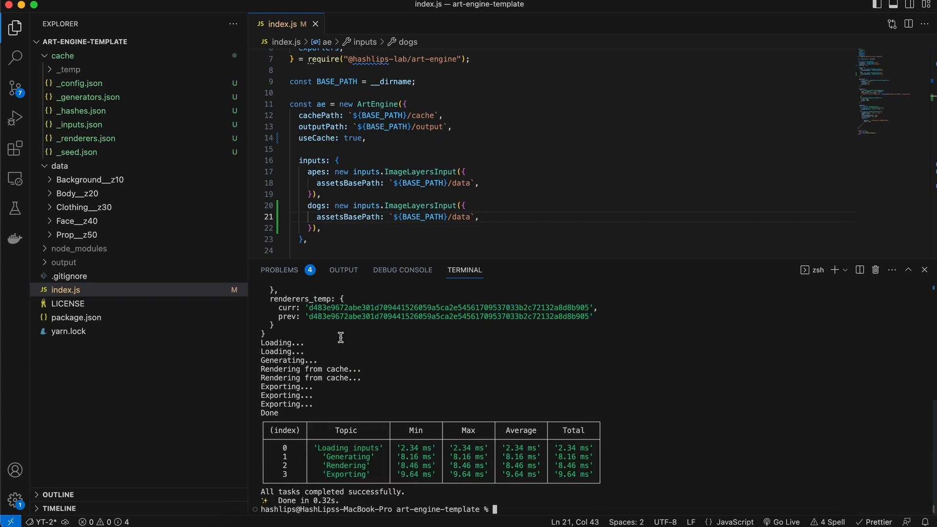
mouse_move(418, 357)
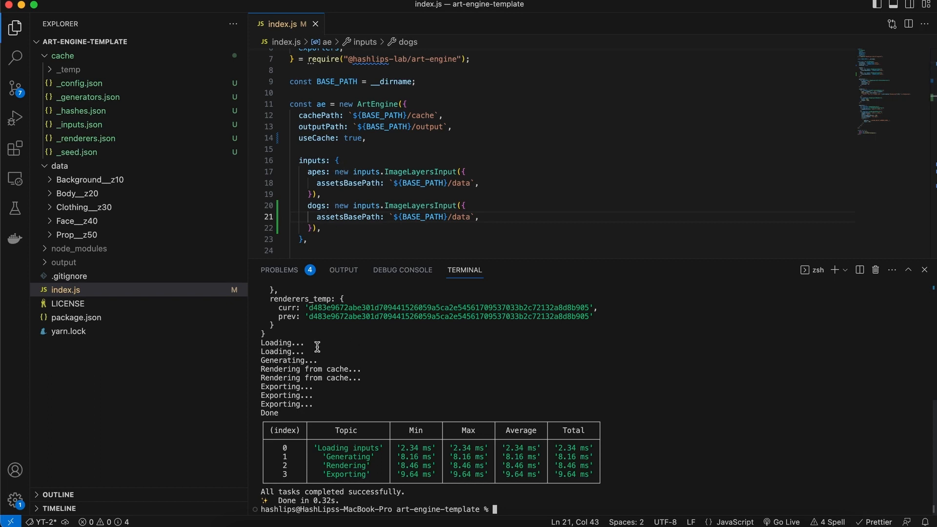
mouse_move(298, 350)
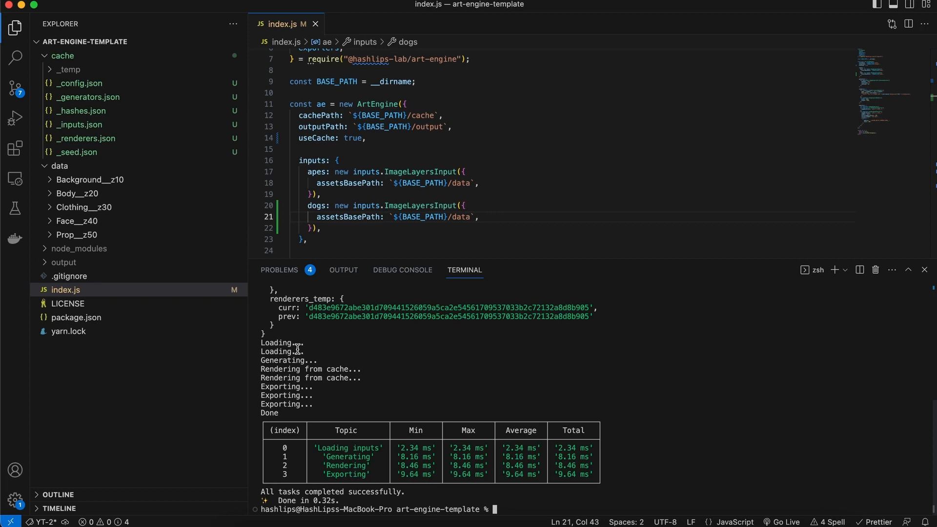
mouse_move(323, 361)
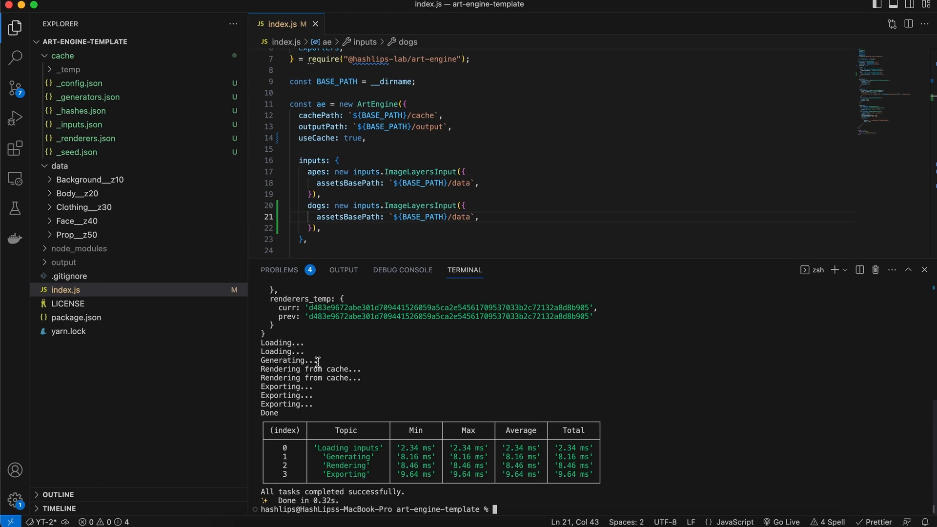
Step: Let the apes and dogs run finish from cache in 0.32 s, scrolling the editor
scroll("down", 3)
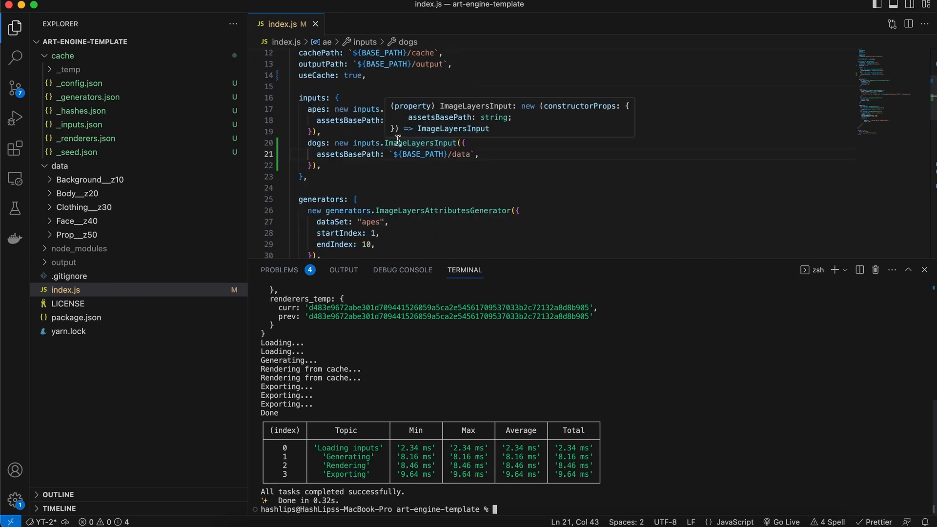
scroll("down", 3)
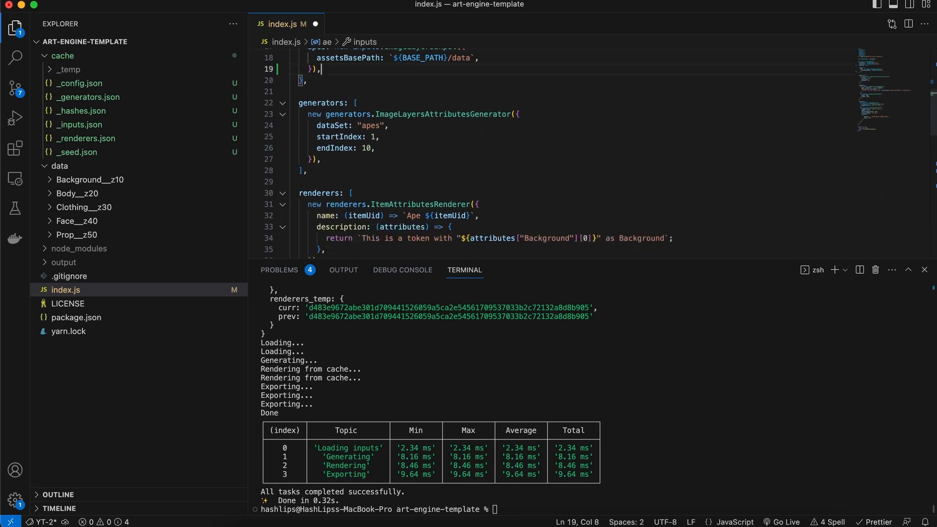
Step: Add a second apes generator with startIndex 11 and endIndex 13, then rerun in 3.12 s
left_click_drag(301, 114, 321, 159)
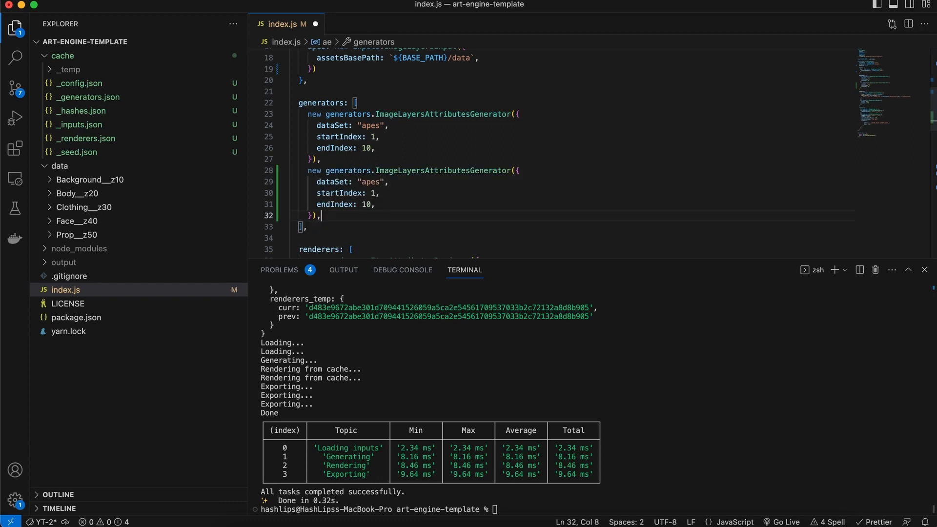
double_click(371, 182)
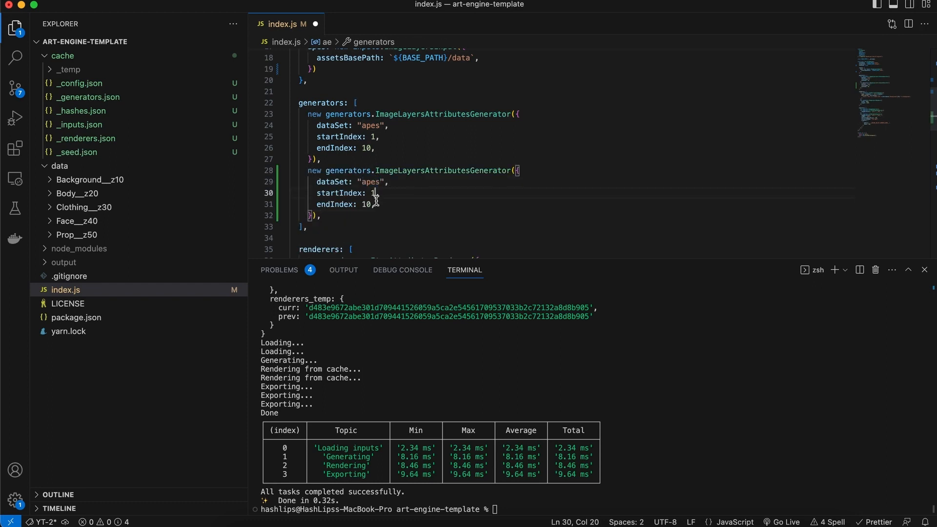
type("1")
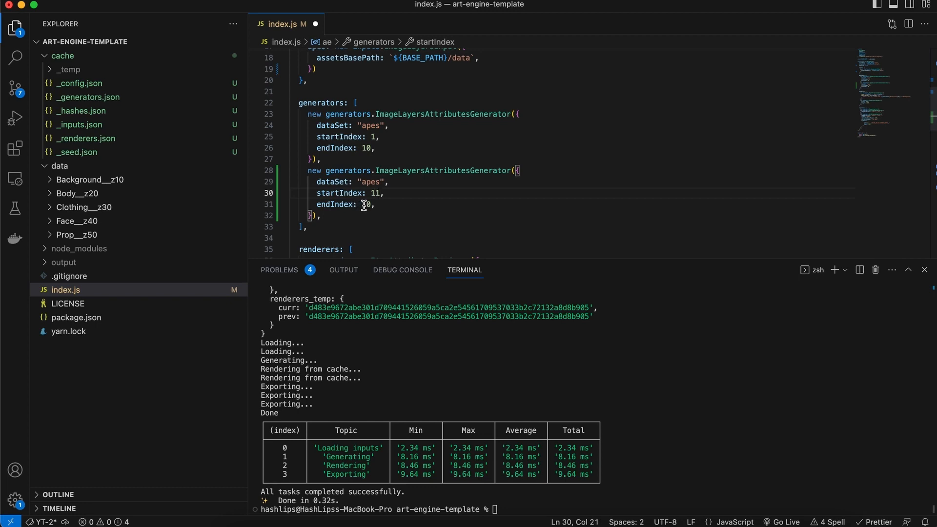
type("13")
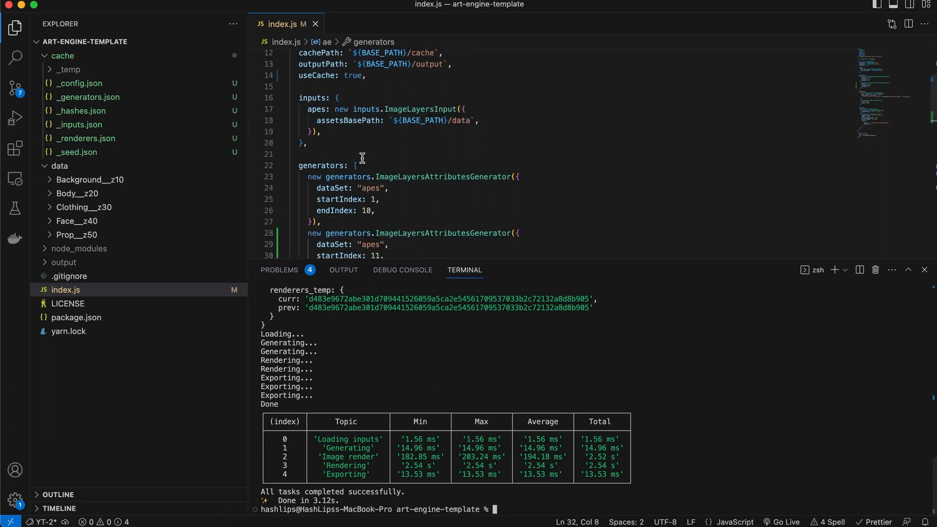
mouse_move(348, 144)
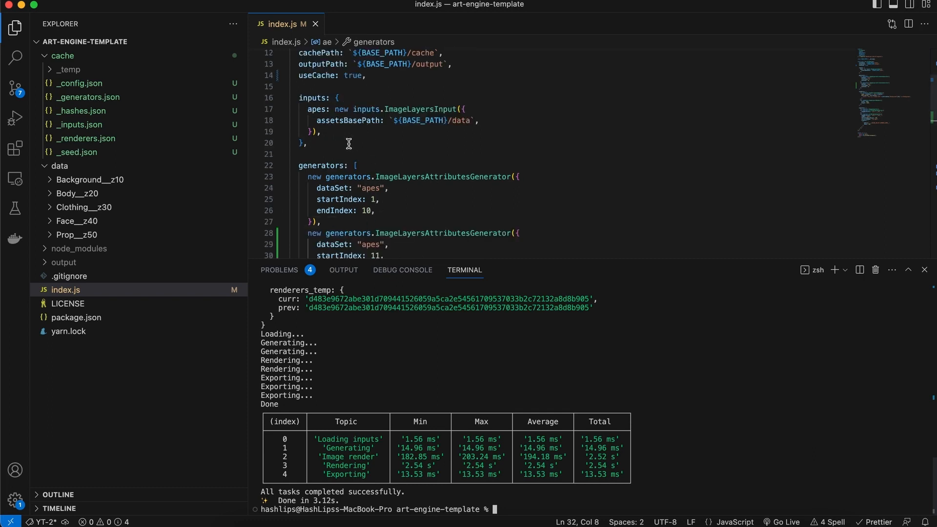
scroll("down", 3)
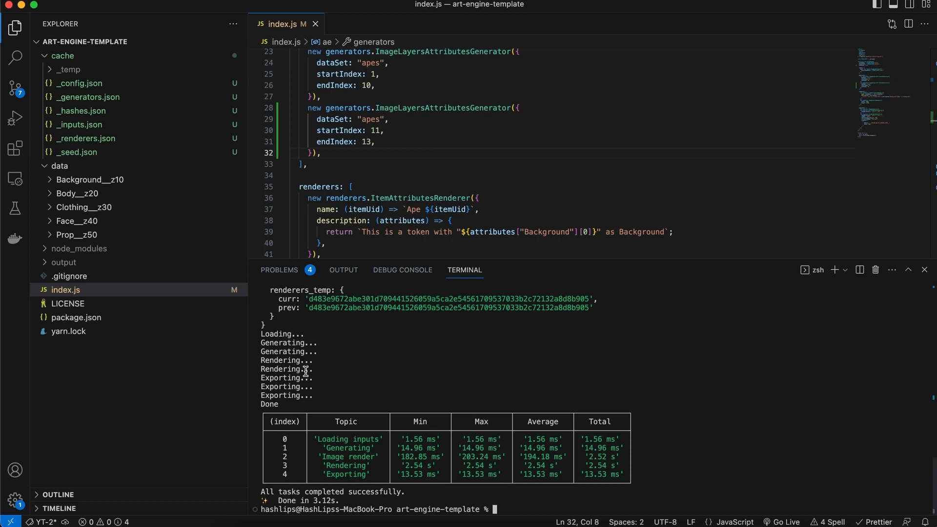
mouse_move(337, 373)
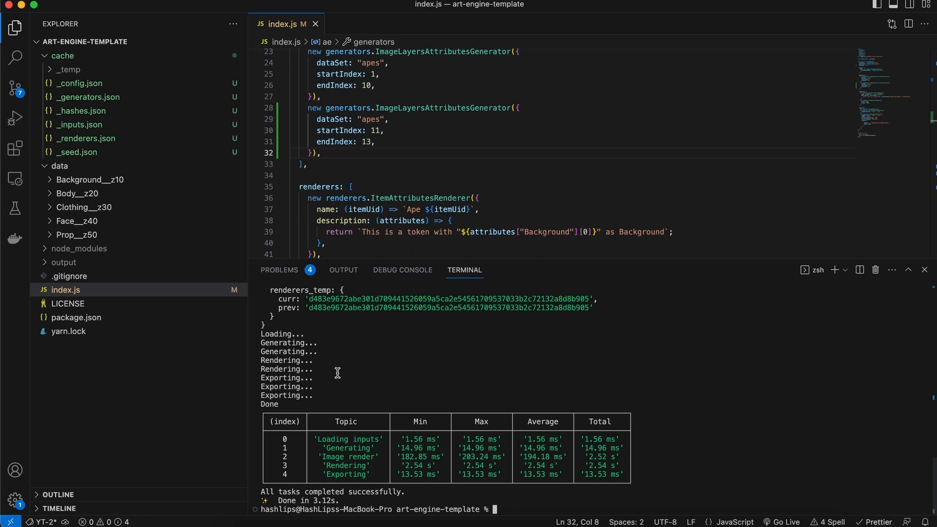
mouse_move(361, 377)
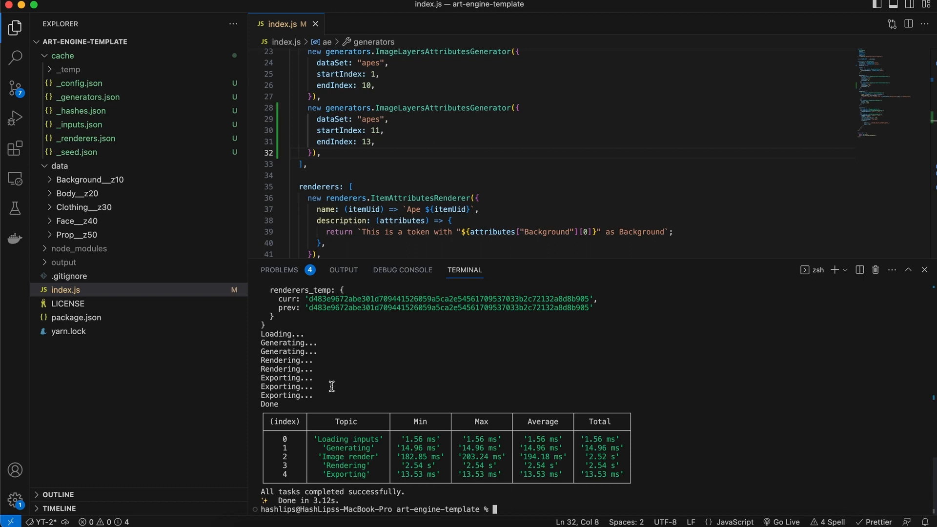
left_click(63, 261)
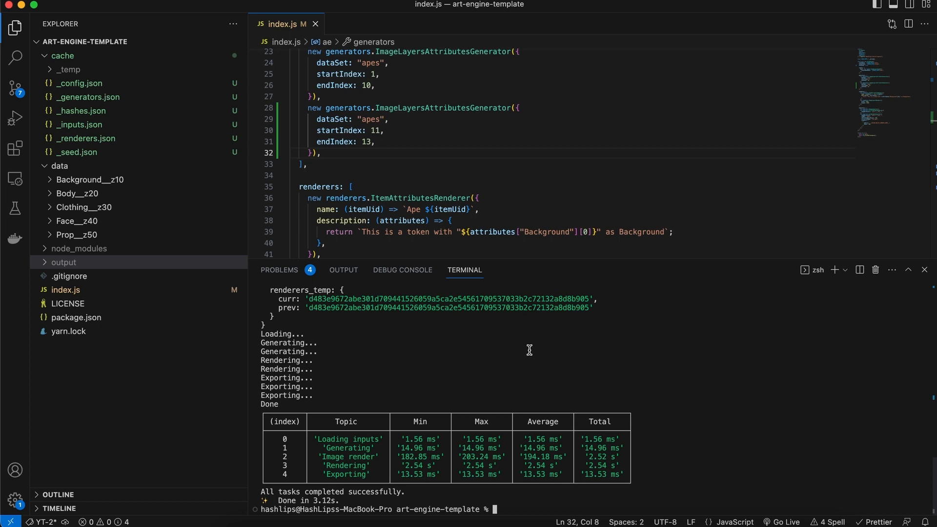
mouse_move(539, 258)
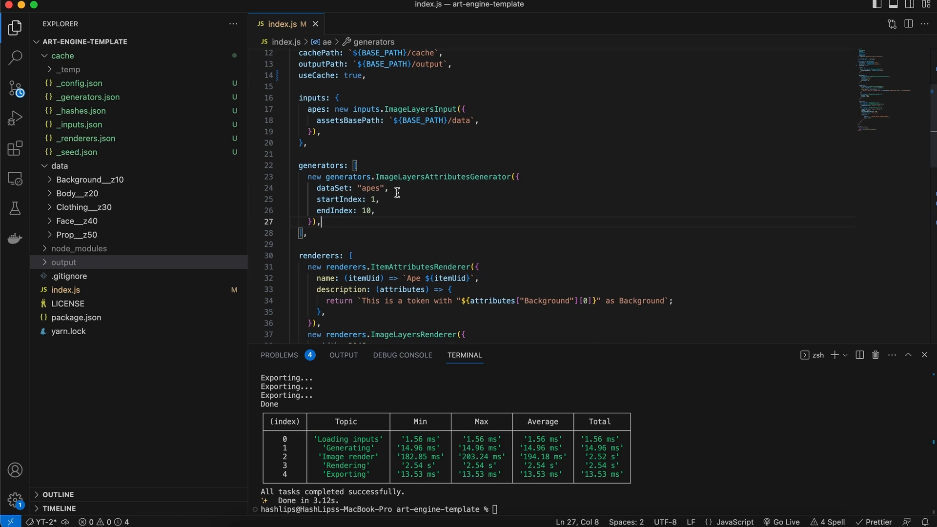
Step: Expand the output folder and its images subfolder to list the generated files
right_click(62, 56)
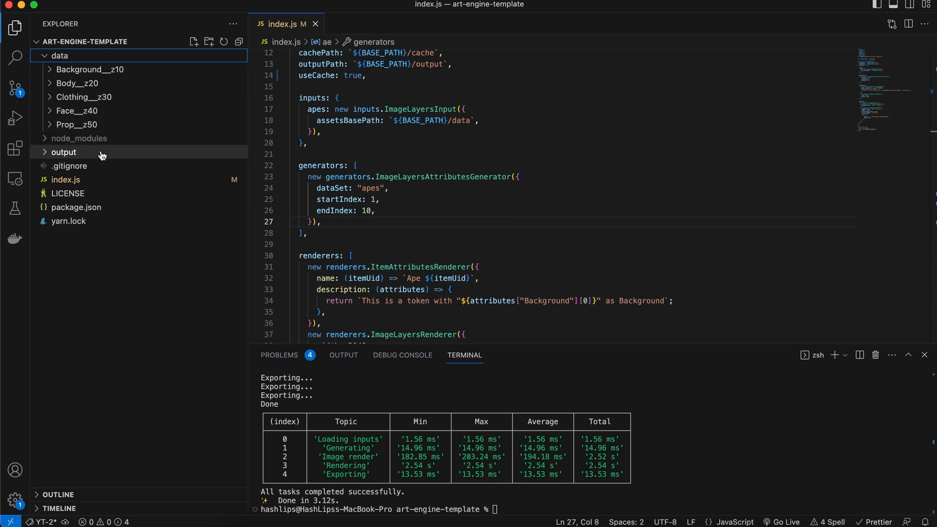
left_click(63, 153)
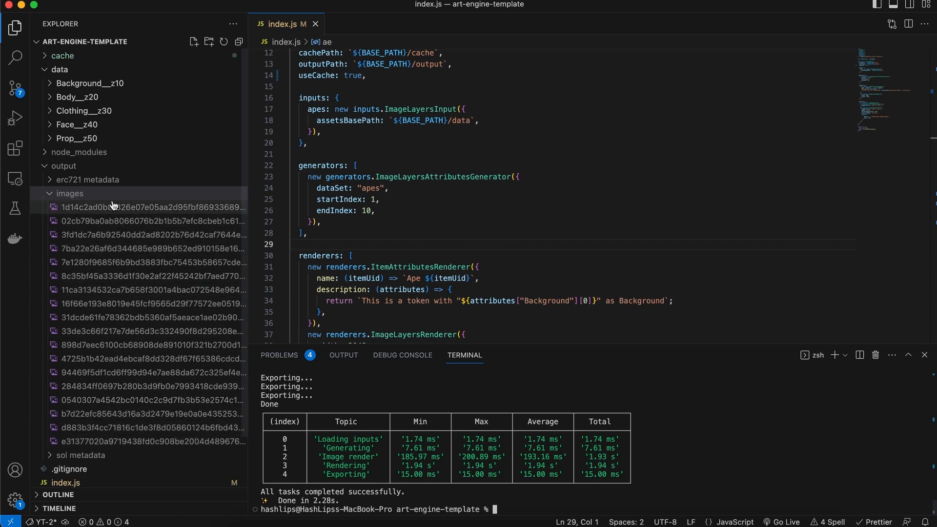
left_click(63, 55)
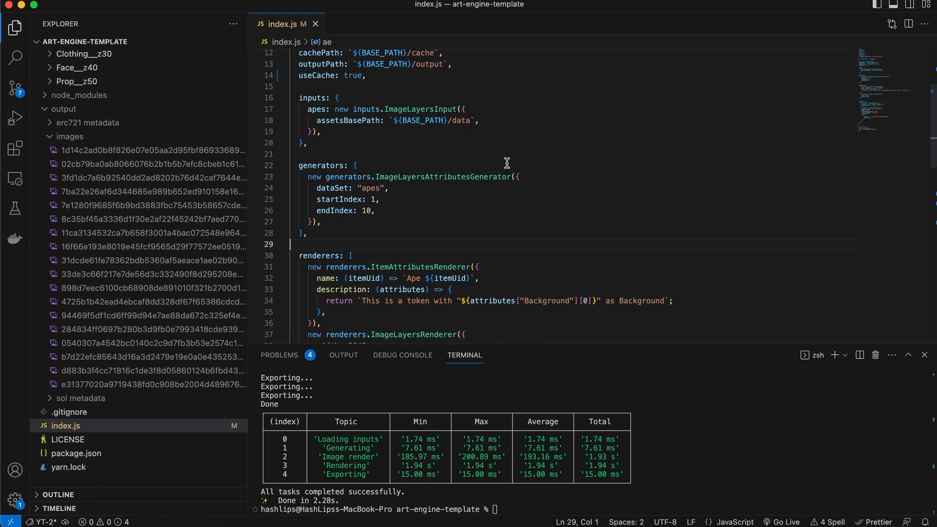
mouse_move(500, 166)
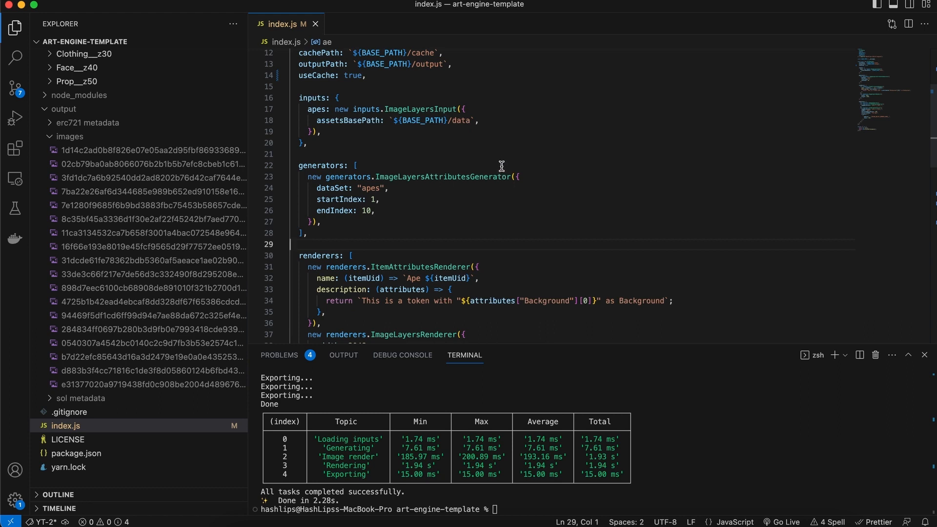
mouse_move(481, 166)
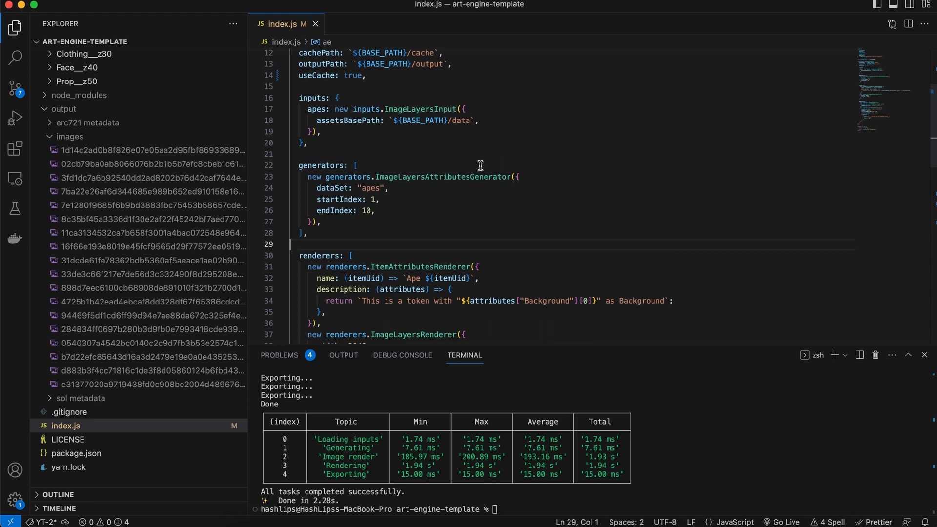
mouse_move(110, 150)
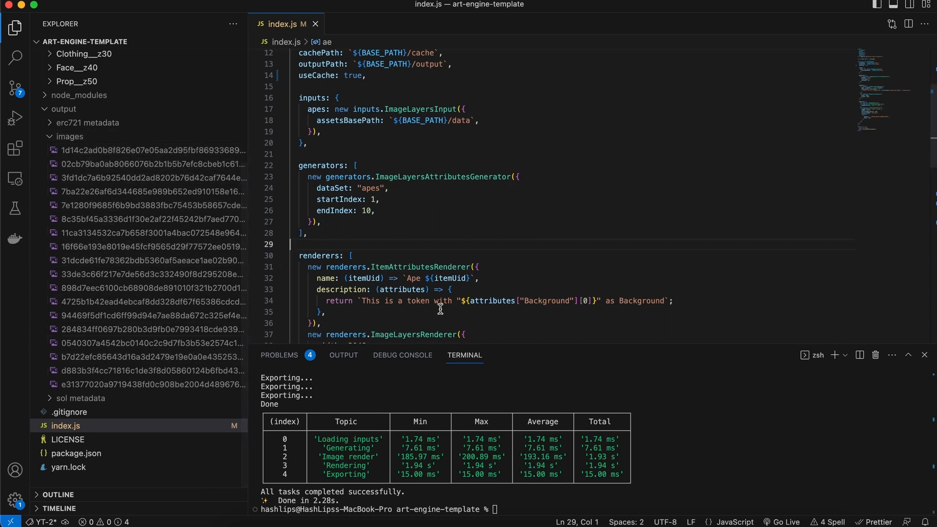
mouse_move(419, 316)
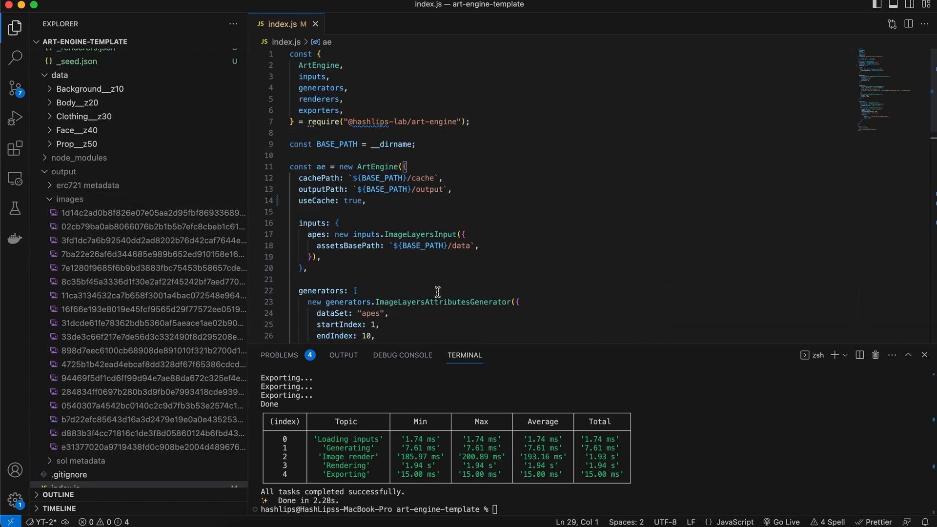
Step: Set useCache to false in index.js and save
scroll("down", 3)
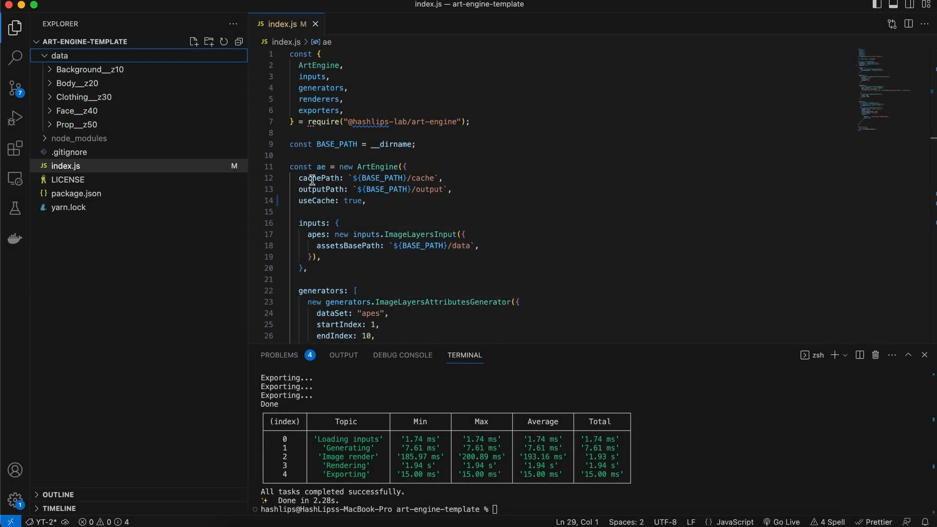
double_click(353, 200)
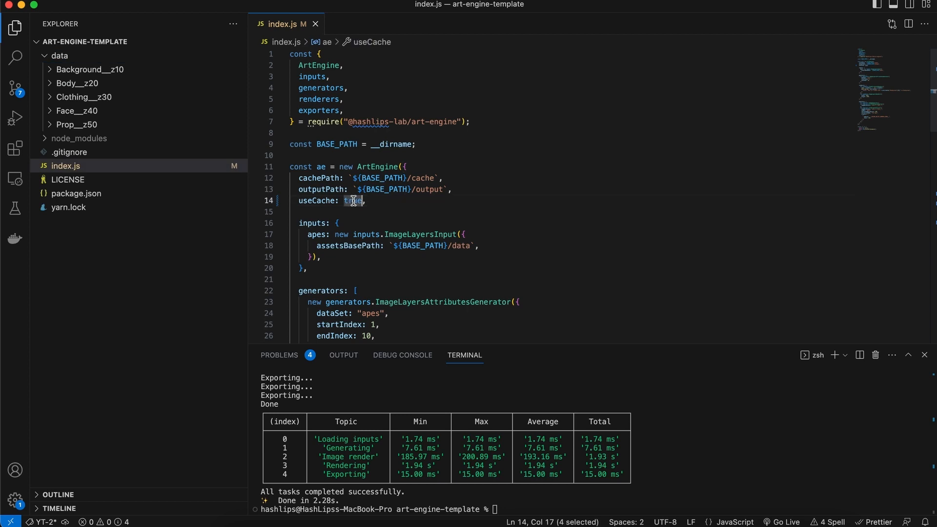
type("false")
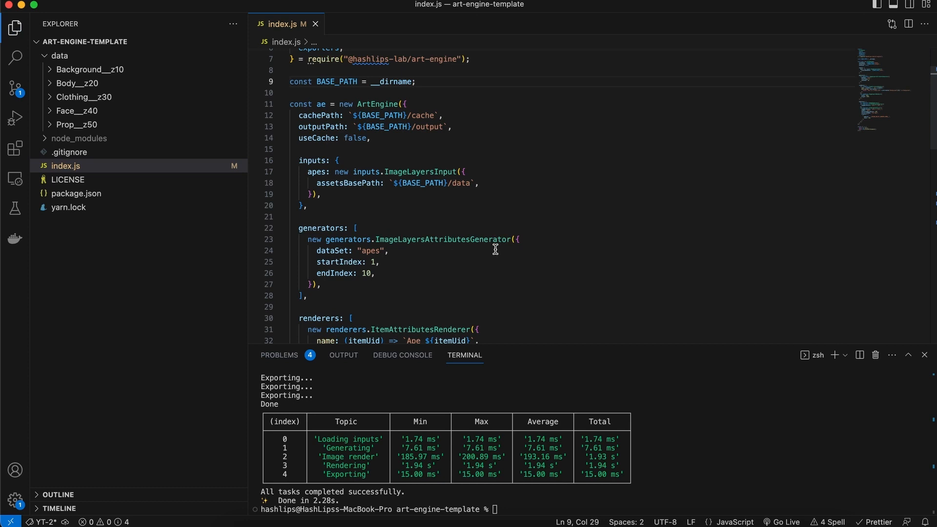
key("cmd+s")
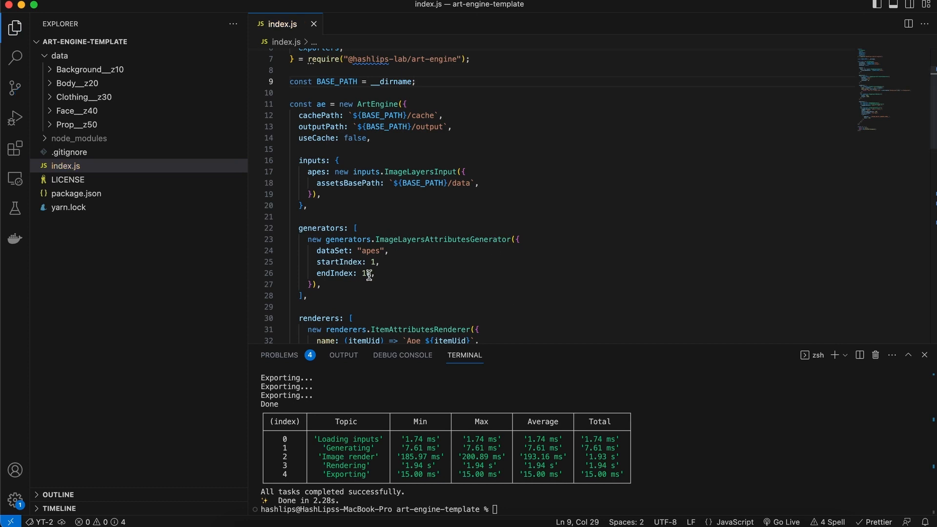
Step: Lower endIndex to 5 and regenerate without cache, finishing in 1.25 s
type("5")
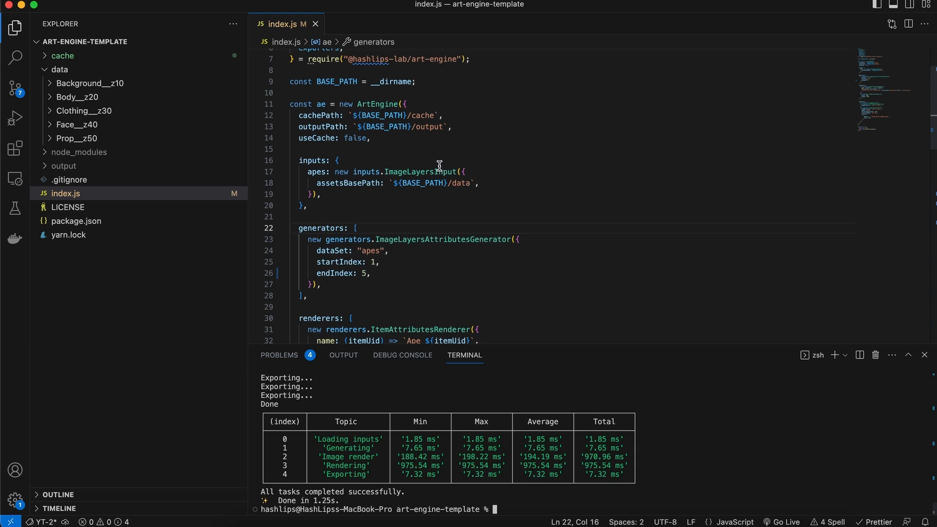
scroll("down", 3)
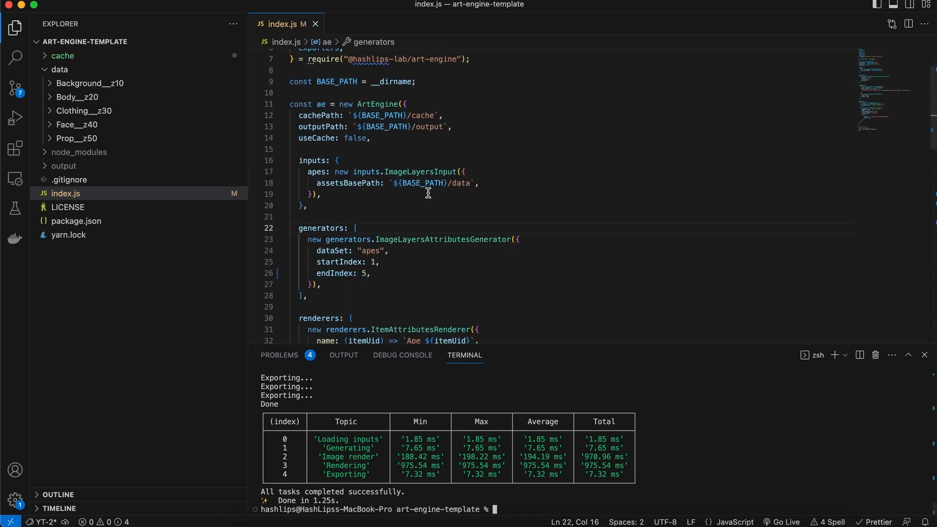
scroll("down", 3)
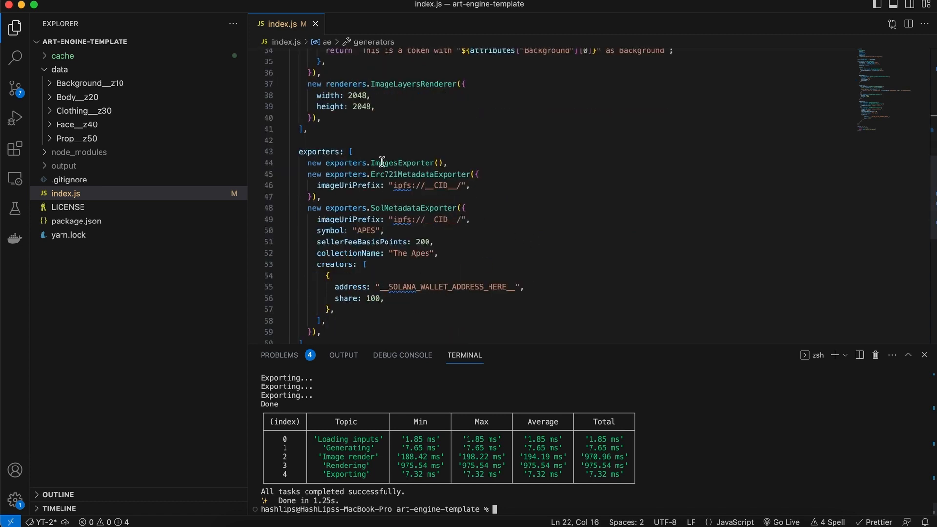
mouse_move(472, 211)
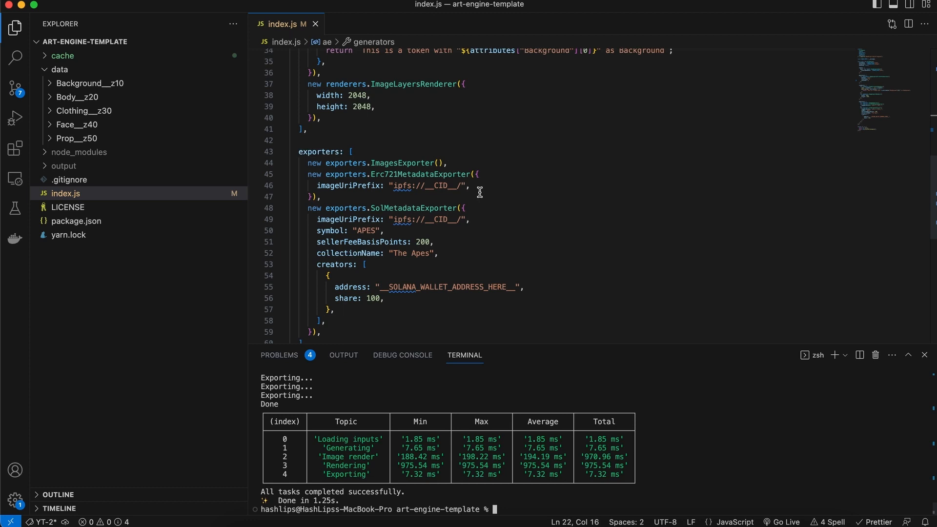
Step: Expand the Body__z20 layer folder to list its Green, Grey and Robot images
left_click(76, 97)
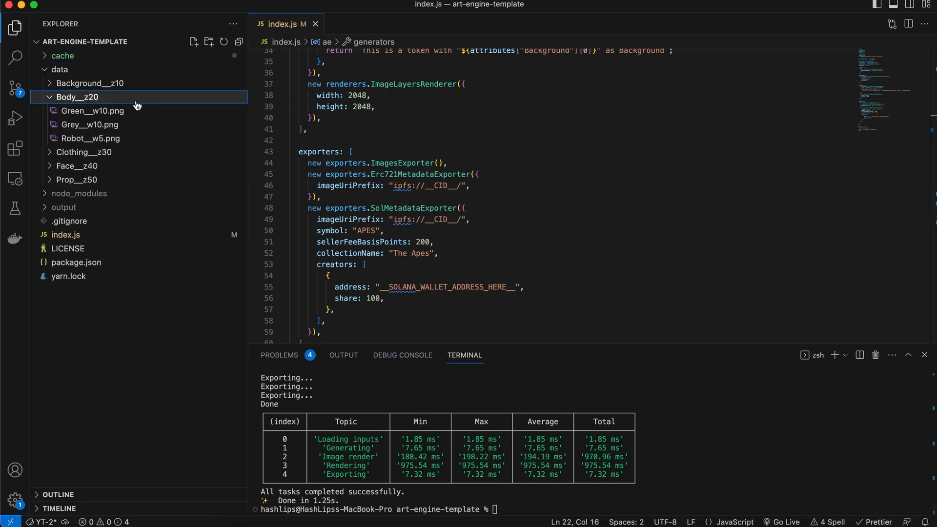
left_click(76, 97)
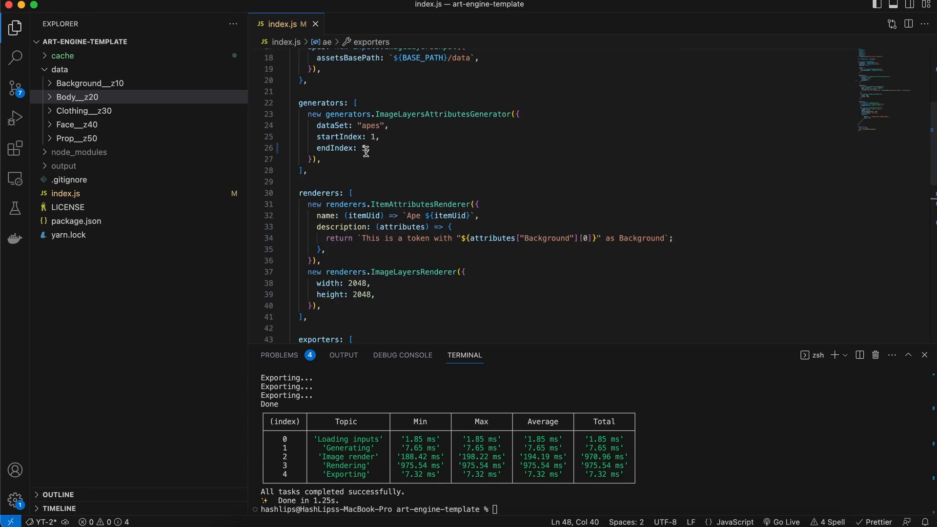
Step: Run generation with endIndex 100 via yarn start, then stop the duplicate DNA loop with Ctrl+C
type("100")
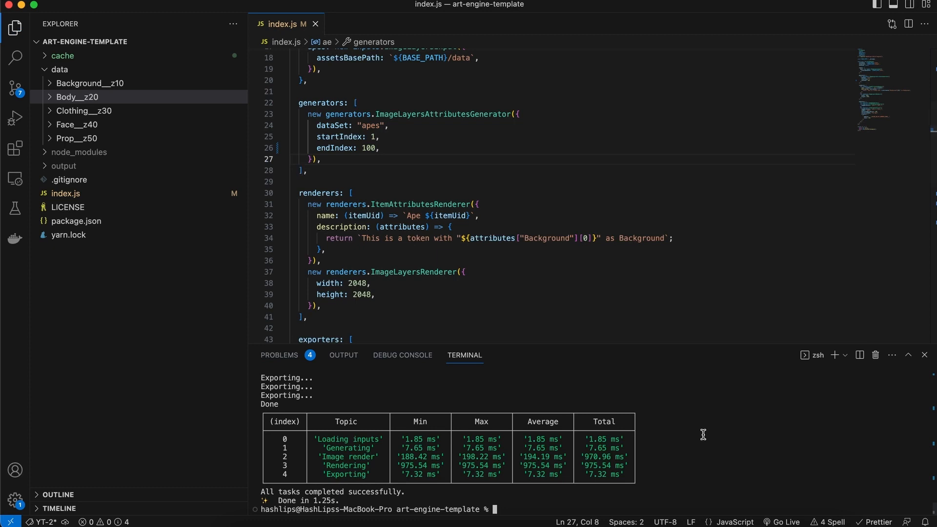
type("yarn start")
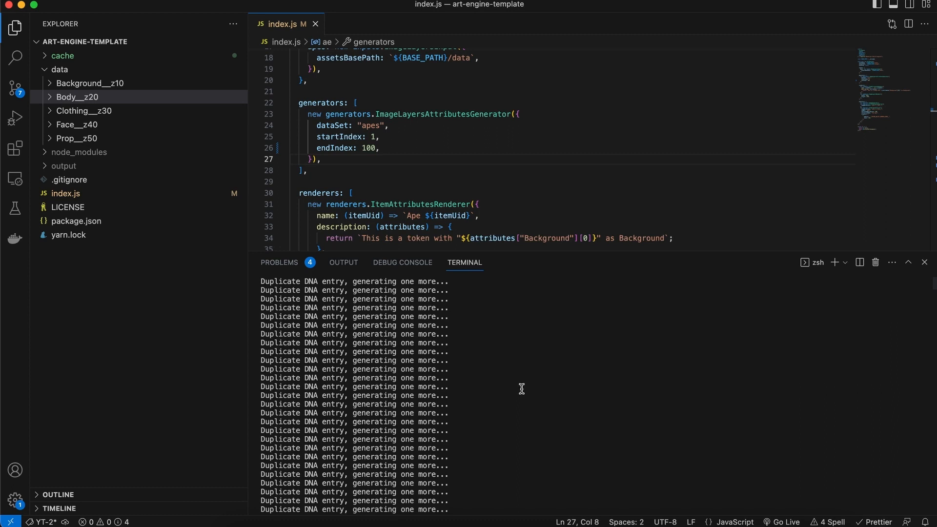
mouse_move(520, 336)
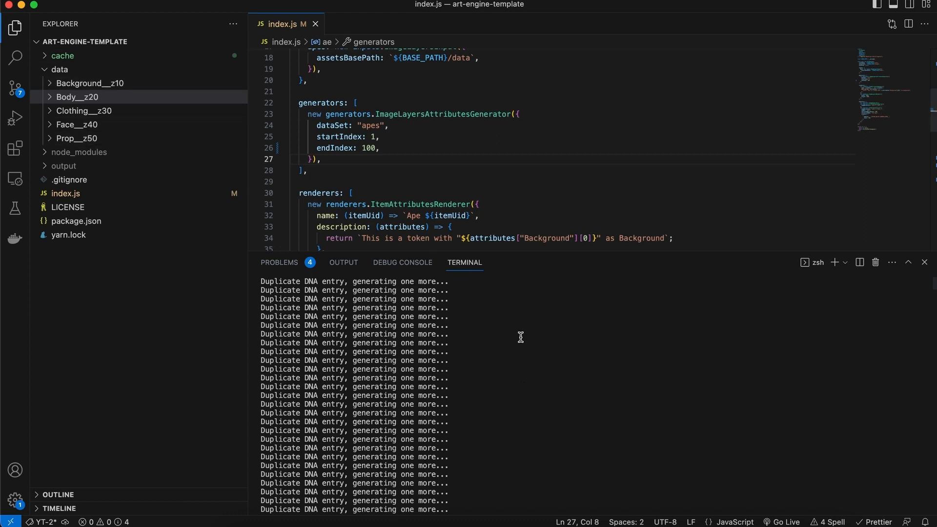
key("ctrl+c")
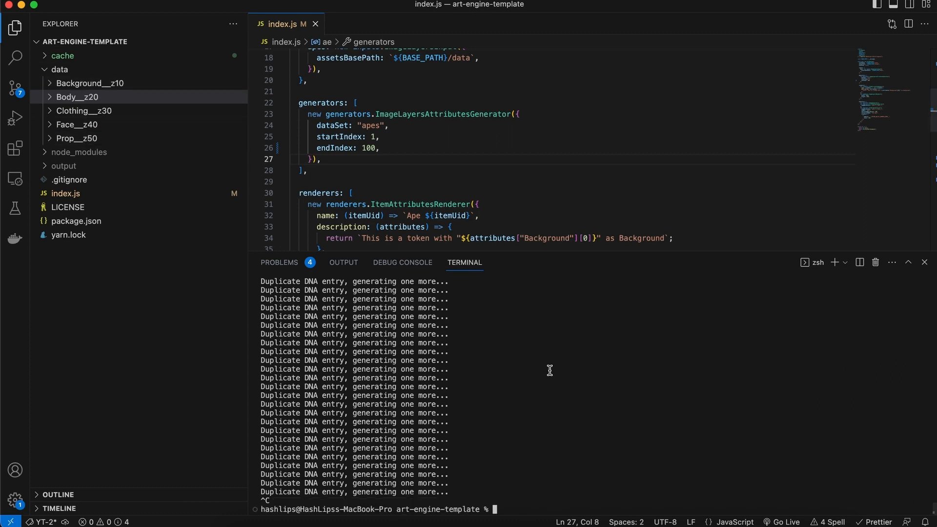
mouse_move(679, 396)
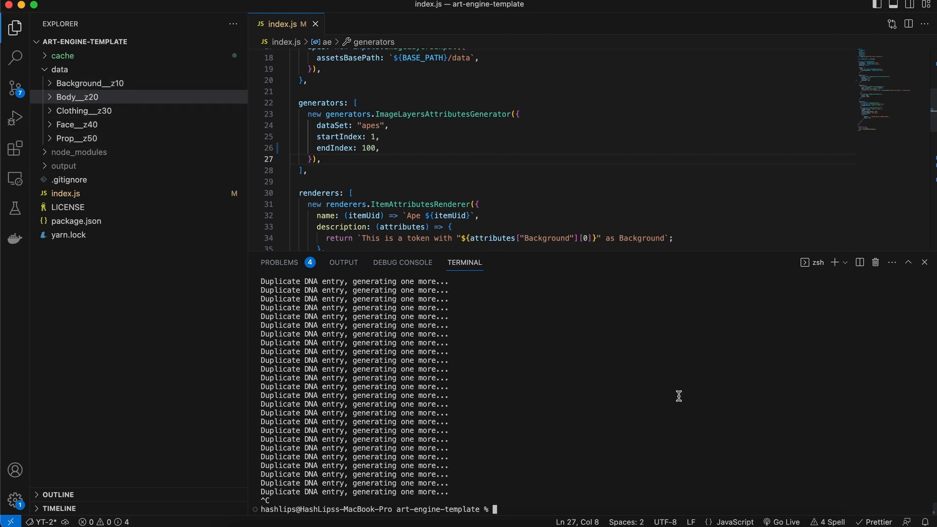
mouse_move(643, 397)
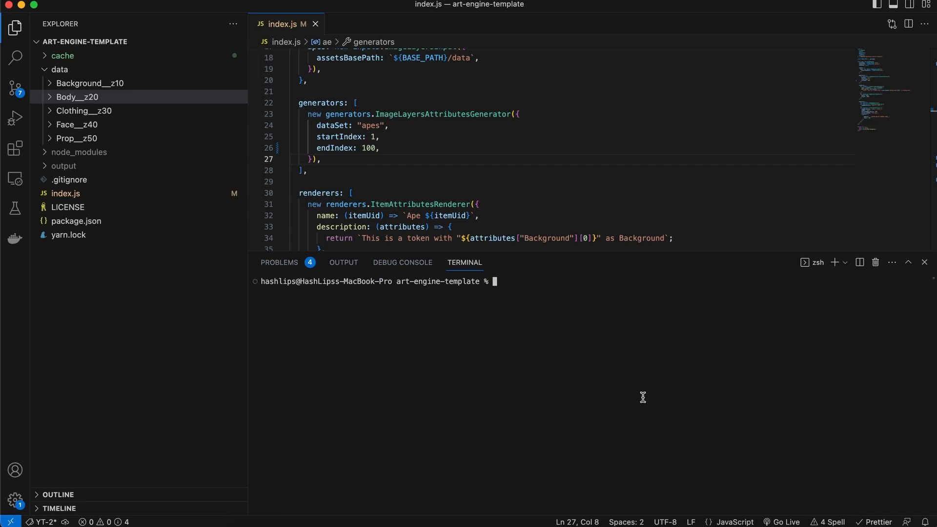
Step: Replace the endIndex value 100 with 50 in index.js
double_click(368, 147)
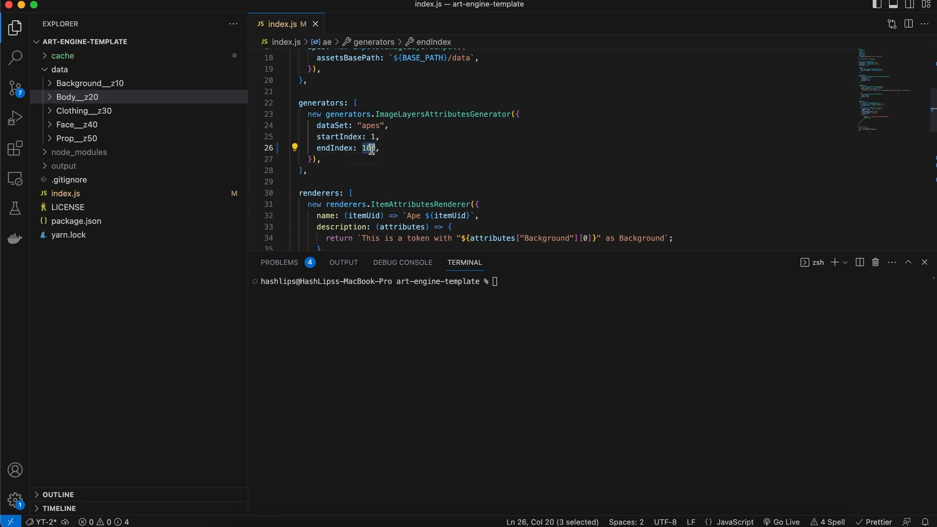
type("50")
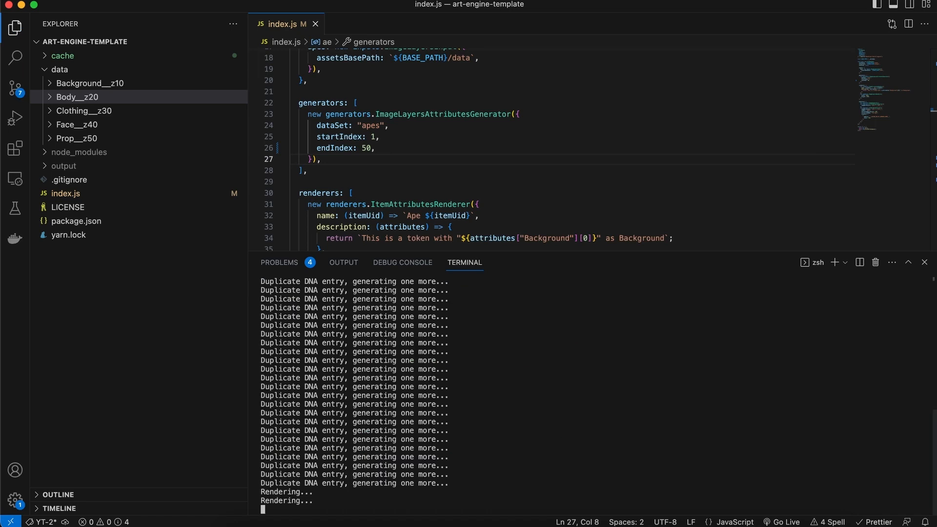
mouse_move(458, 463)
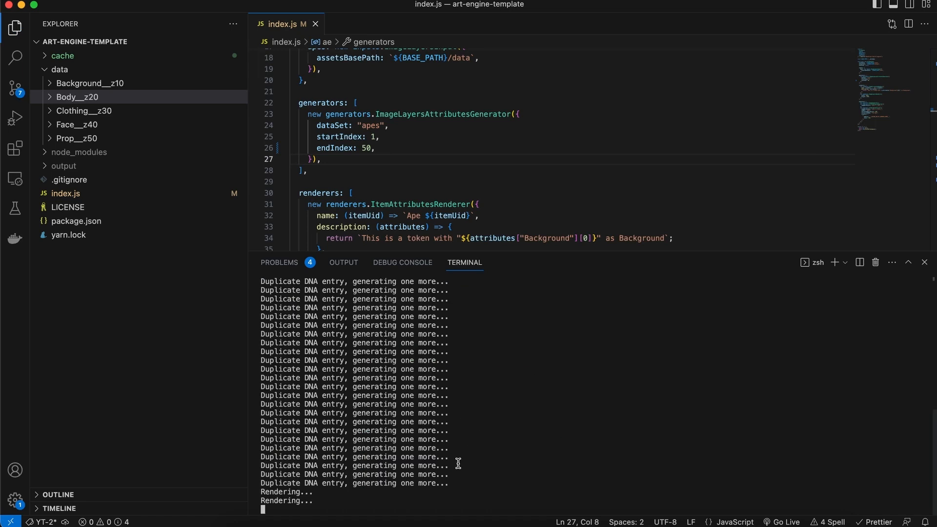
mouse_move(501, 475)
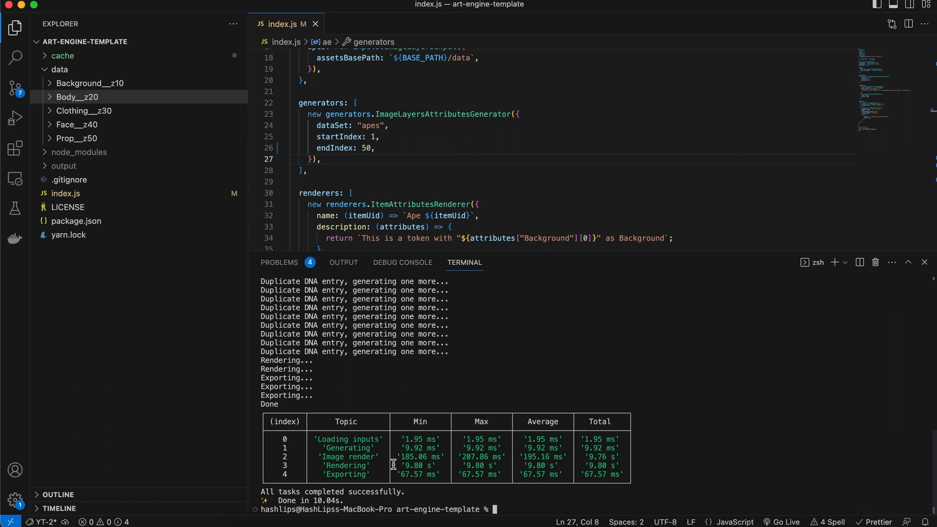
mouse_move(642, 479)
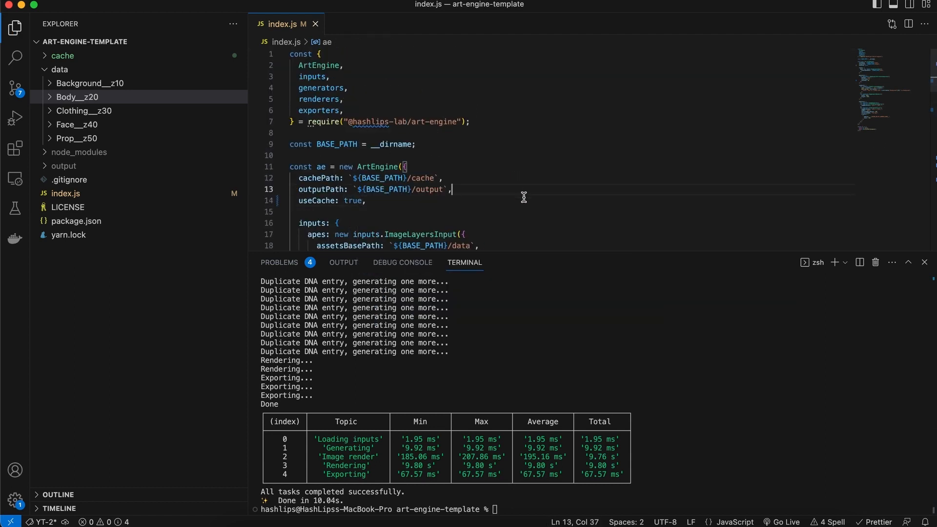
Step: Rerun yarn start so the 50-item collection loads from cache in 0.29 s
type("yarn start")
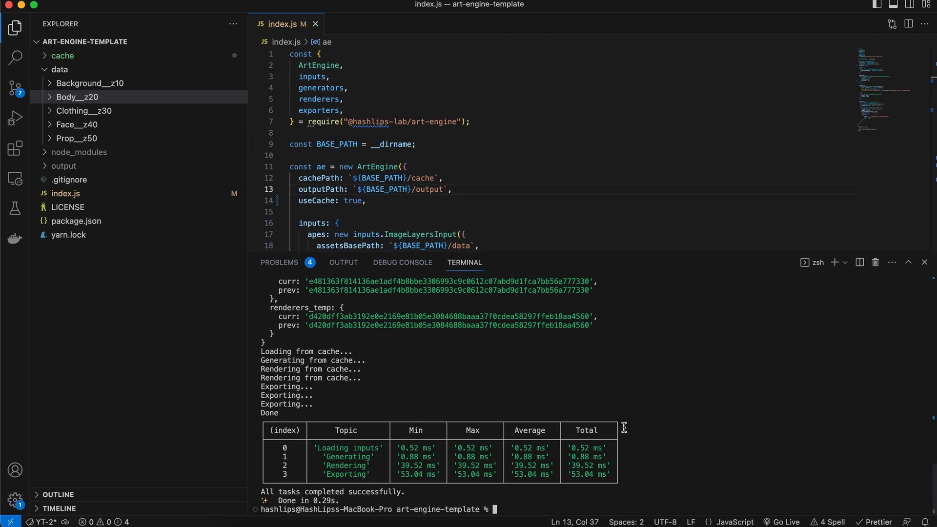
mouse_move(690, 437)
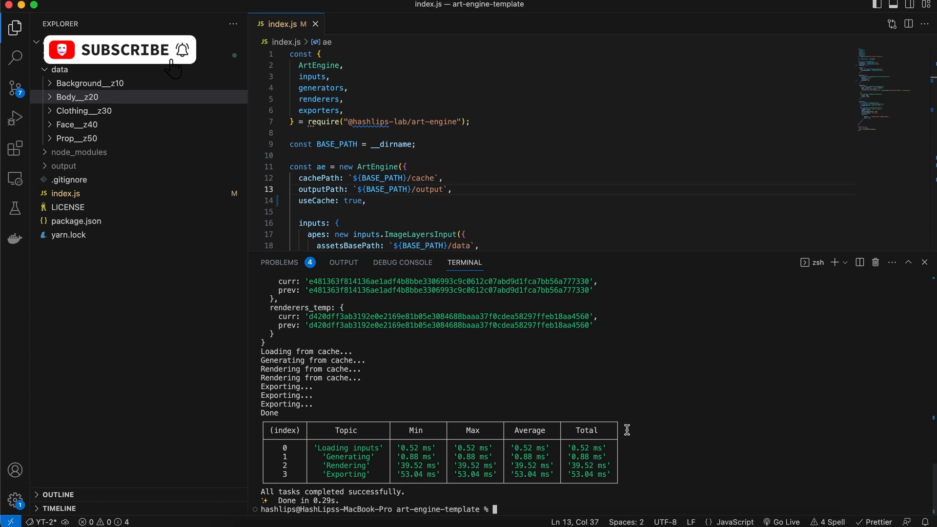
mouse_move(652, 403)
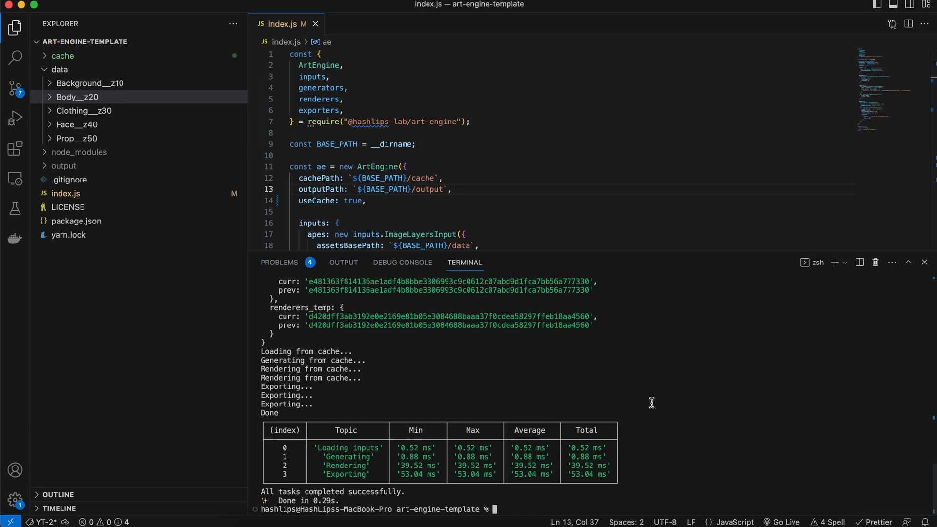